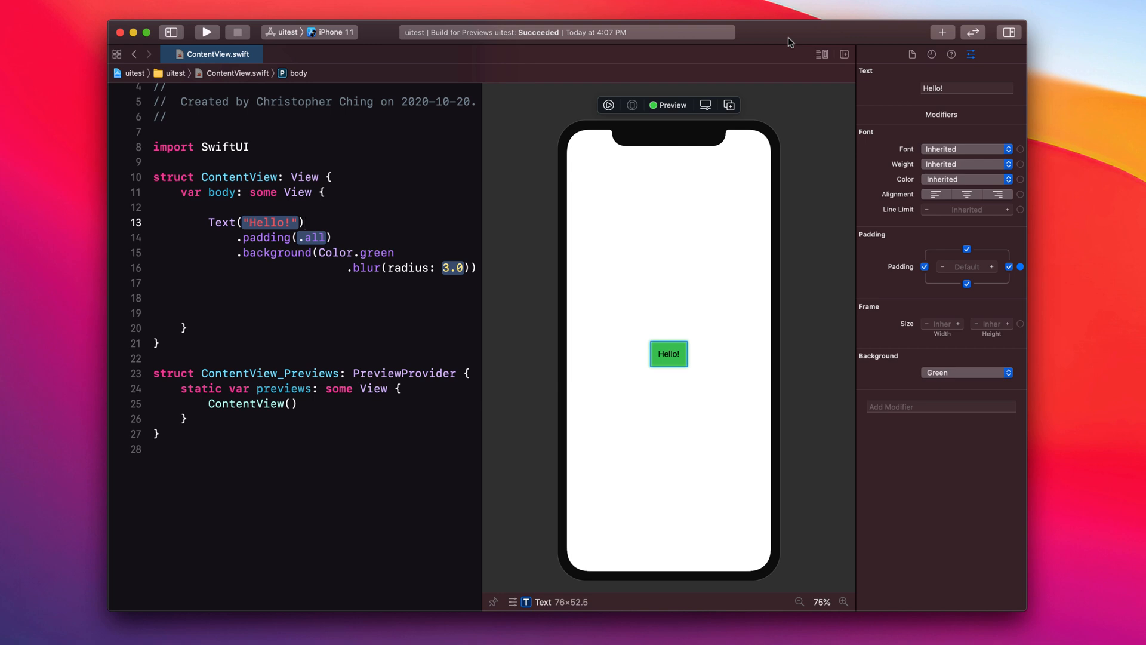
- Delete the green Hello! Text and insert an Image view from the Views library
click(302, 222)
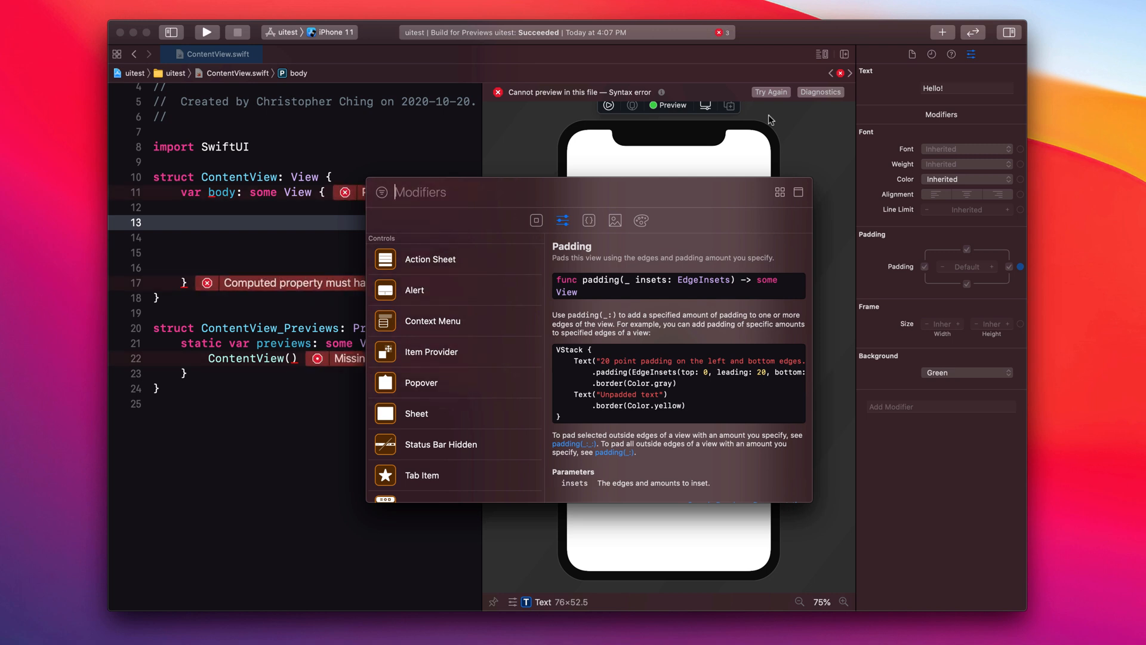
click(536, 221)
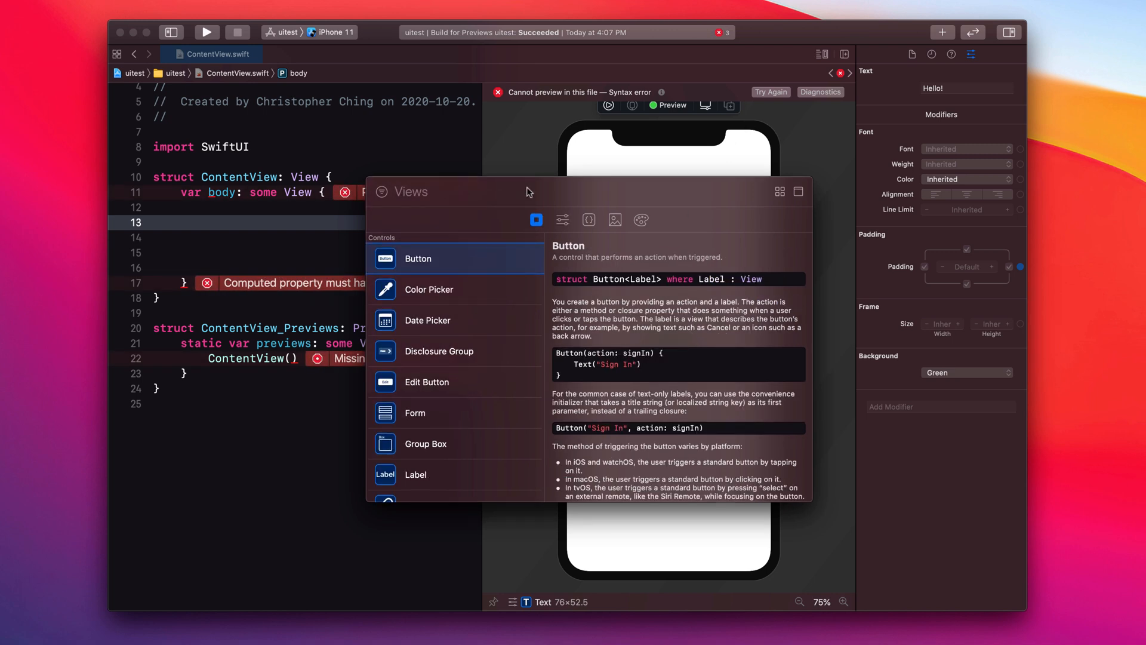
text(image("Image Name)
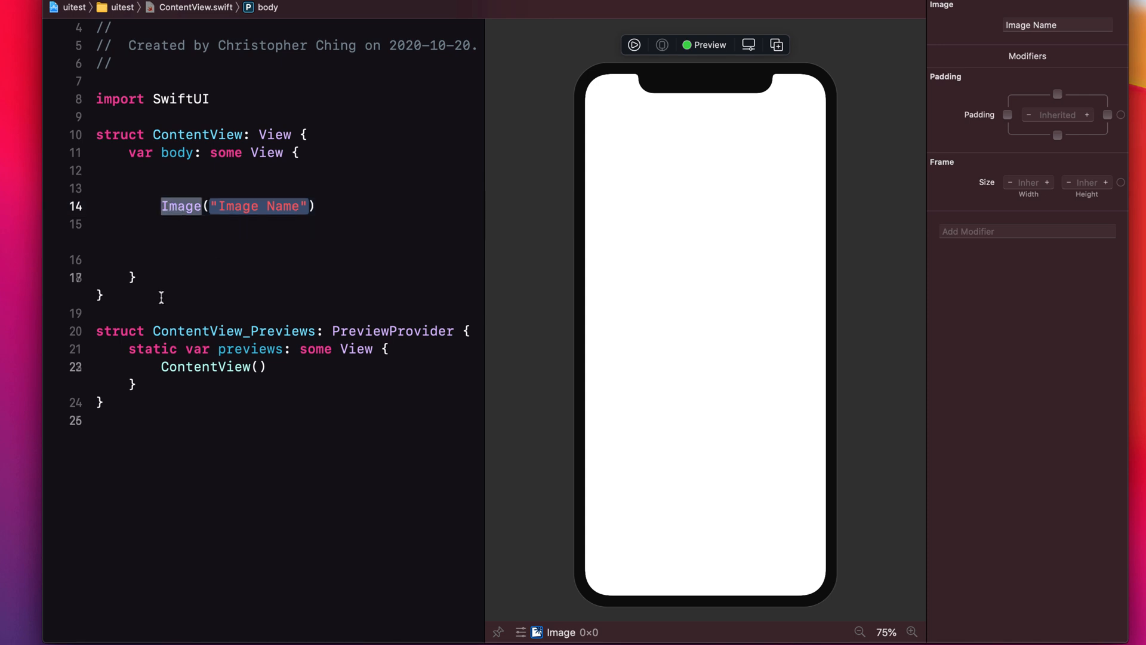
mouse_move(287, 222)
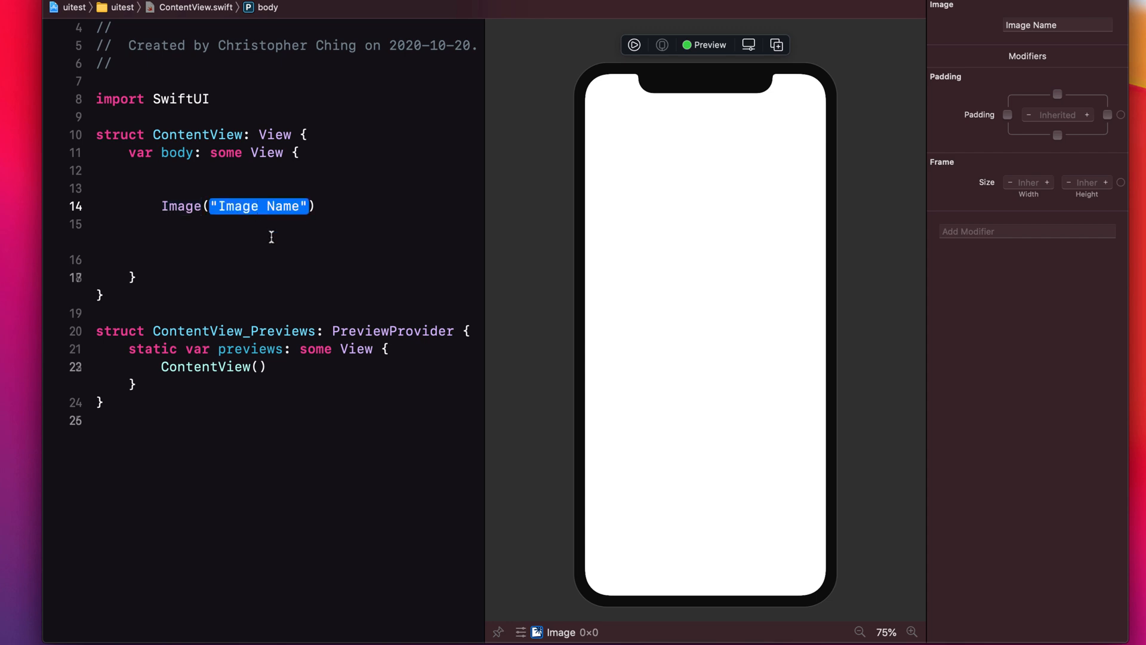
mouse_move(277, 236)
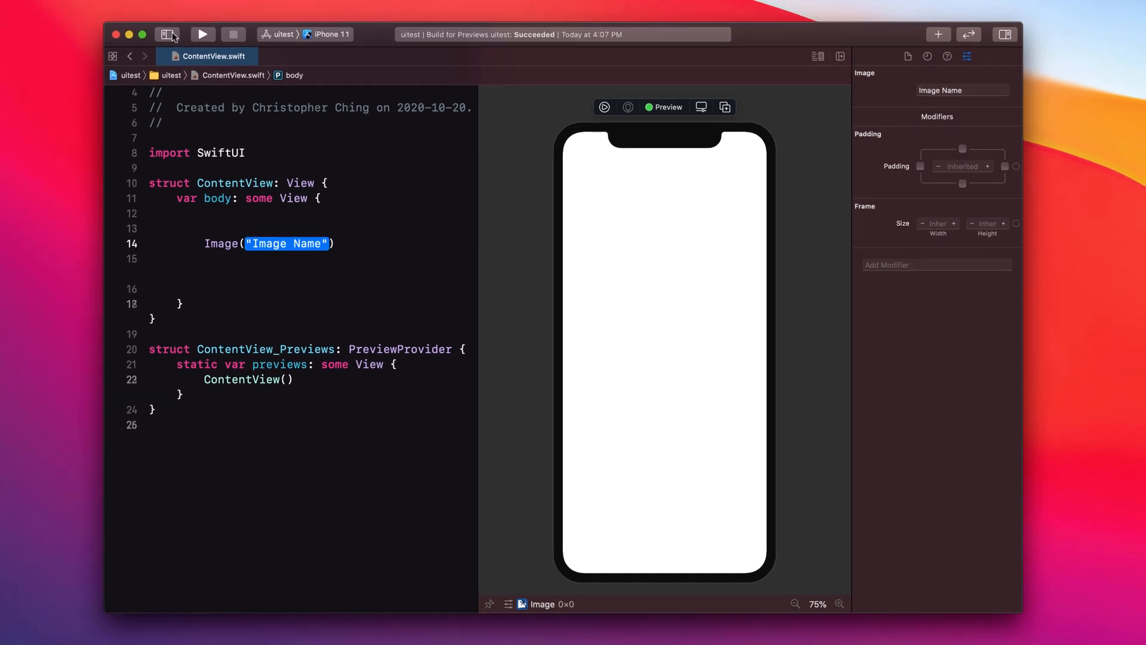
- Show the Navigator, open Assets.xcassets and inspect AccentColor, then clear the selection
click(167, 34)
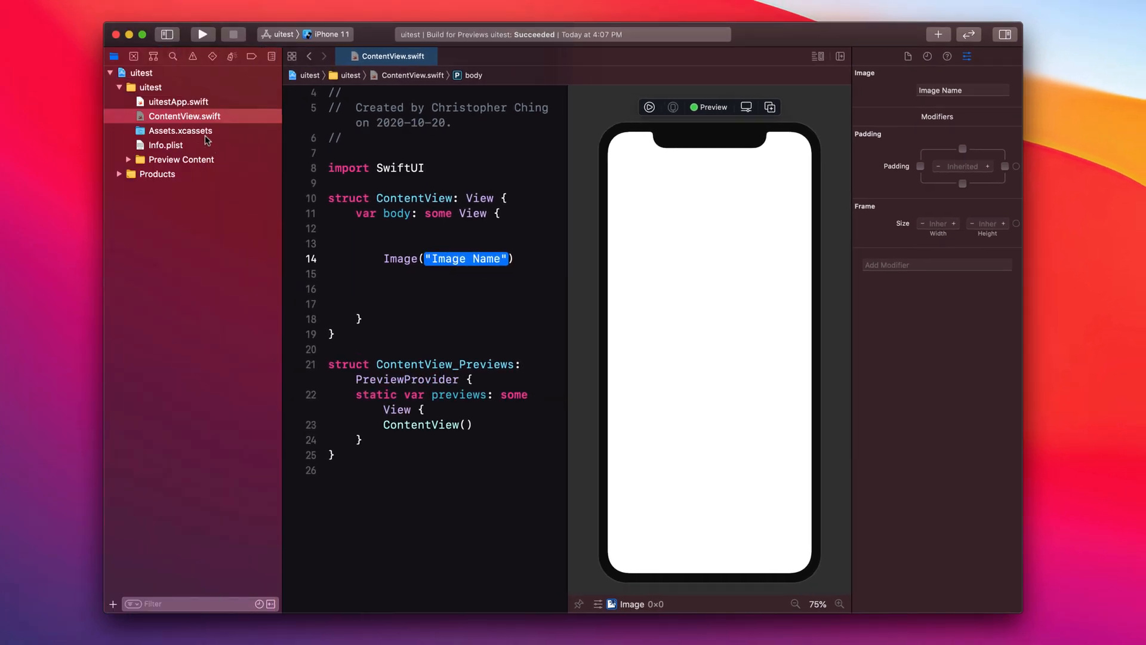
click(180, 130)
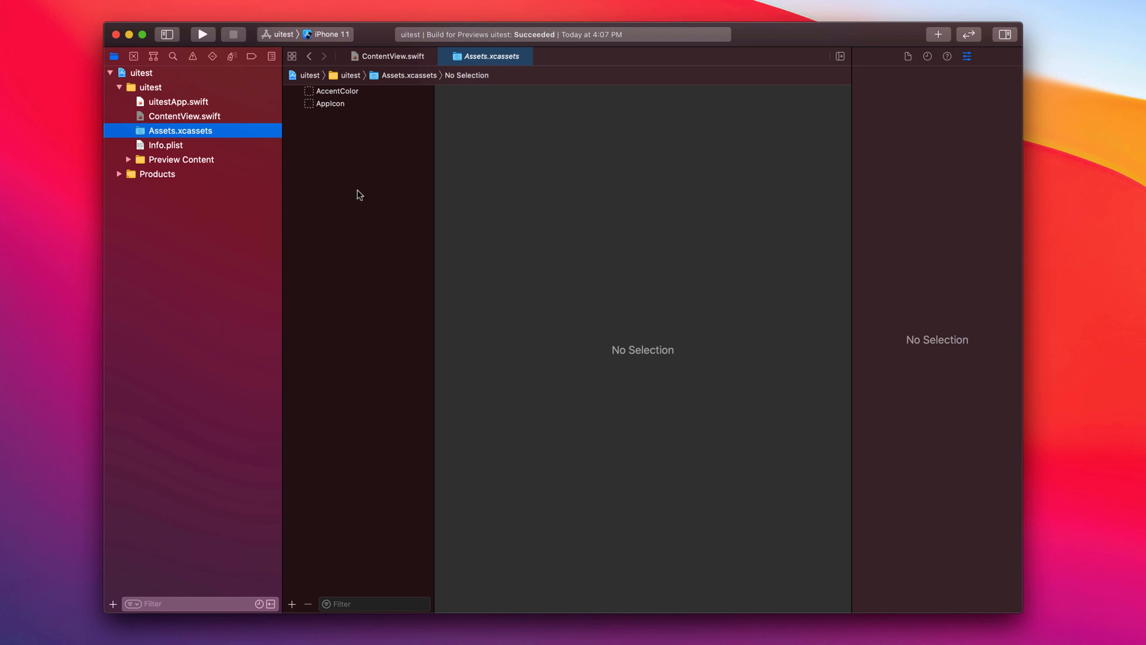
click(338, 90)
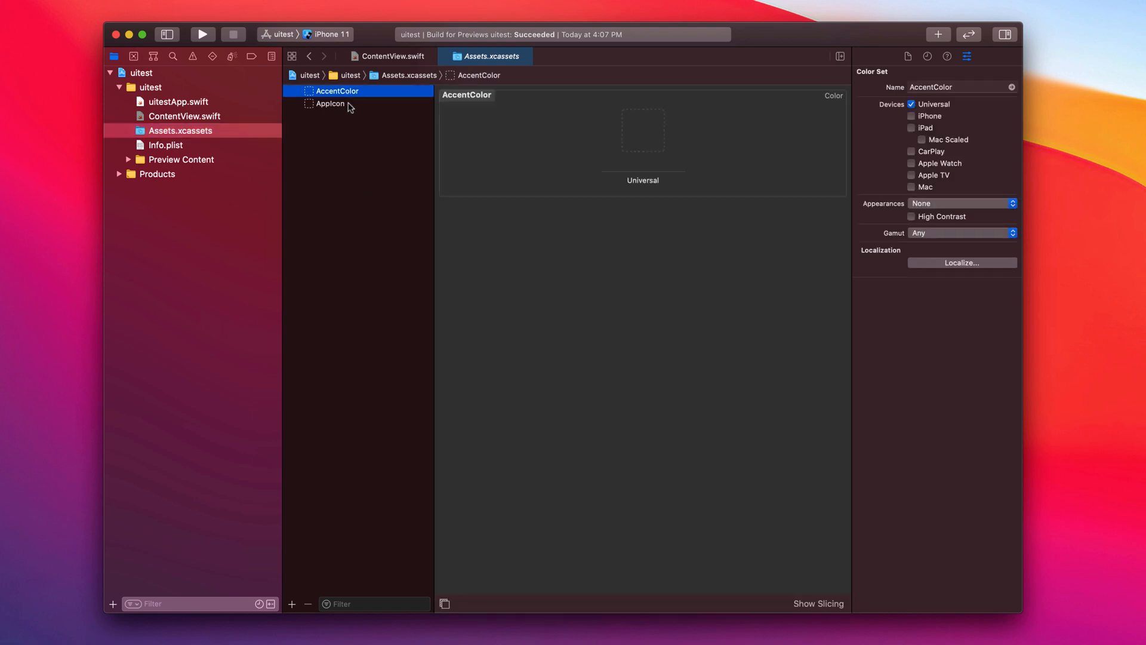
click(358, 248)
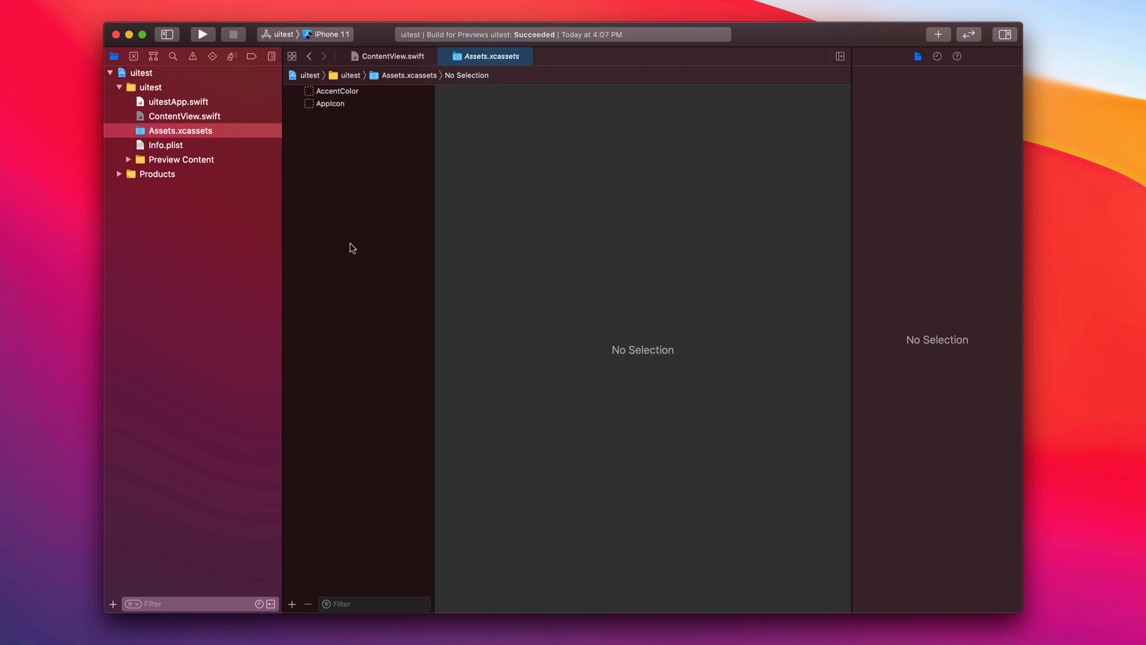
mouse_move(351, 247)
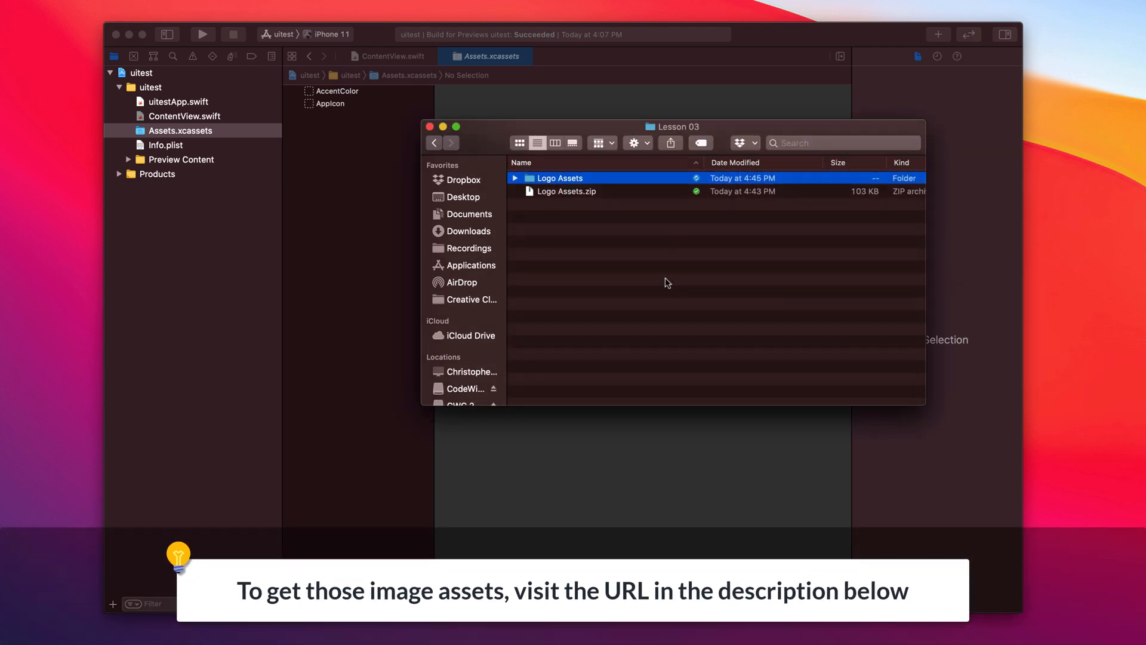
click(515, 178)
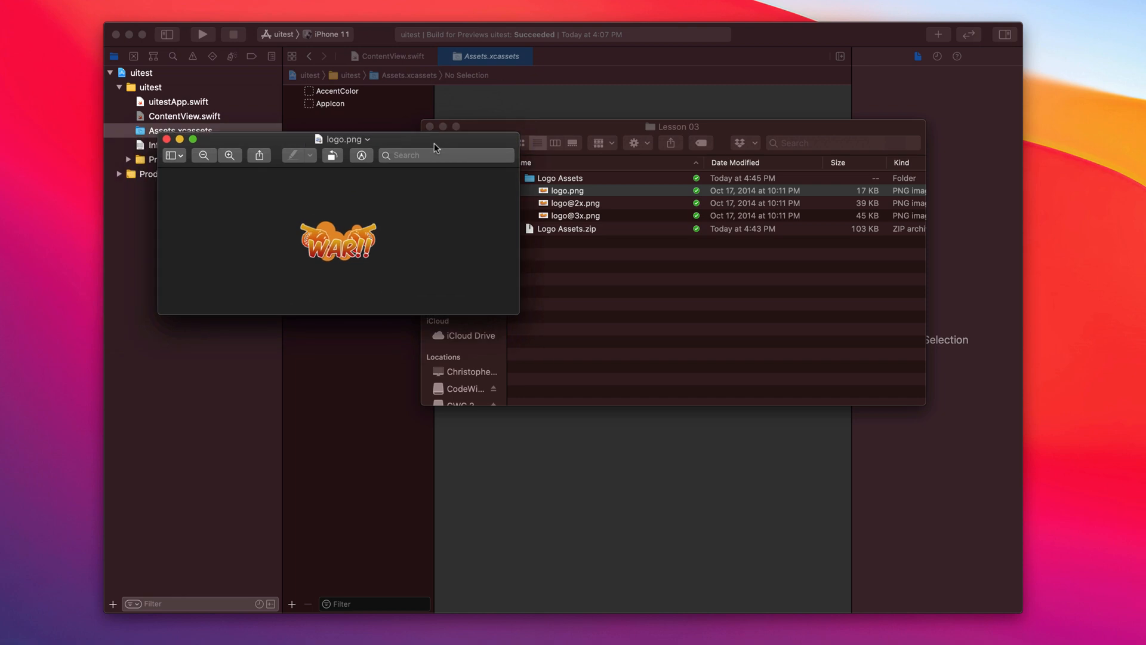
click(566, 190)
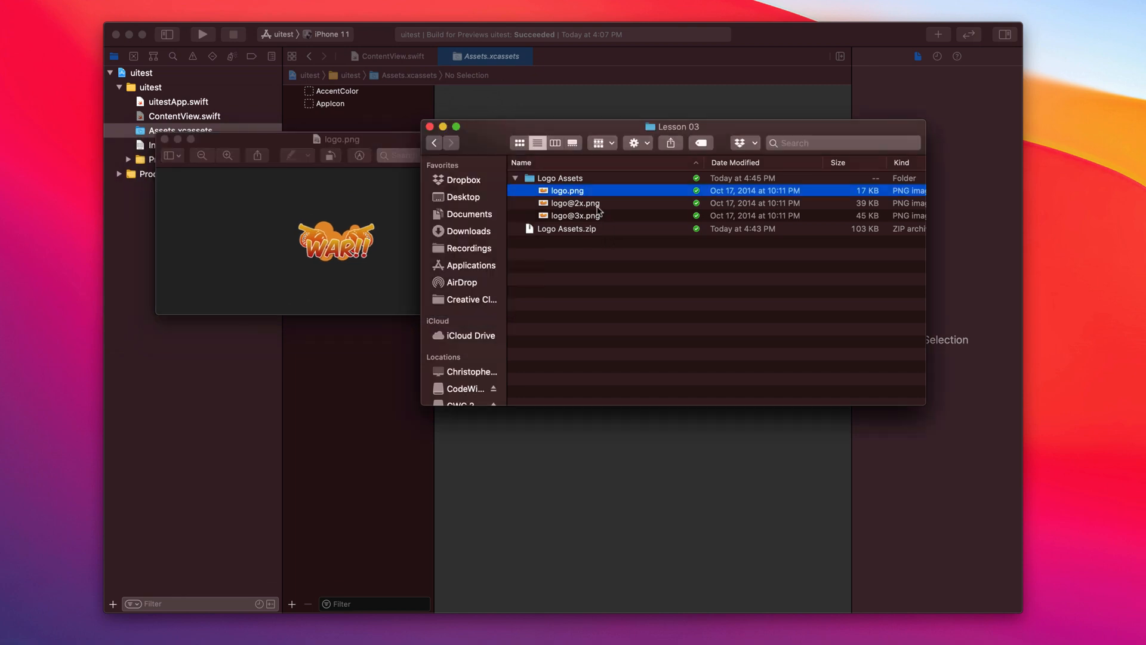
click(577, 215)
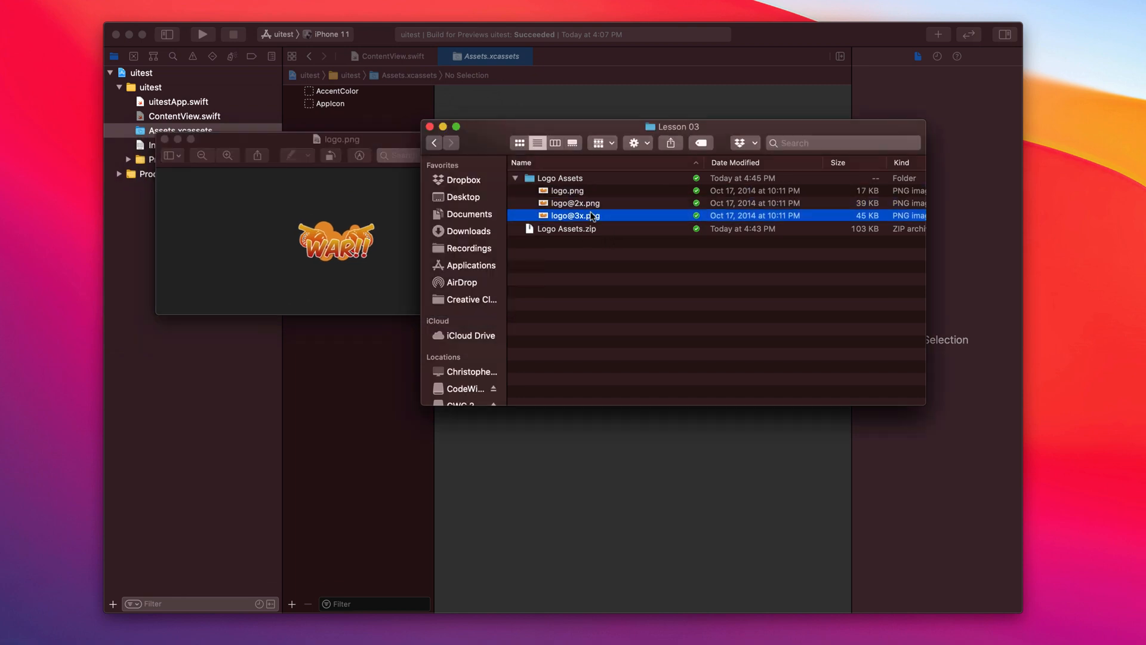
click(576, 203)
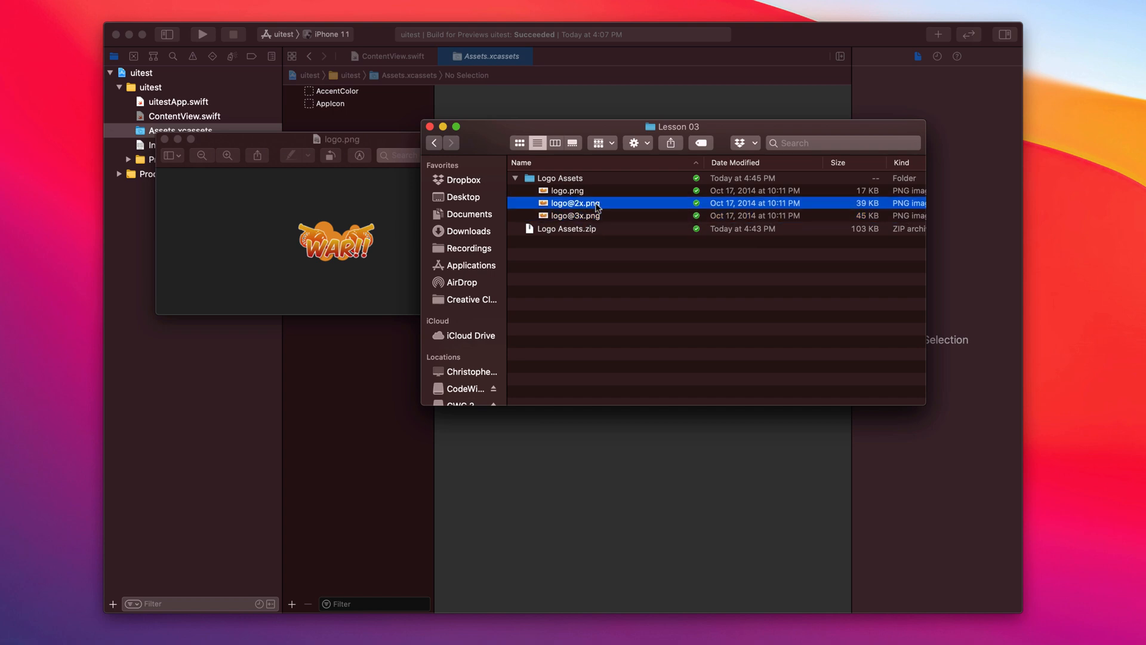
double_click(575, 203)
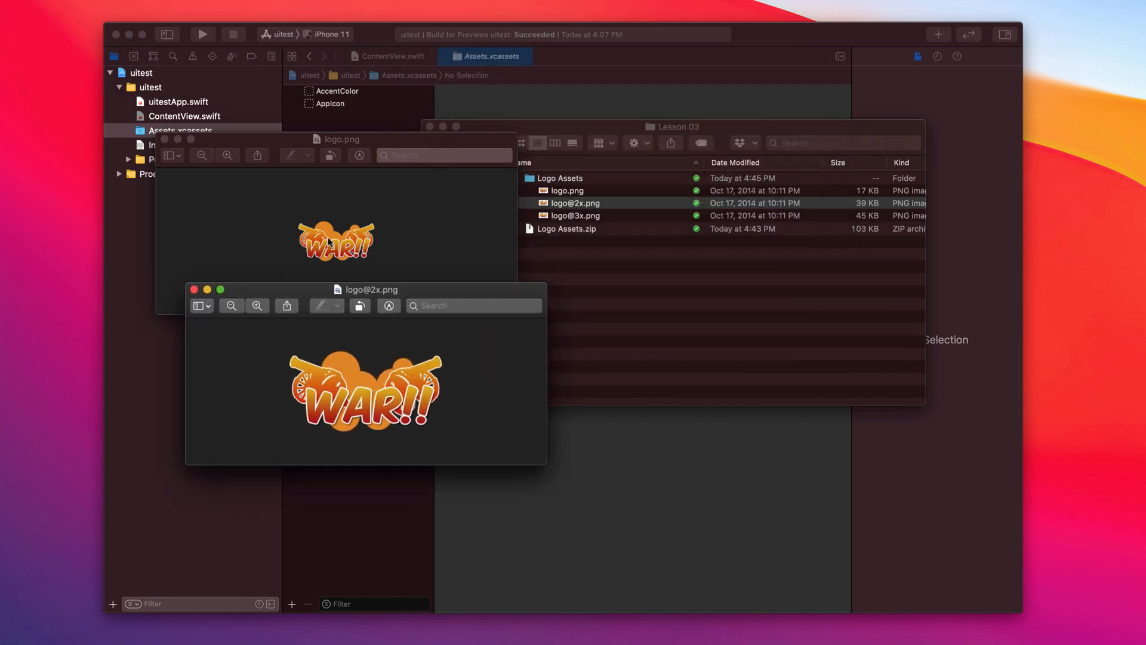
click(575, 203)
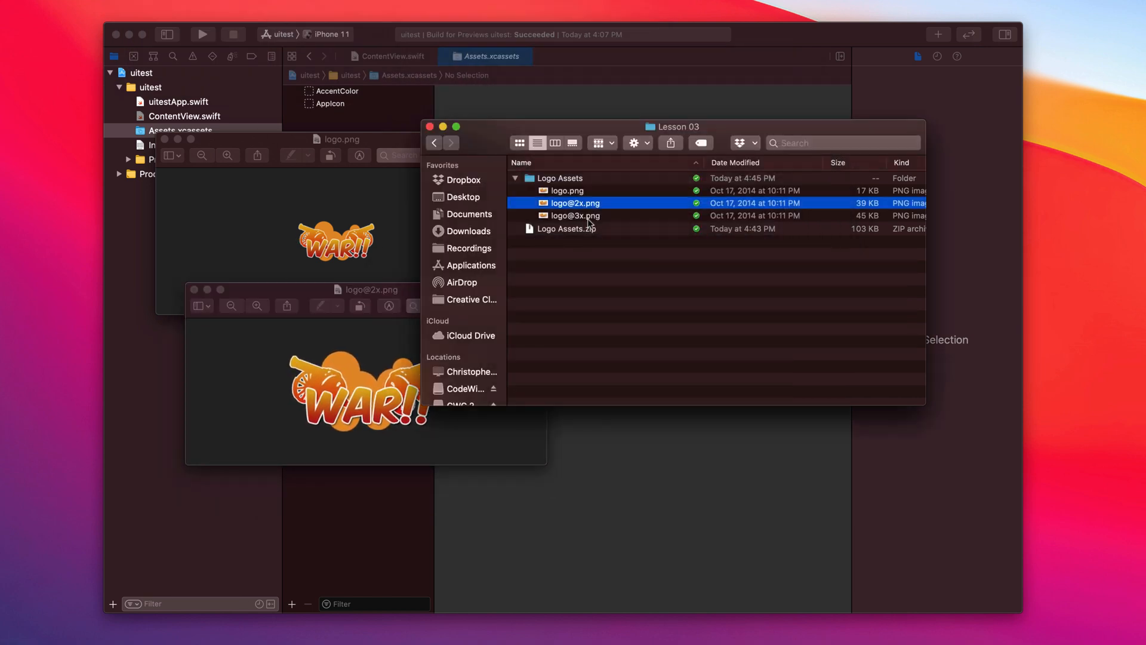
click(576, 215)
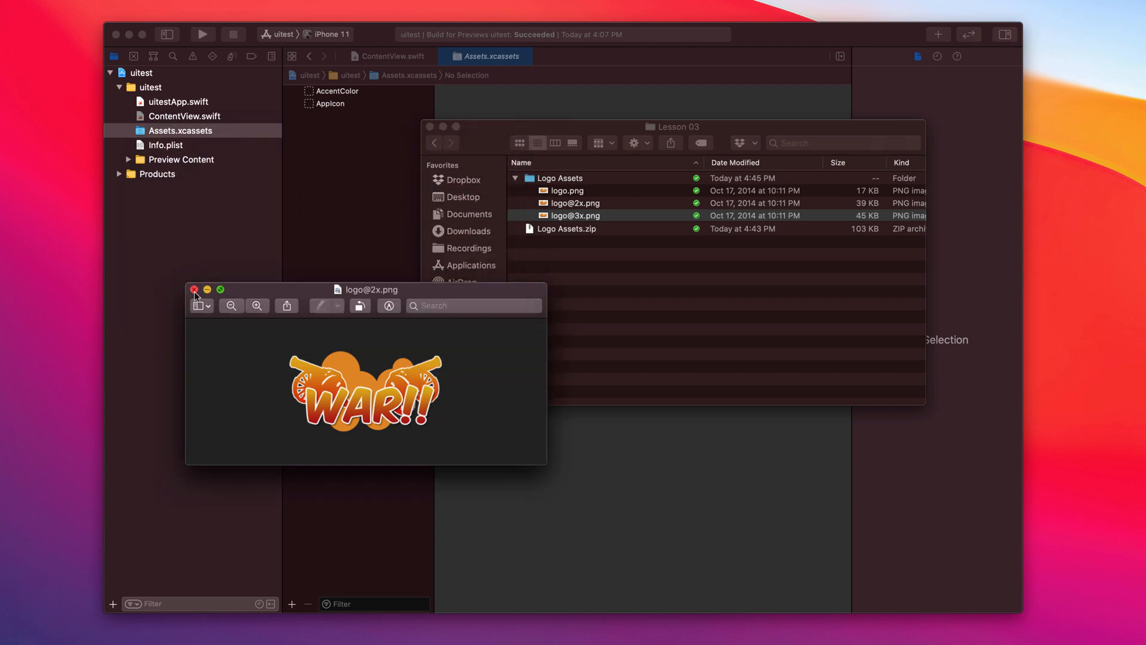
- Add the logo image set with 1x, 2x and 3x WAR!! images, then return to ContentView
click(193, 289)
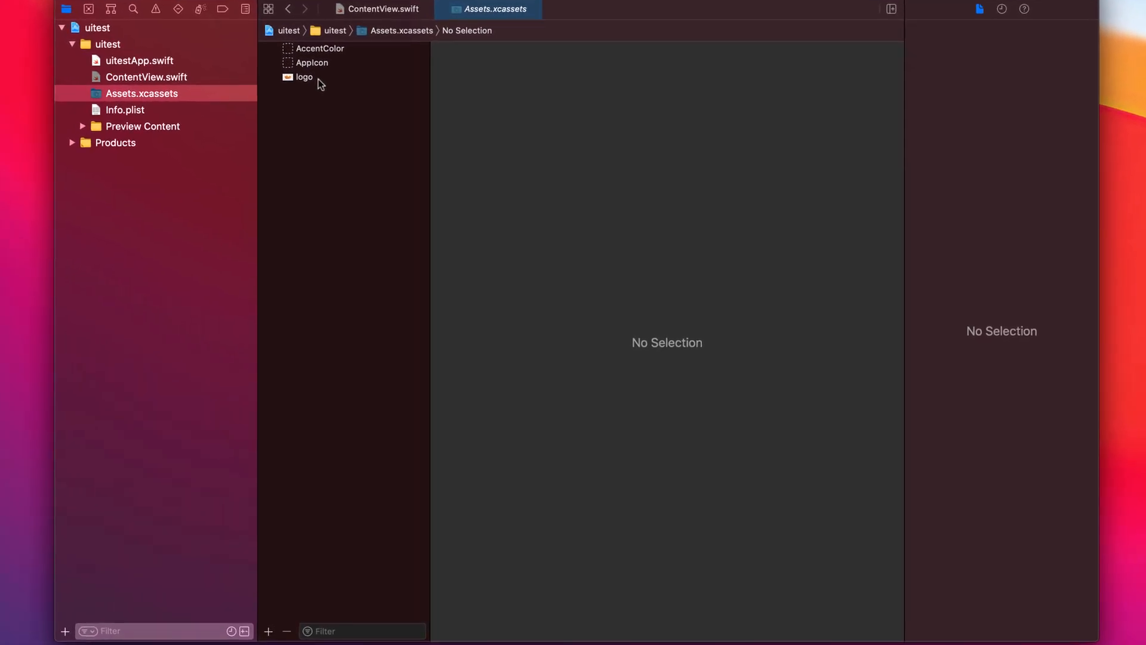
click(303, 77)
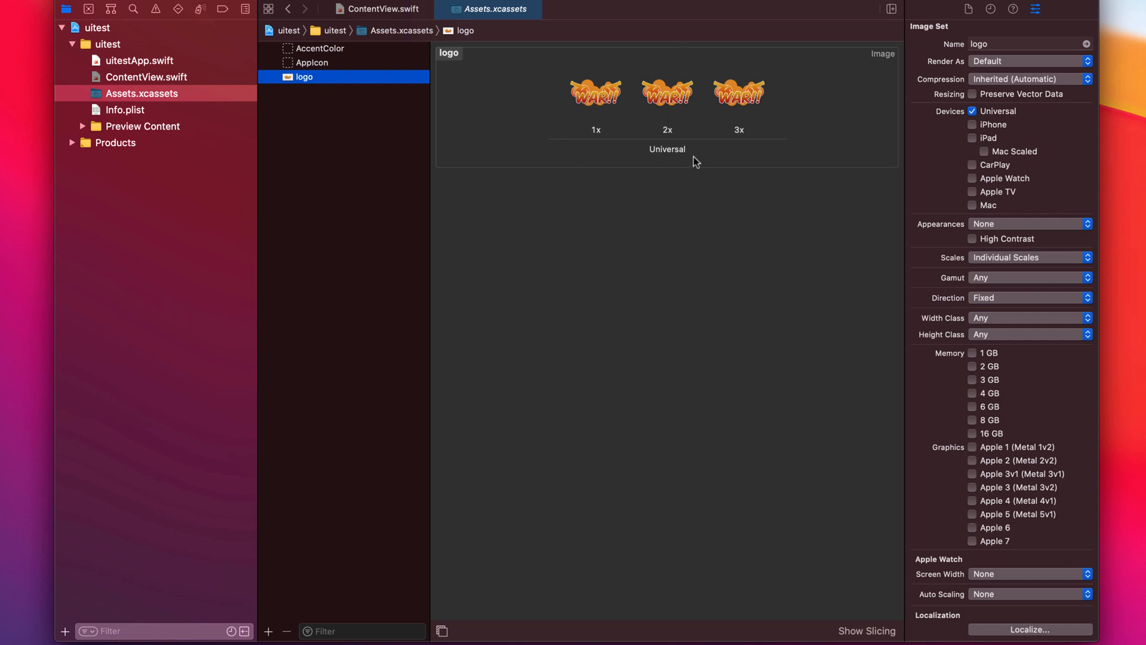
mouse_move(456, 69)
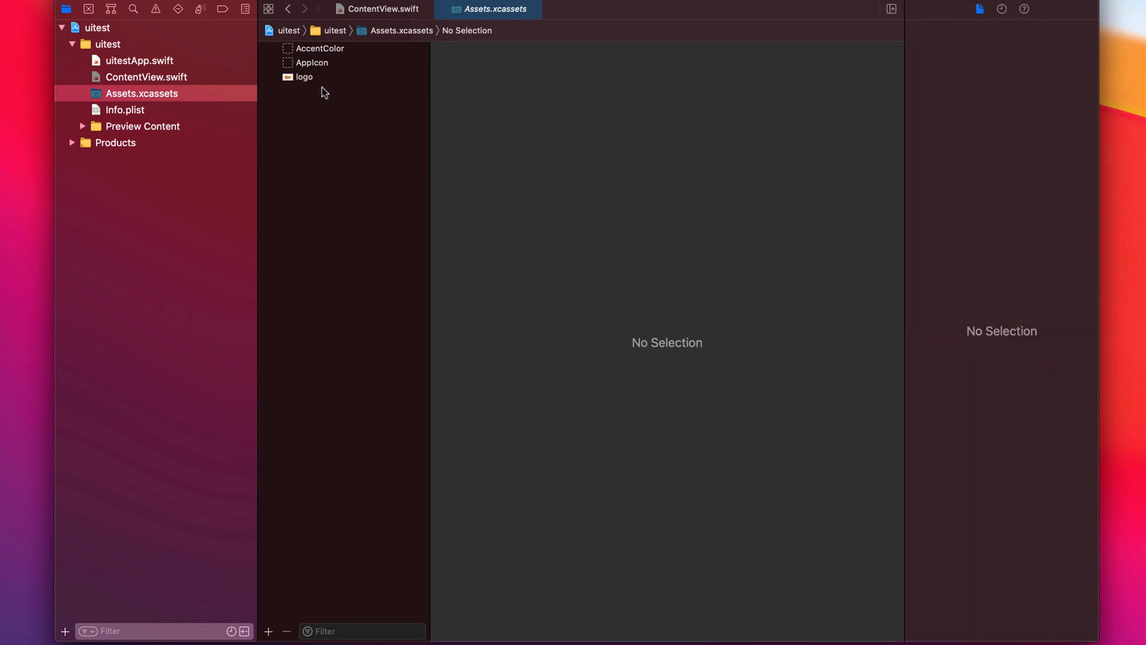
mouse_move(322, 84)
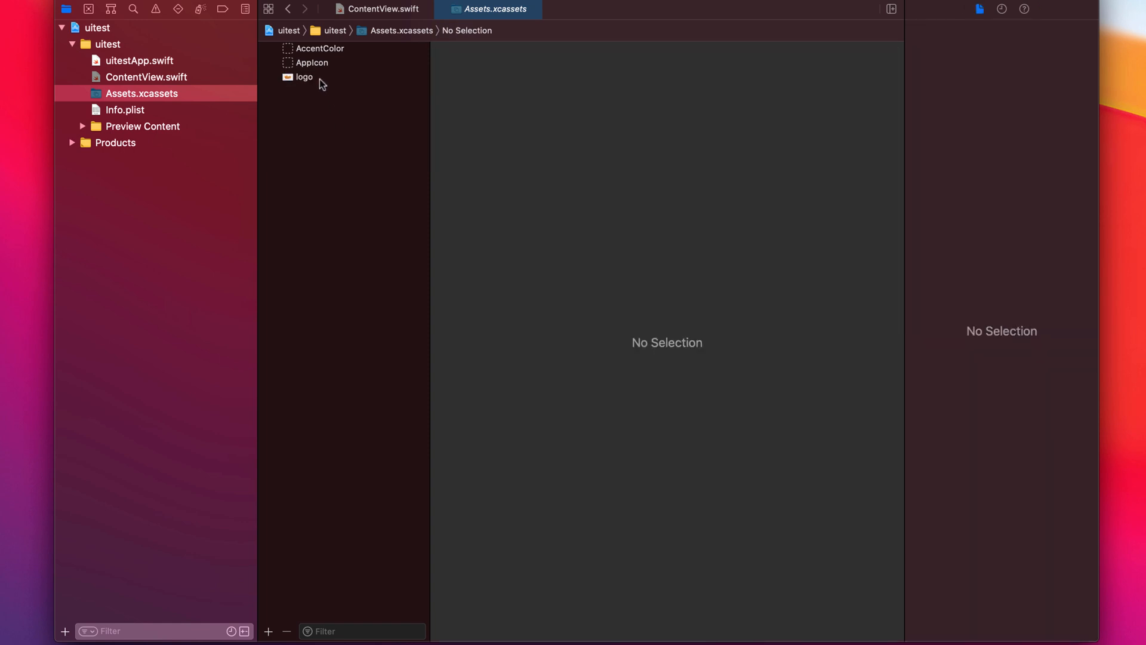
click(146, 77)
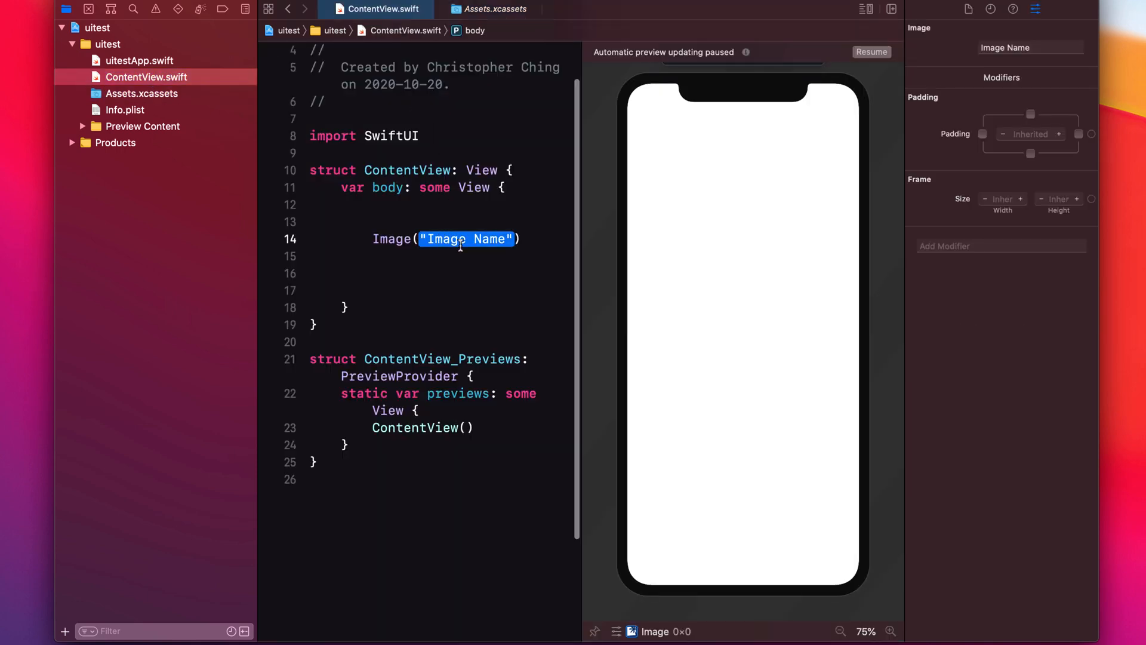
- Name the image "logo" and refresh the preview to show the 122×67 WAR!! logo
text(1"))
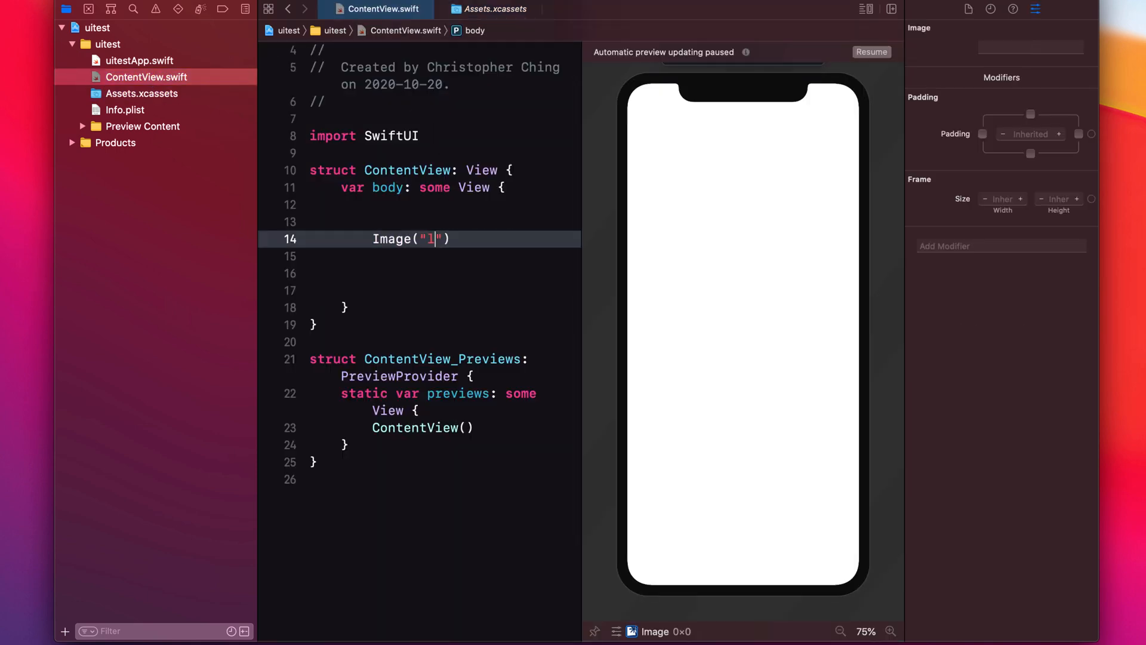
text(ogo)
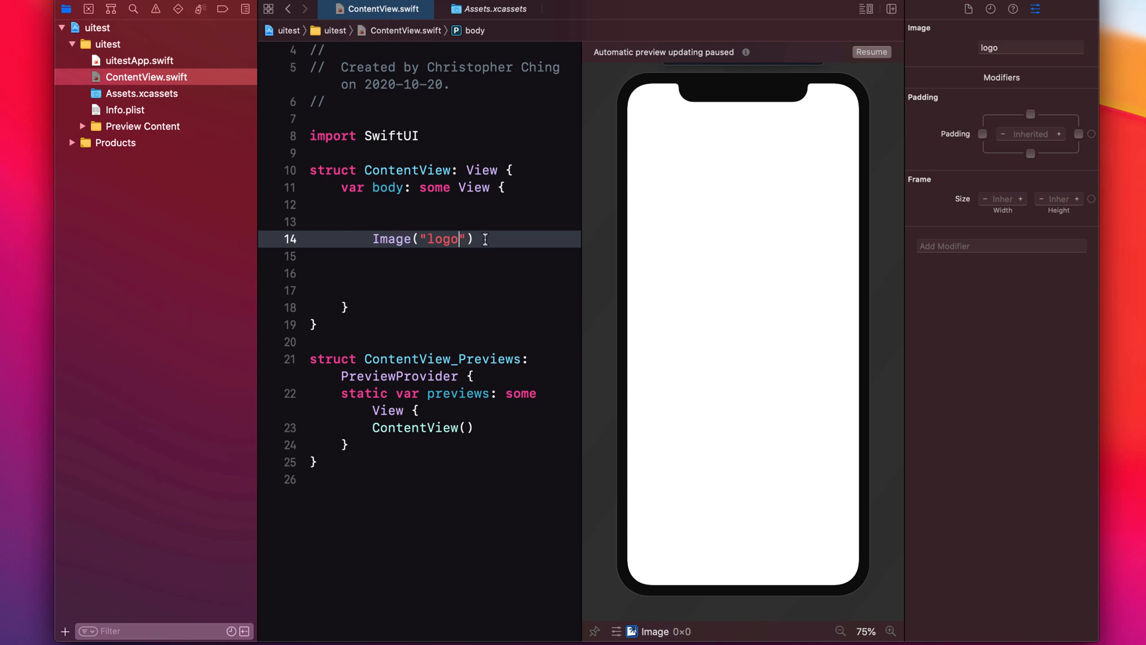
mouse_move(724, 336)
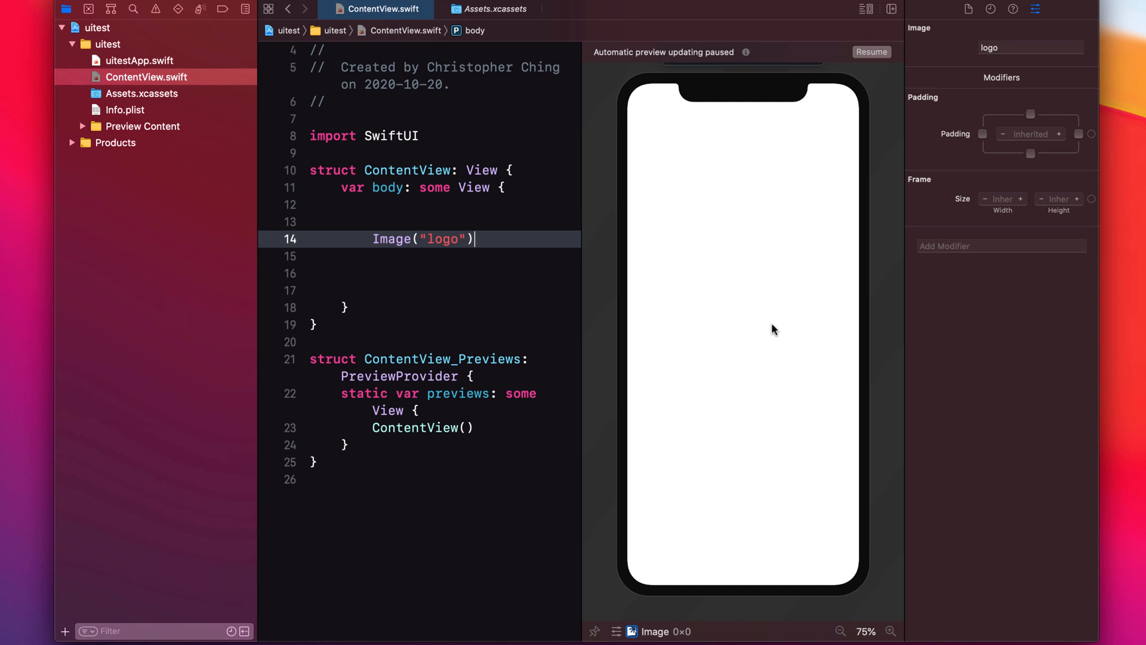
mouse_move(609, 63)
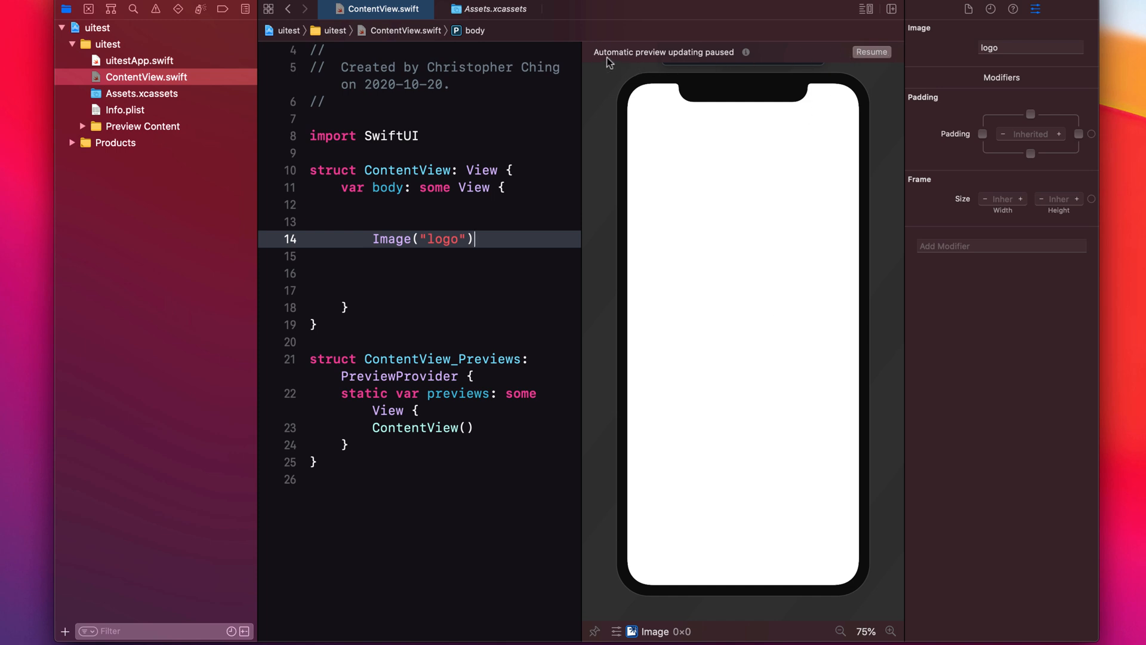
mouse_move(871, 52)
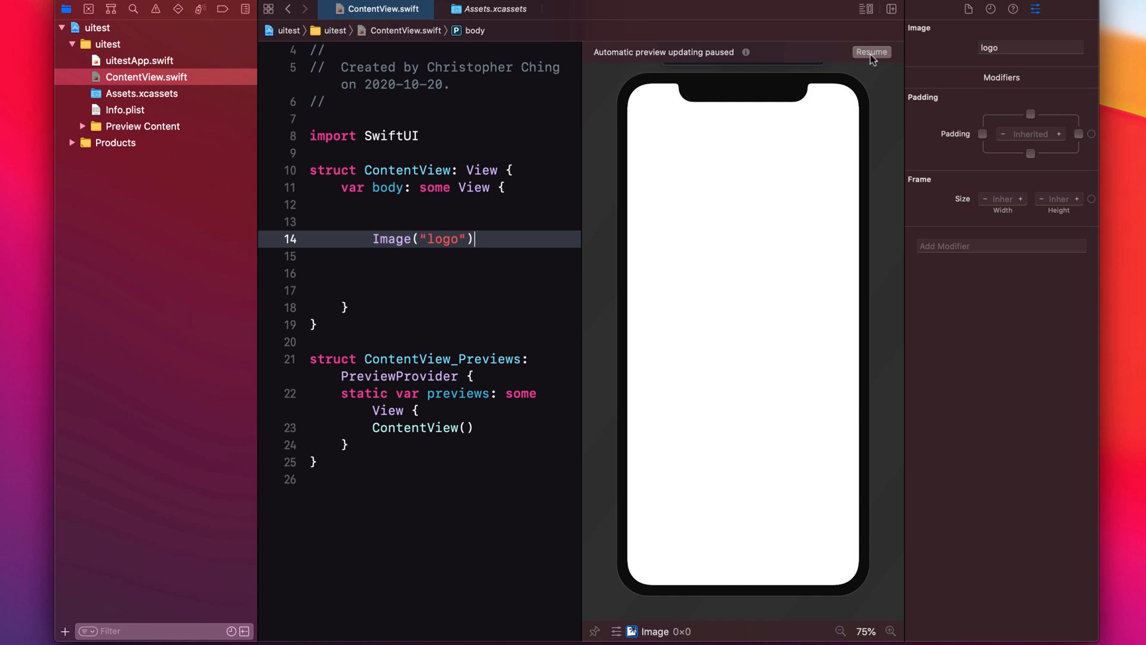
click(870, 52)
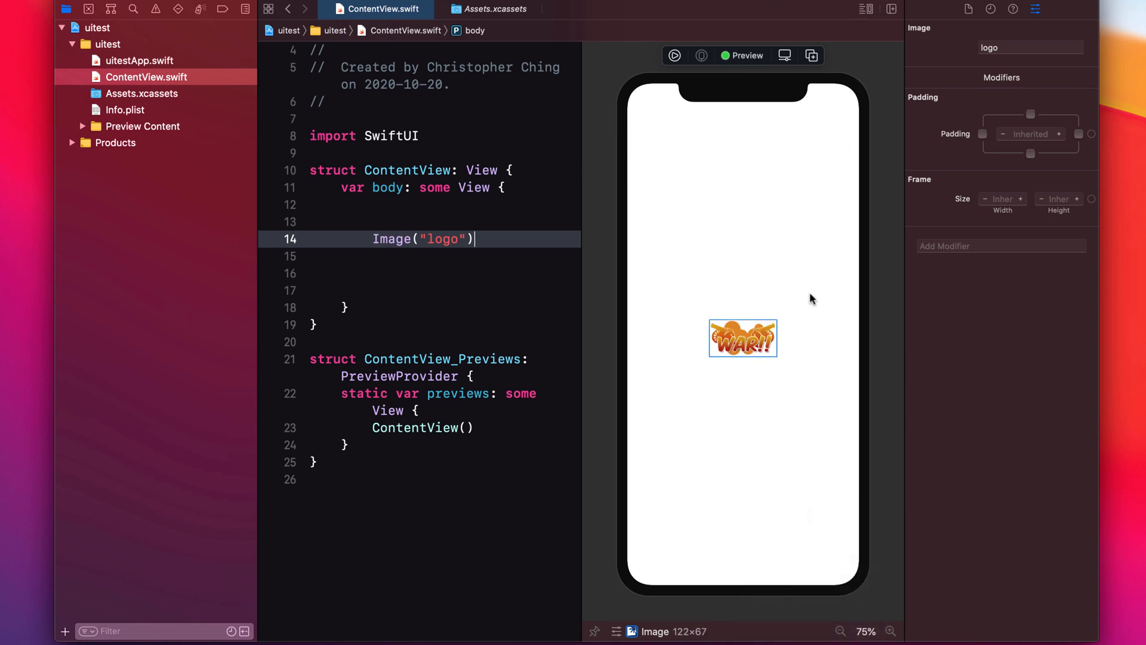
mouse_move(1054, 73)
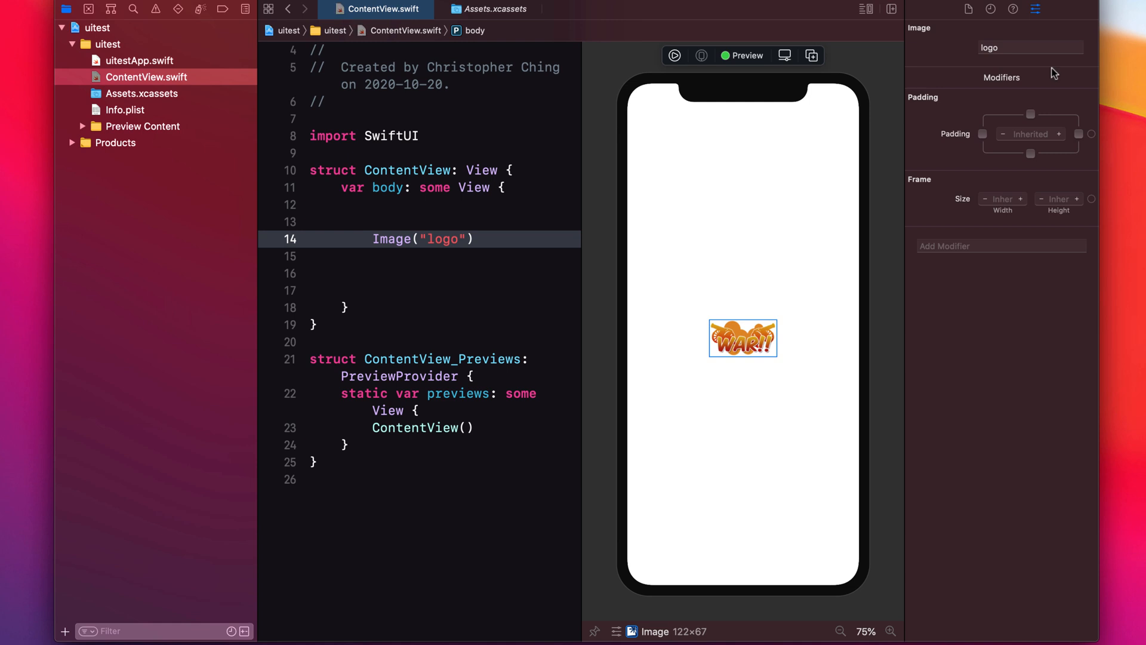
mouse_move(815, 335)
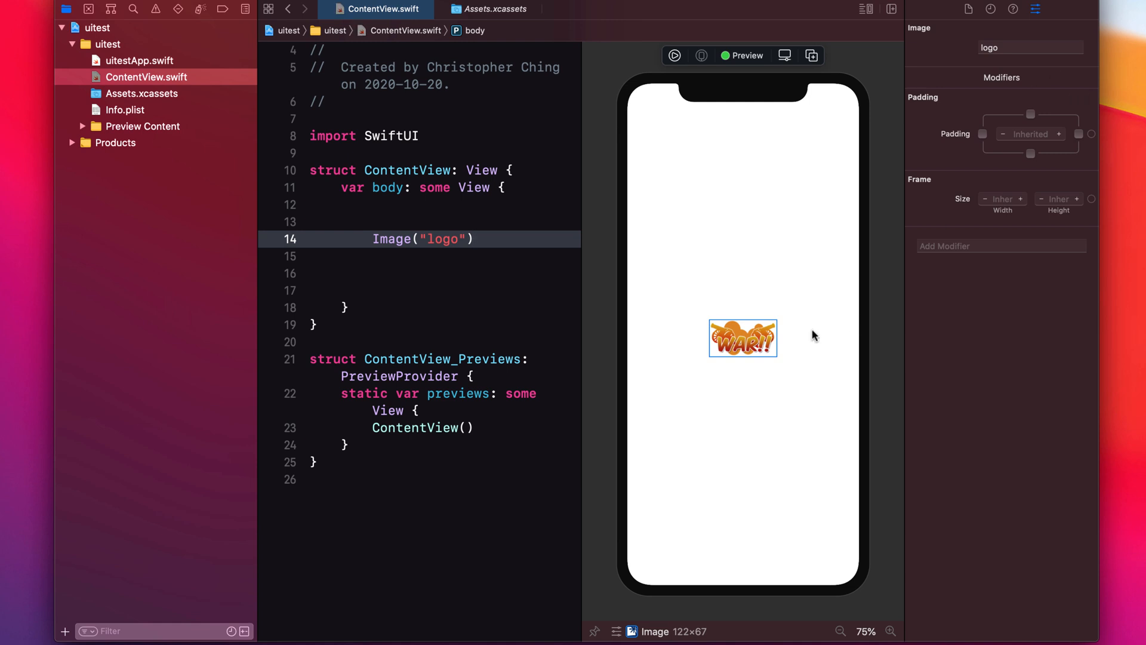
click(473, 238)
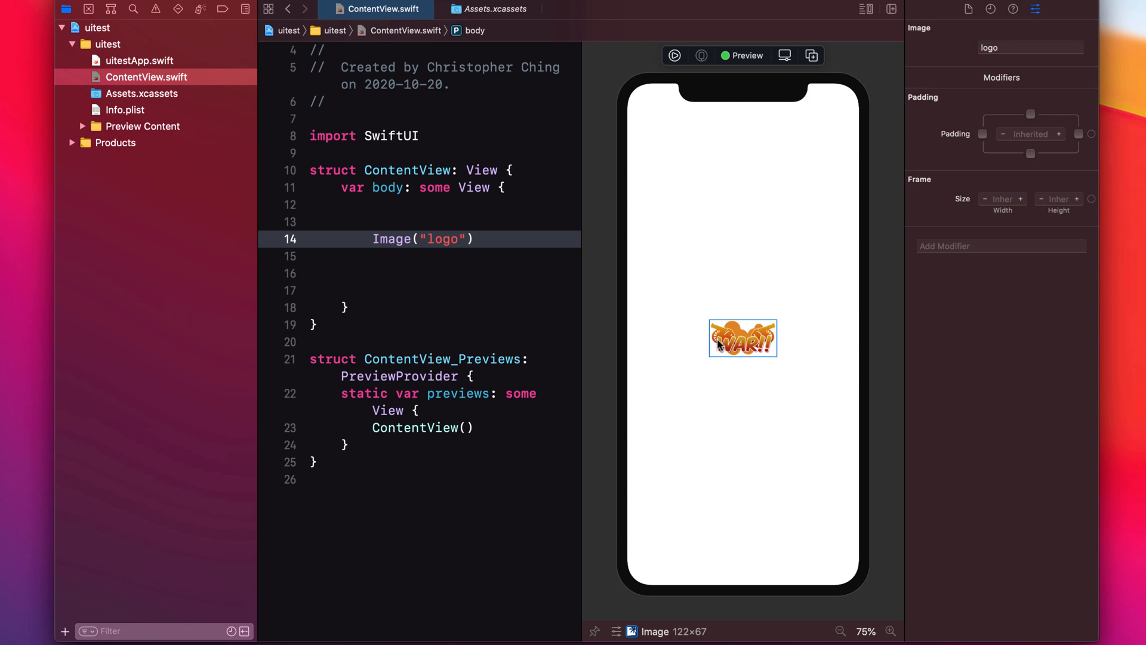
- Add .resizable() to Image("logo") so the logo fills the preview at 414×814
click(475, 239)
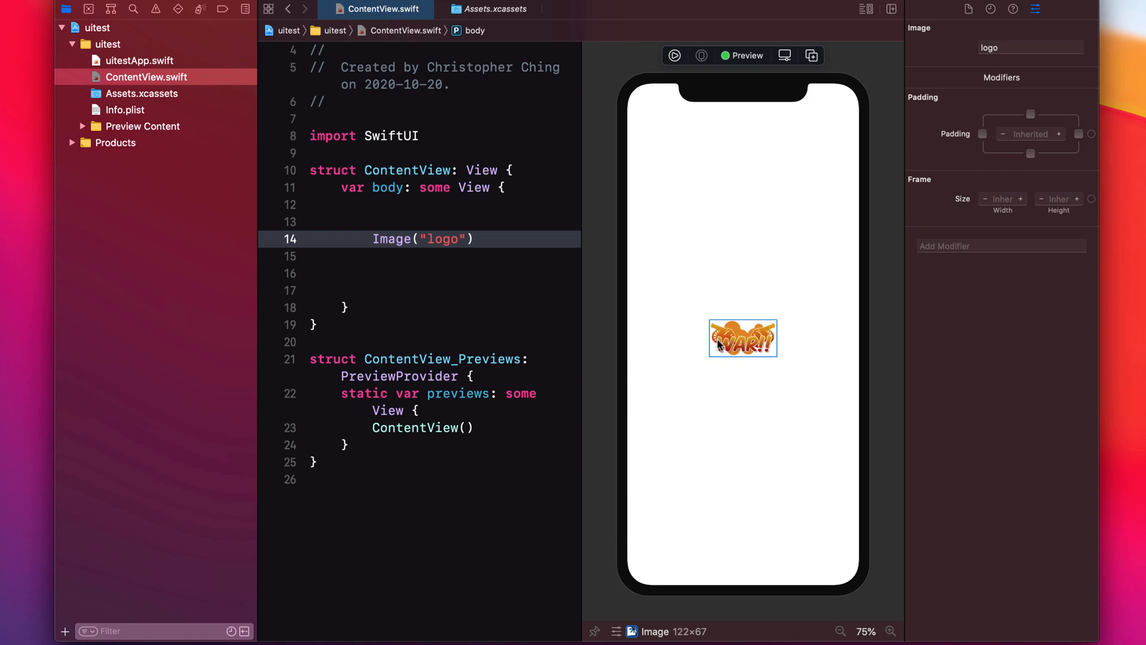
text(.res)
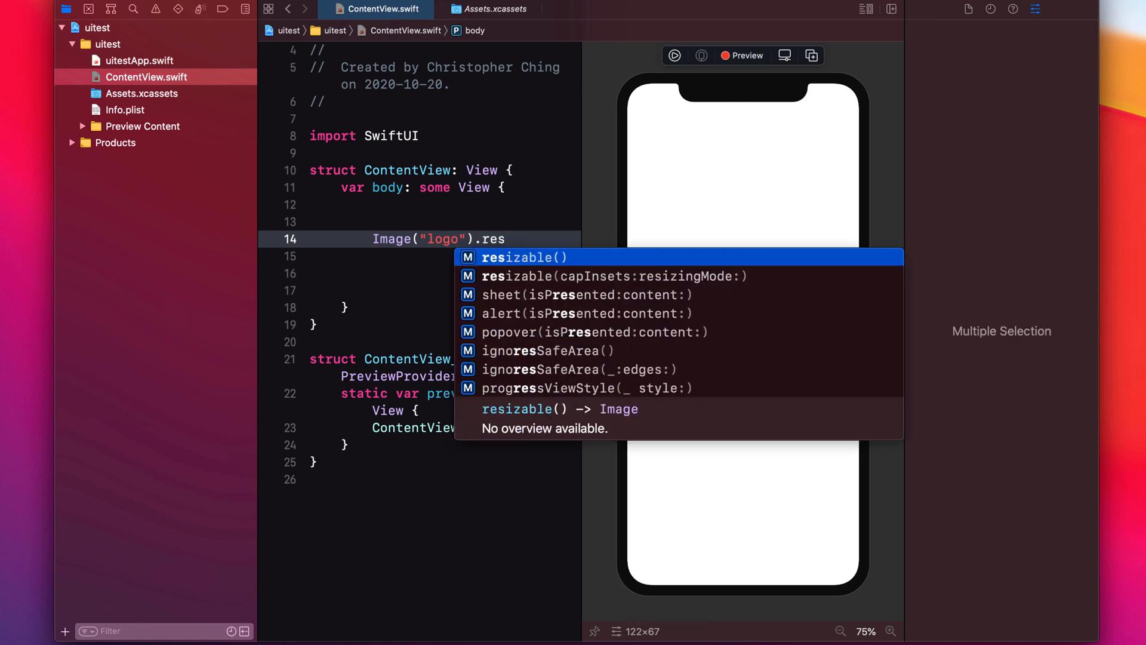
click(524, 257)
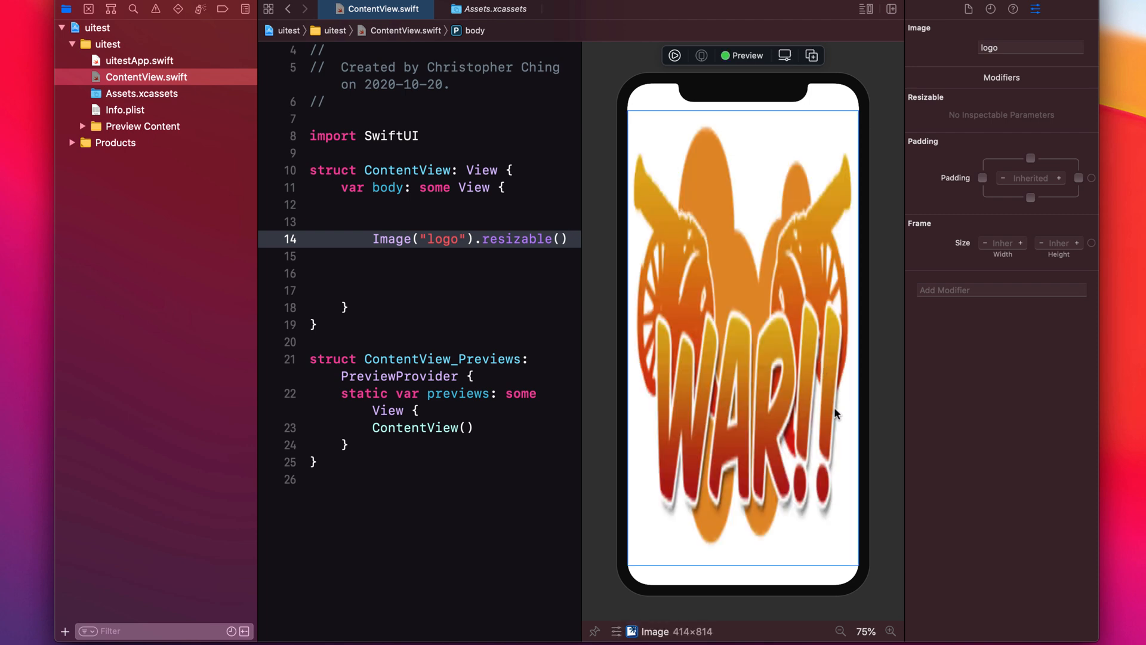
click(569, 239)
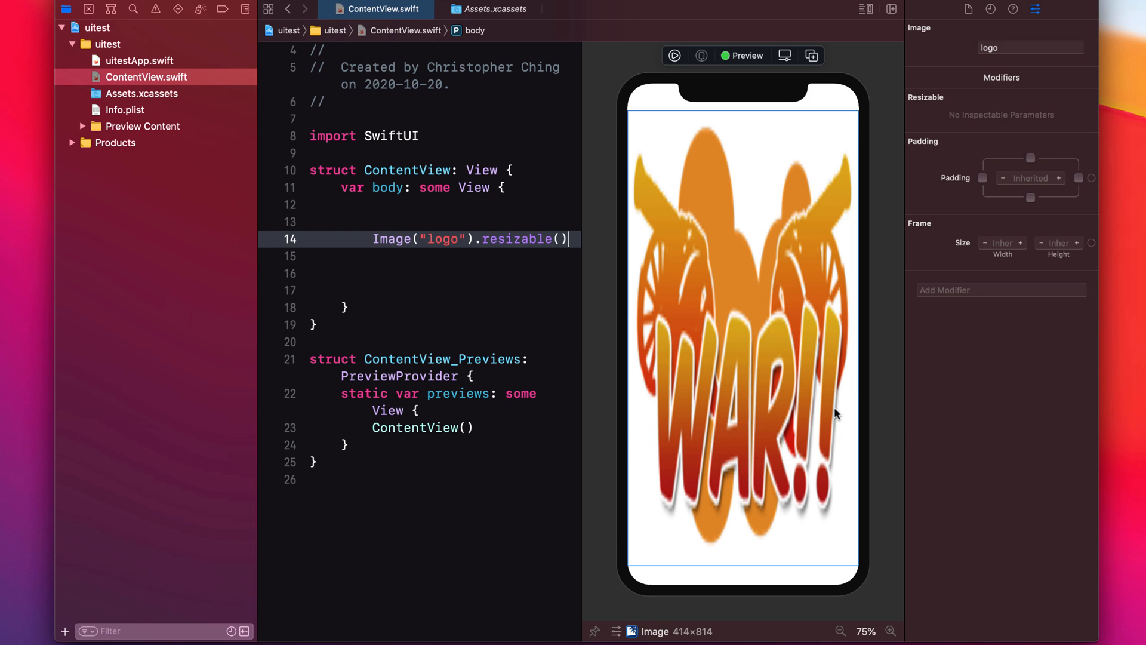
mouse_move(910, 346)
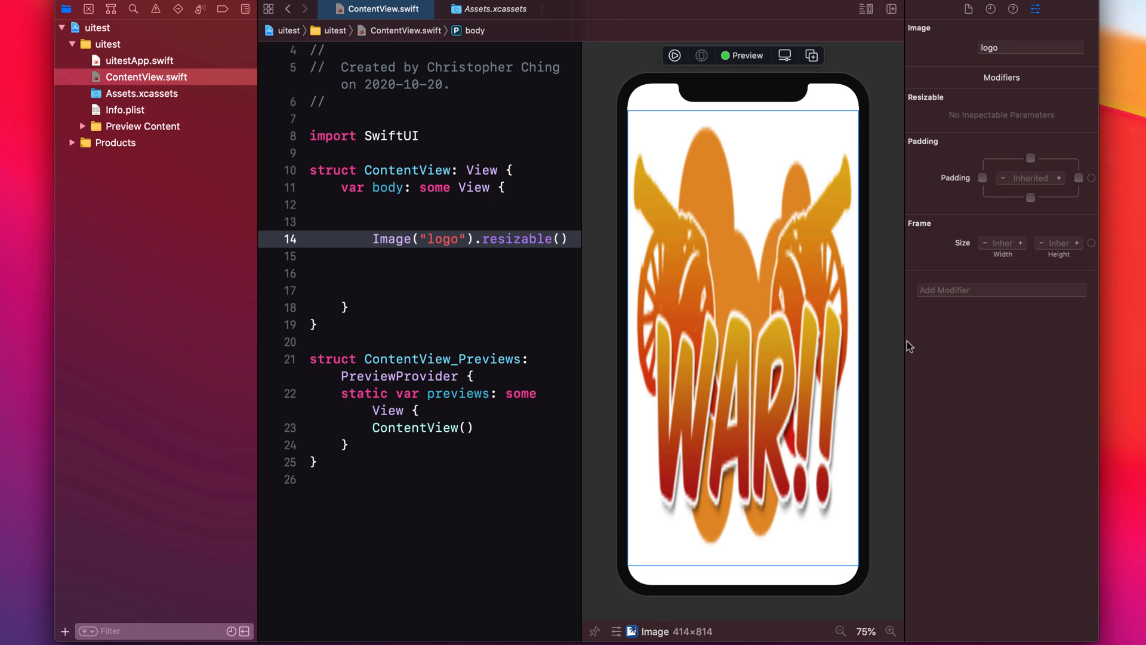
mouse_move(794, 281)
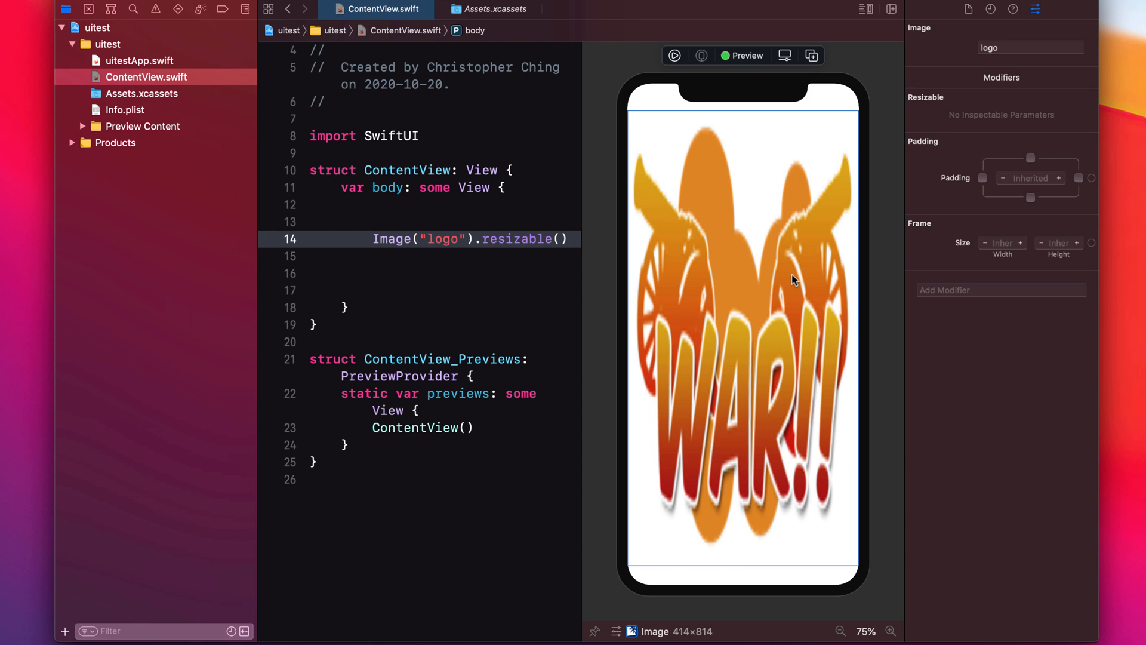
- Add .aspectRatio(contentMode: .fill) to the logo image from autocomplete
text(.asp)
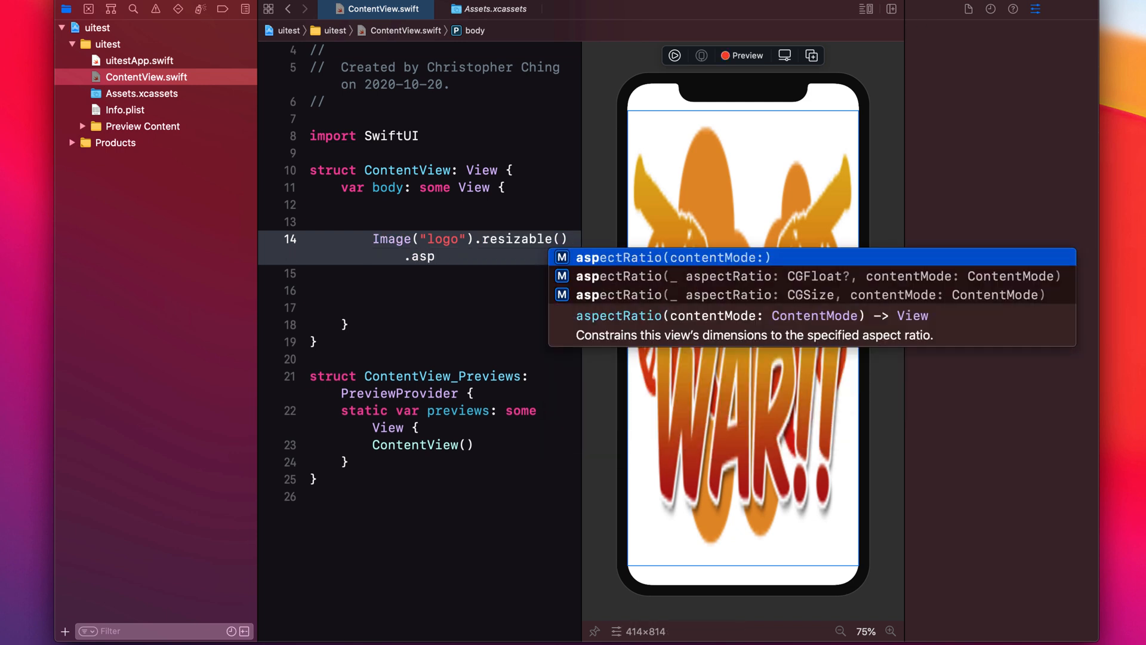
text(e)
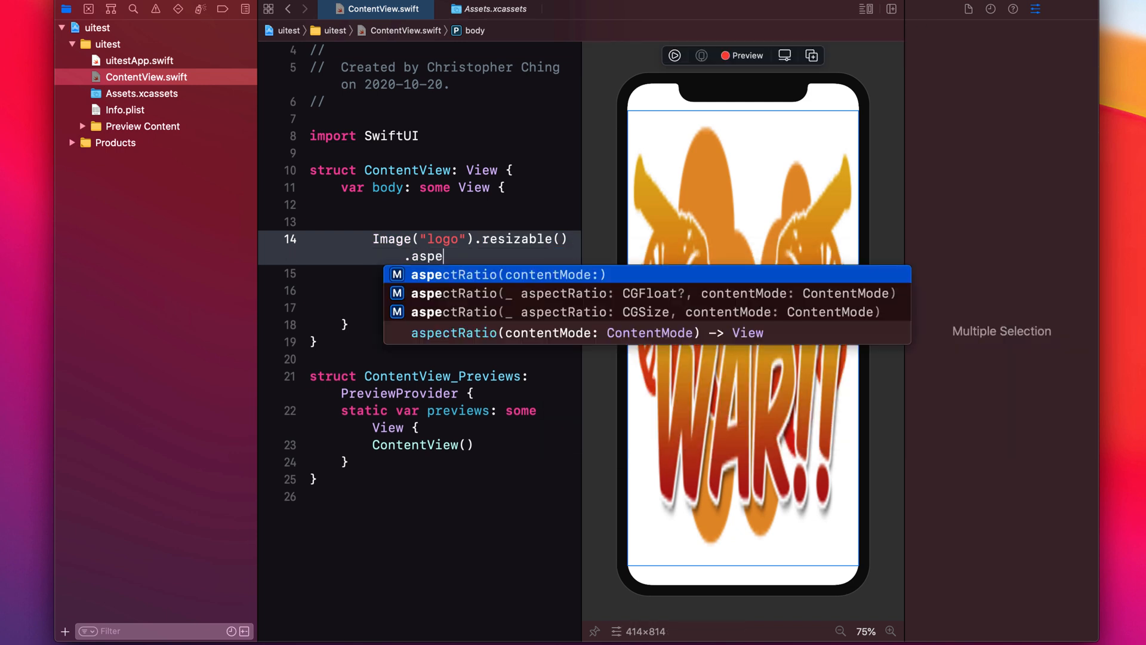
click(508, 274)
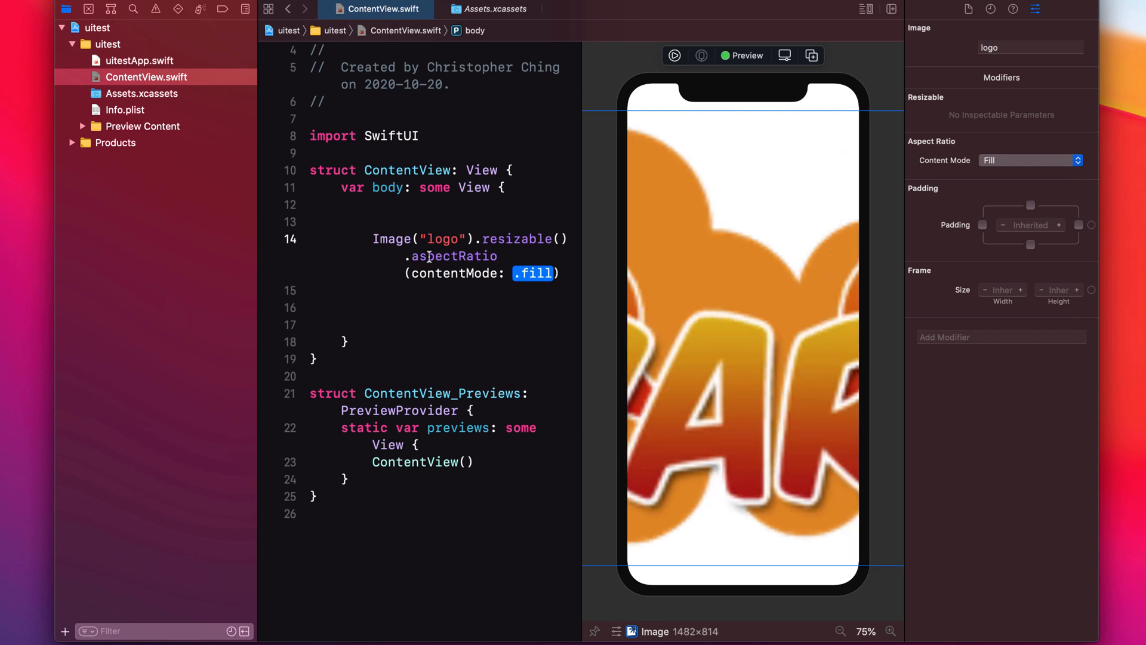
- Search the modifiers list for "aspe" and select the .fill content mode for replacement
click(1000, 336)
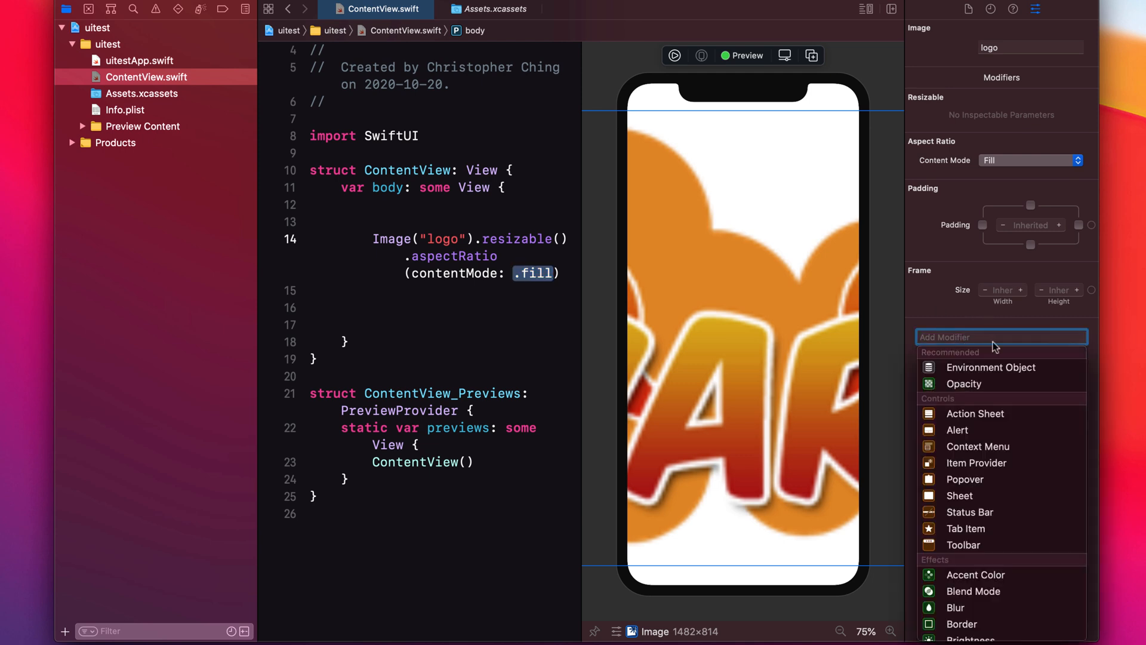
text(aspe)
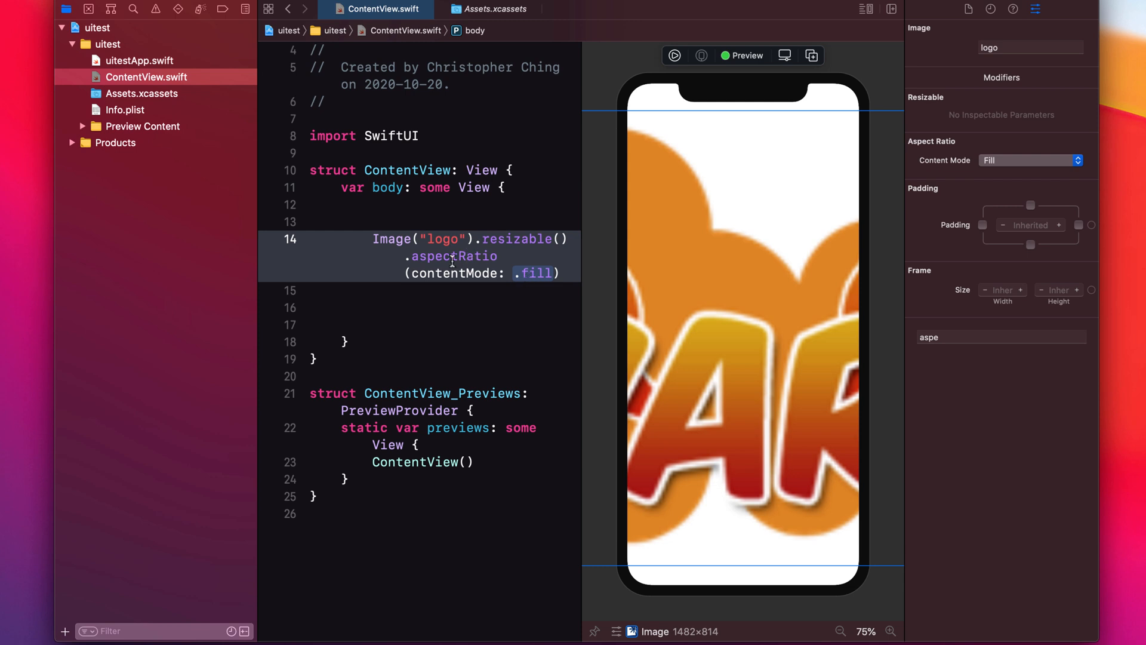
double_click(534, 273)
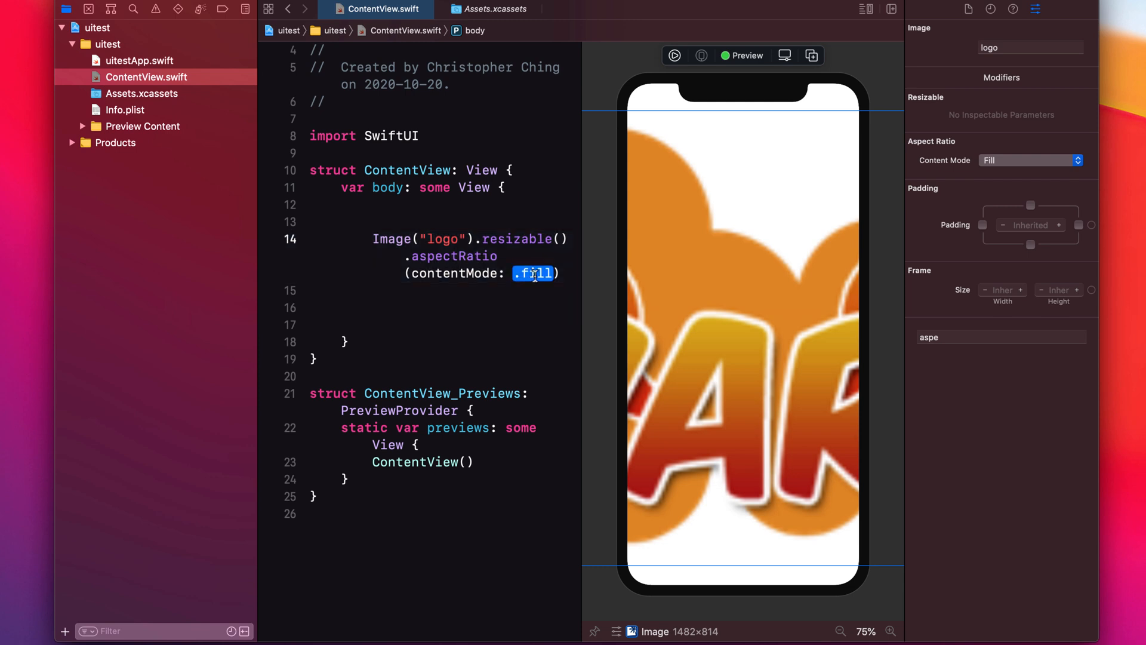
mouse_move(566, 271)
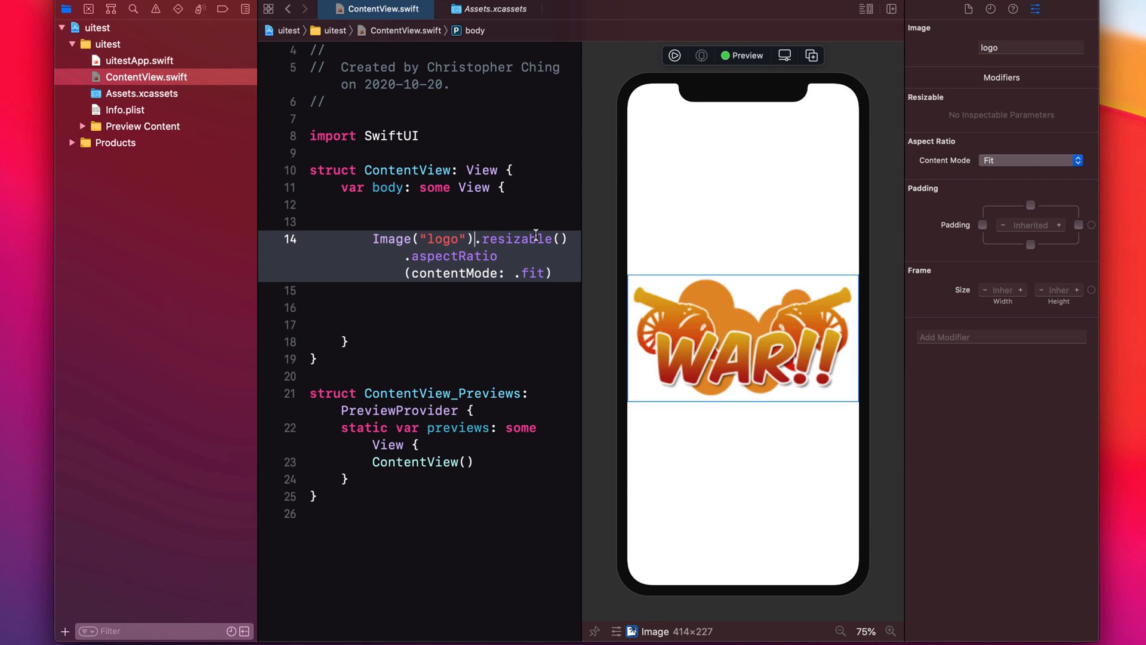
- Move .resizable() onto its own line below Image("logo")
key(Return)
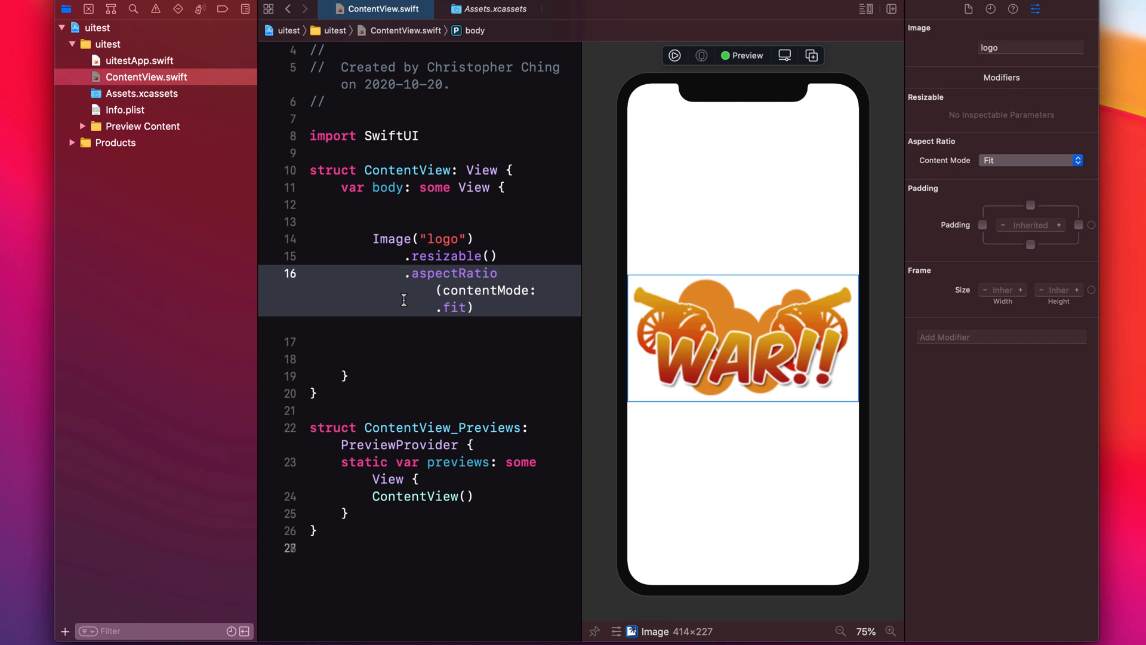
mouse_move(409, 236)
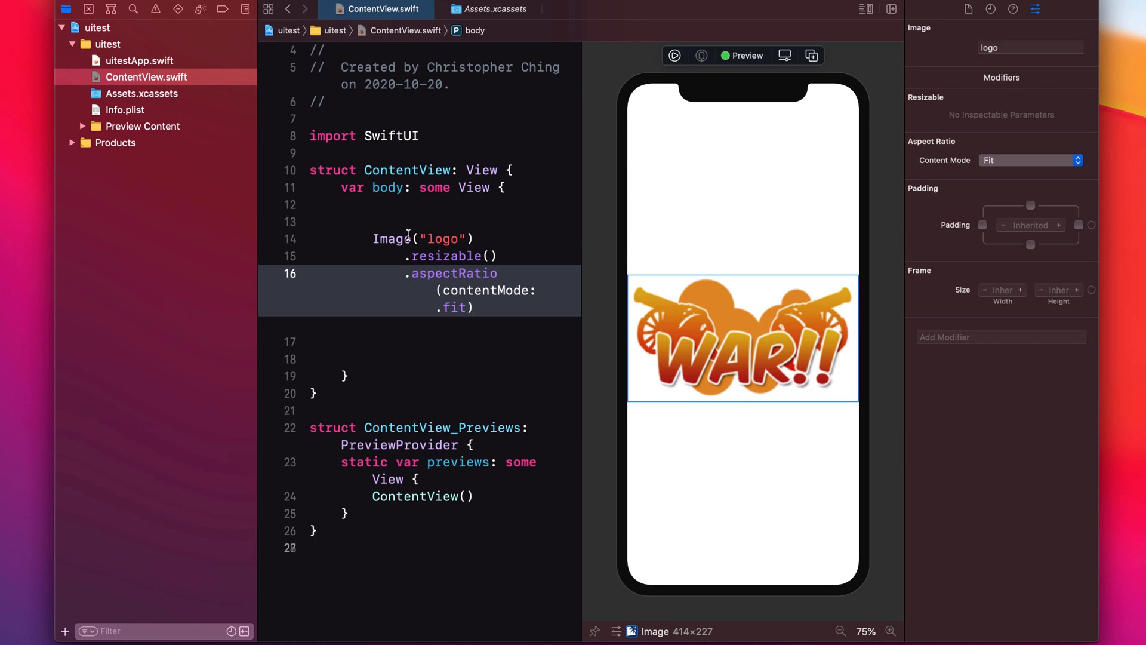
mouse_move(408, 291)
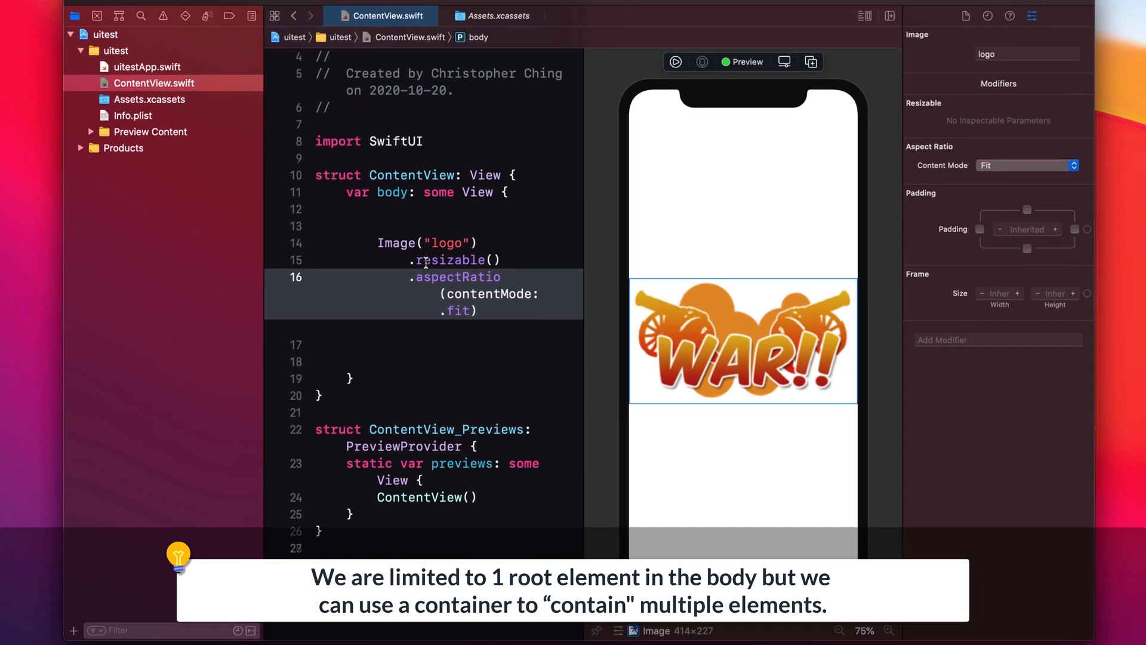
- Insert a Vertical Stack from the views library, found by searching "vstack"
click(990, 17)
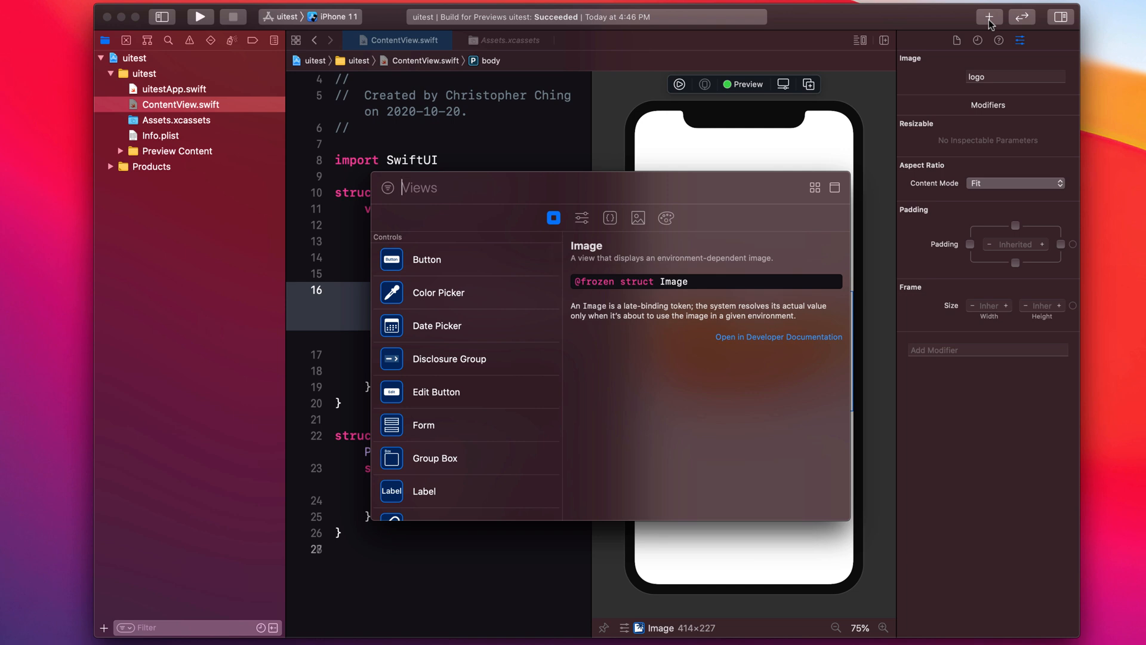
text(v)
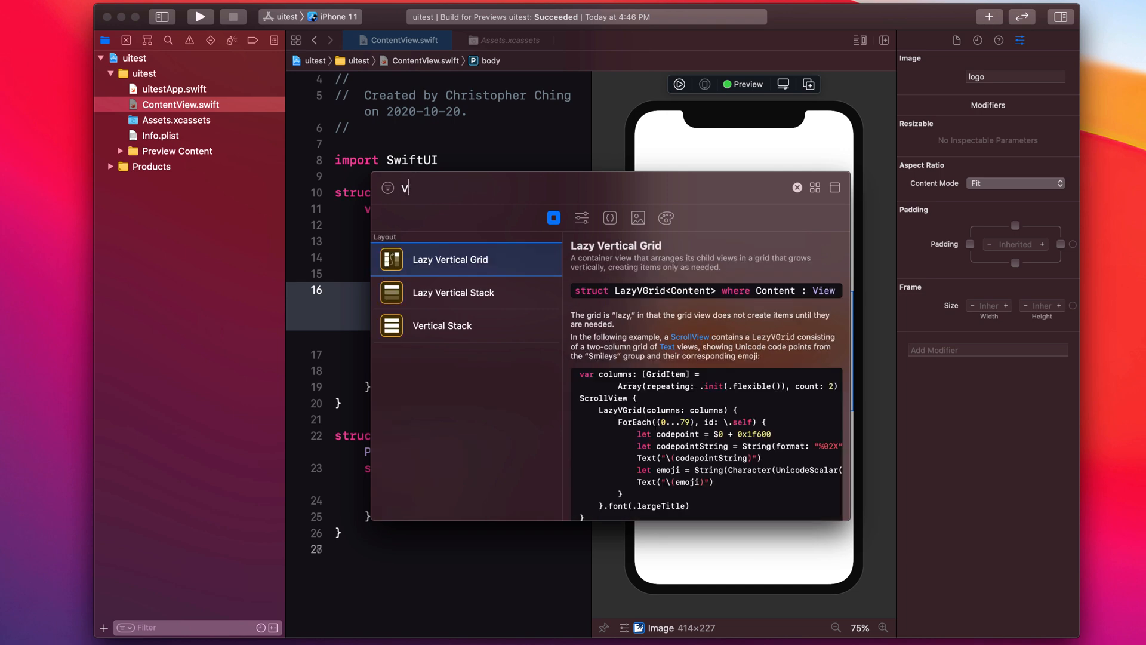
text(stack)
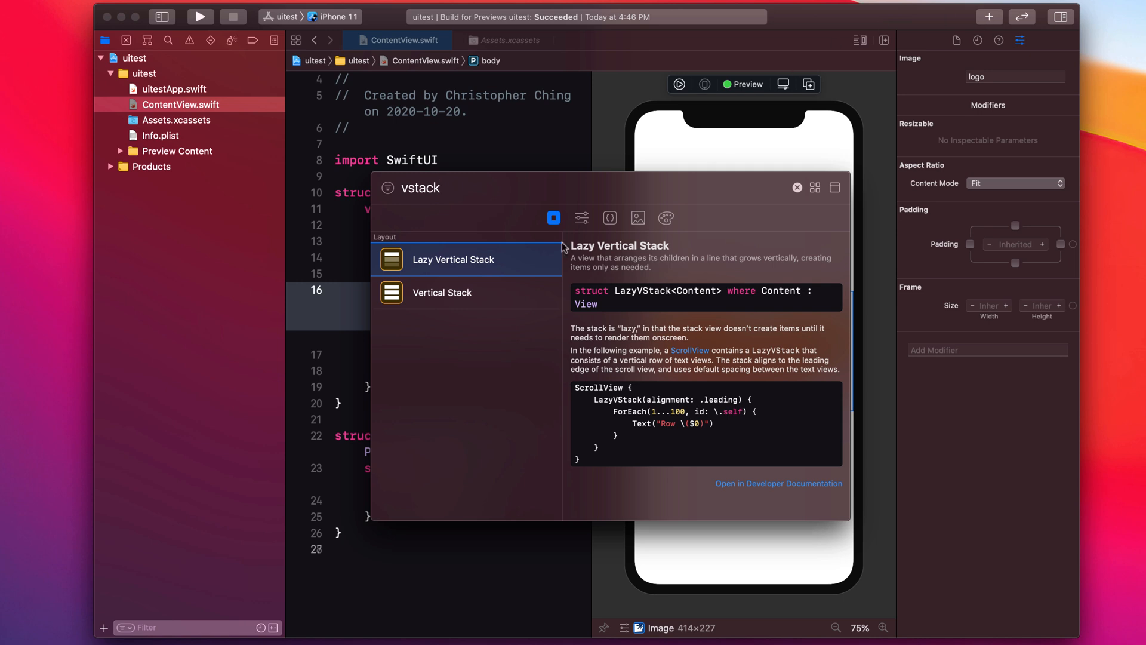
click(442, 293)
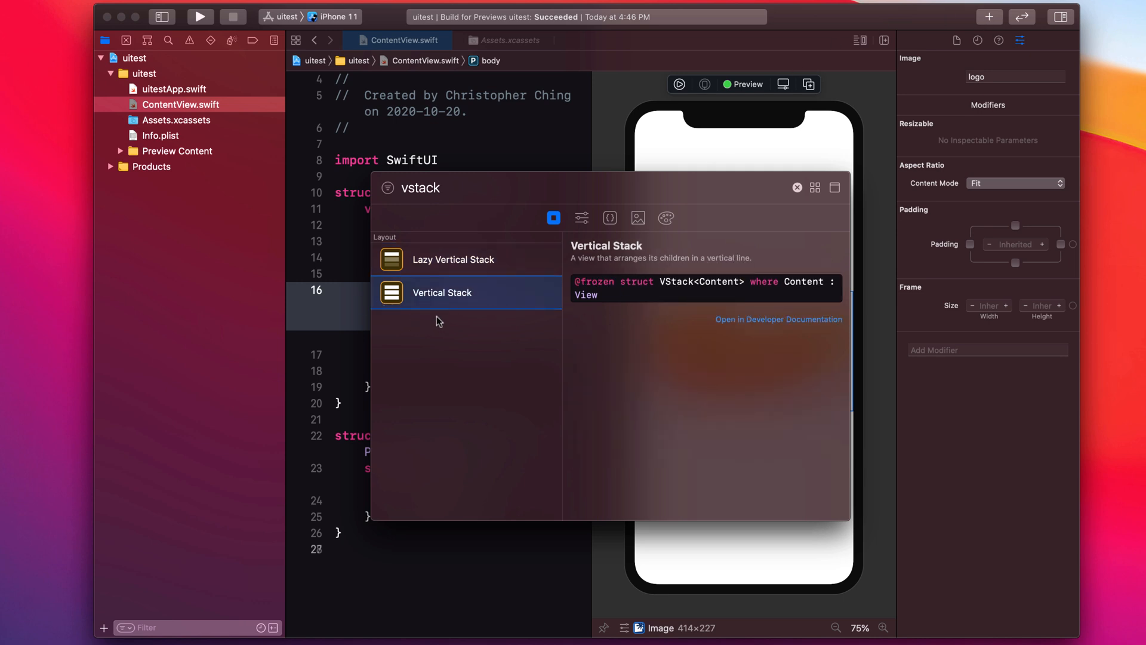
mouse_move(476, 297)
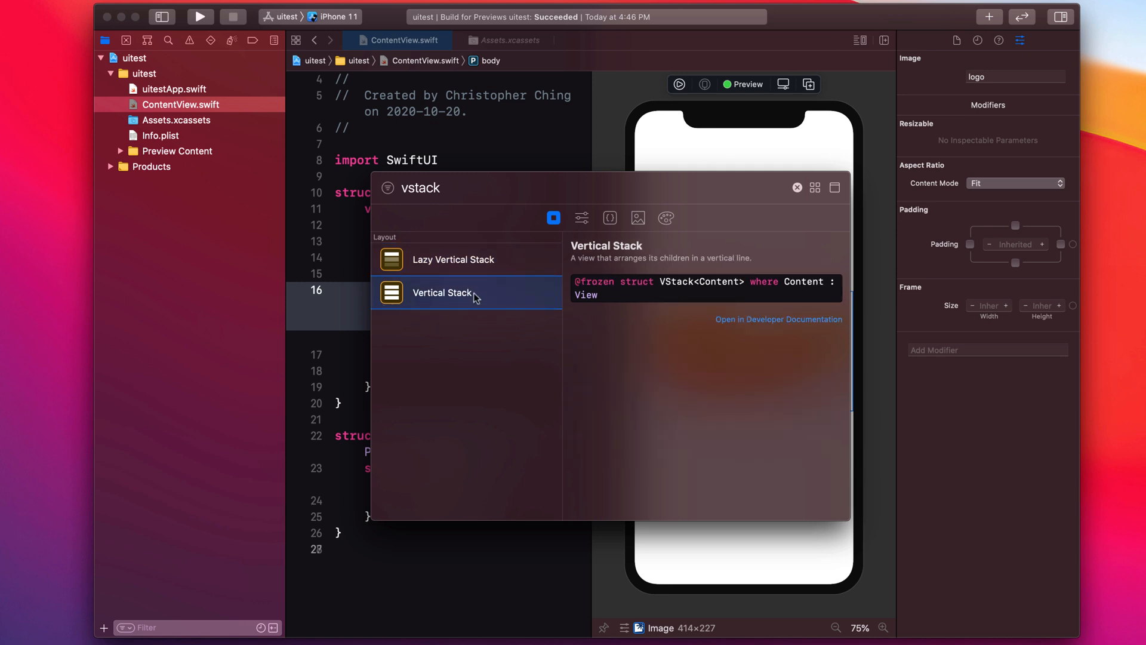
double_click(443, 292)
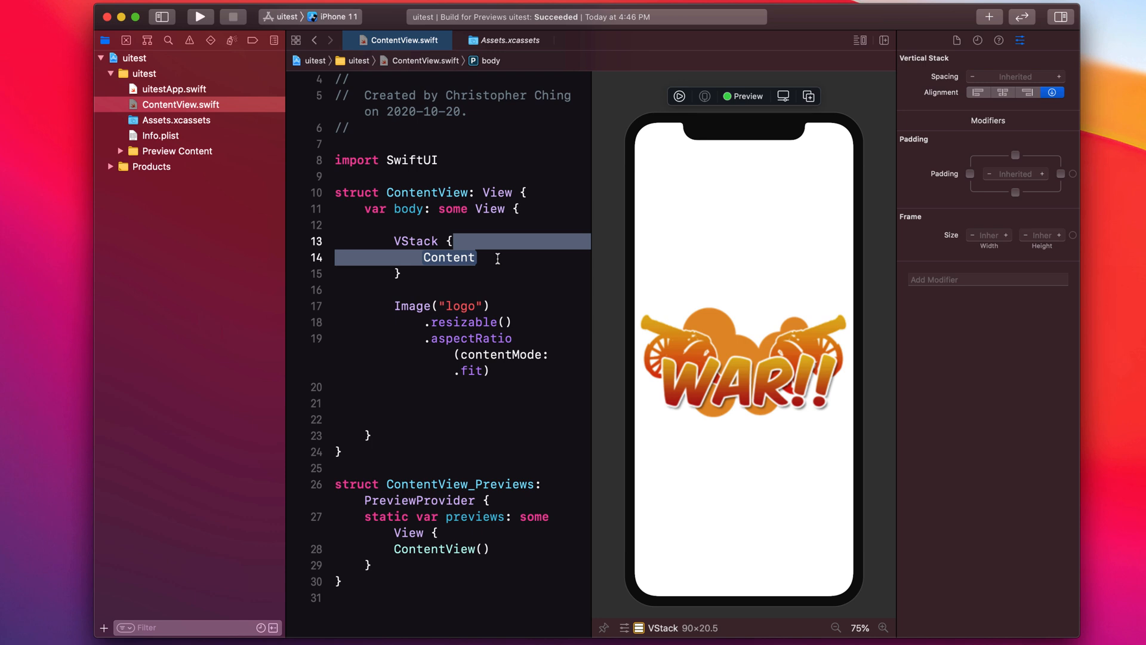
- Replace the Content placeholder with the Image("logo") code and its resizable and aspectRatio modifiers
click(407, 241)
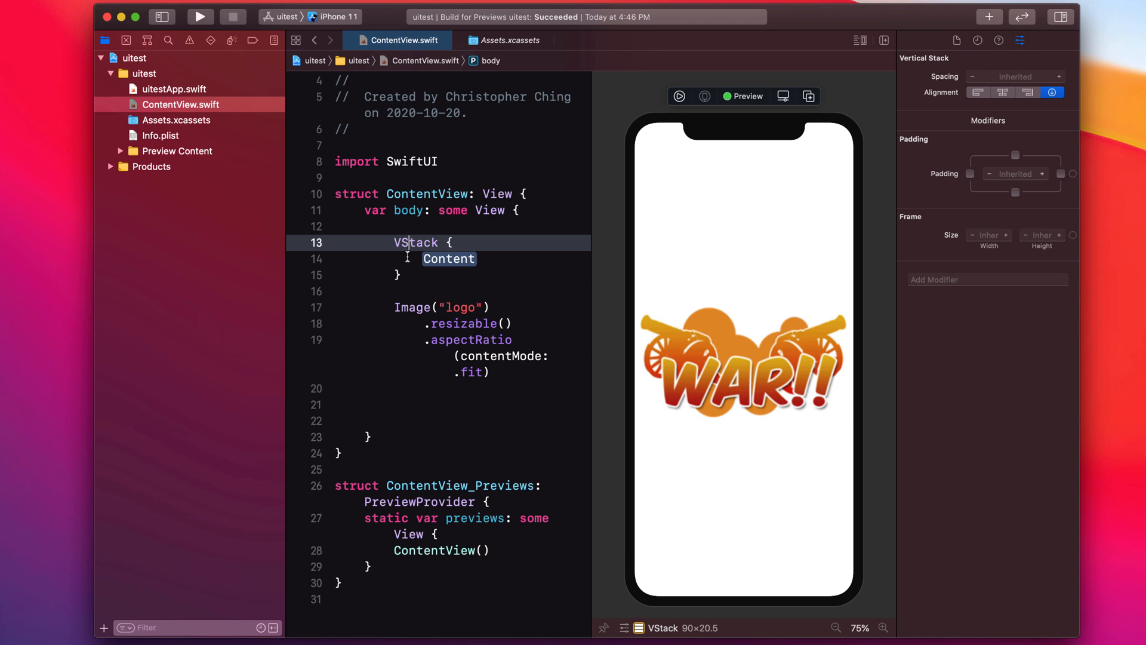
click(444, 307)
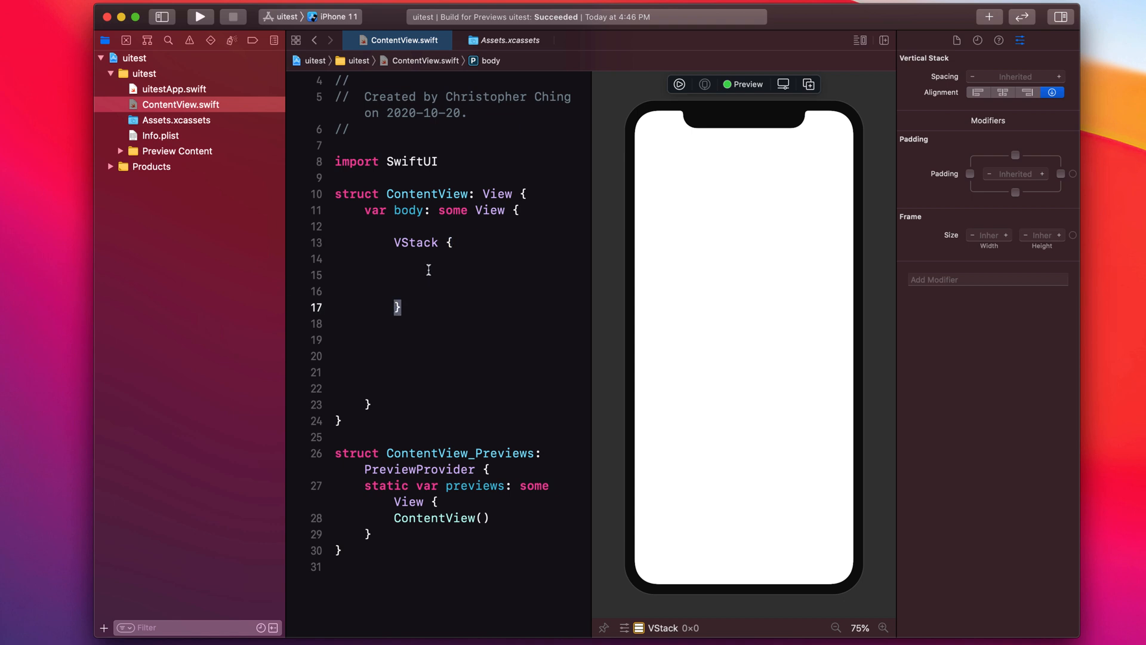
text(Image("logo"))
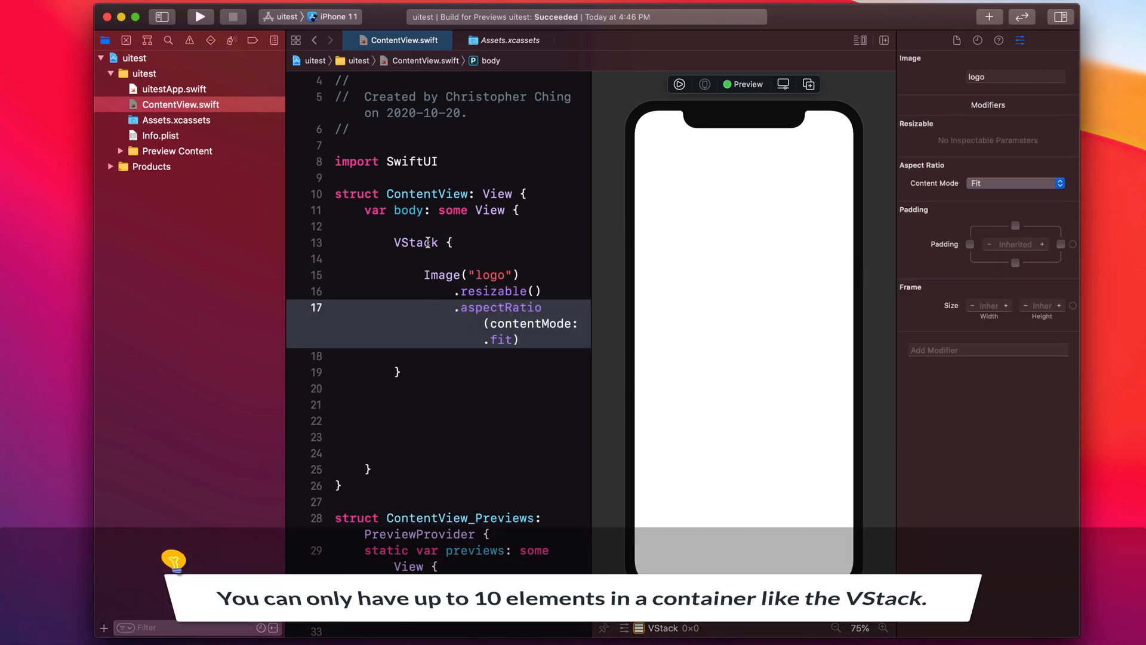
- Type Text("Hello!") on a new line below the logo Image inside the VStack
click(428, 356)
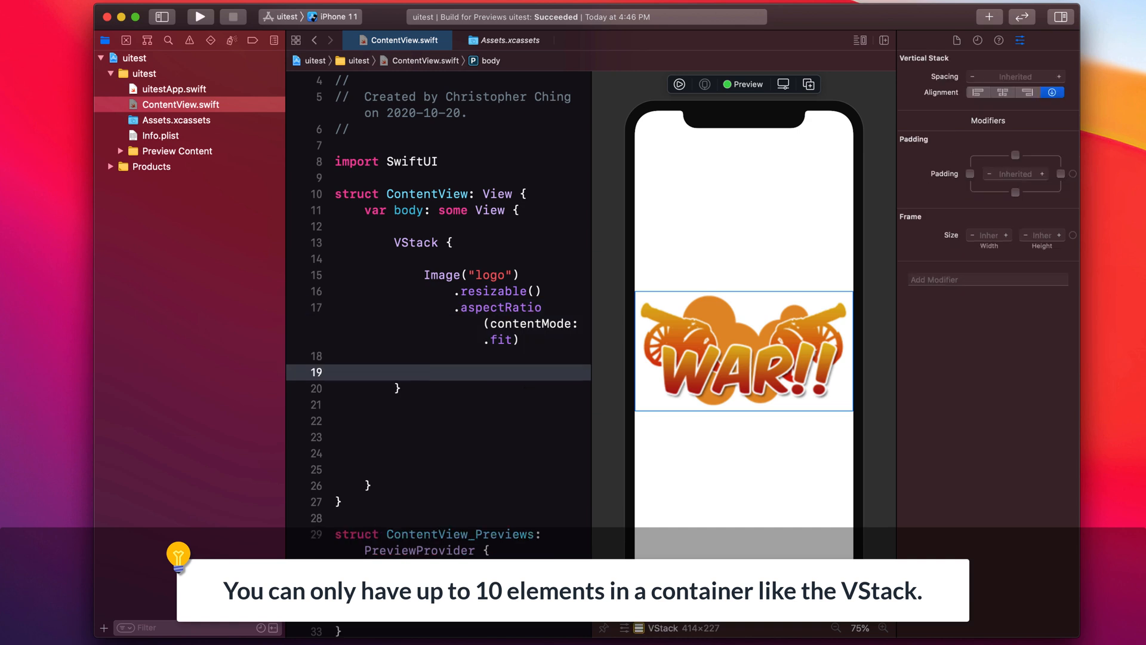
click(424, 372)
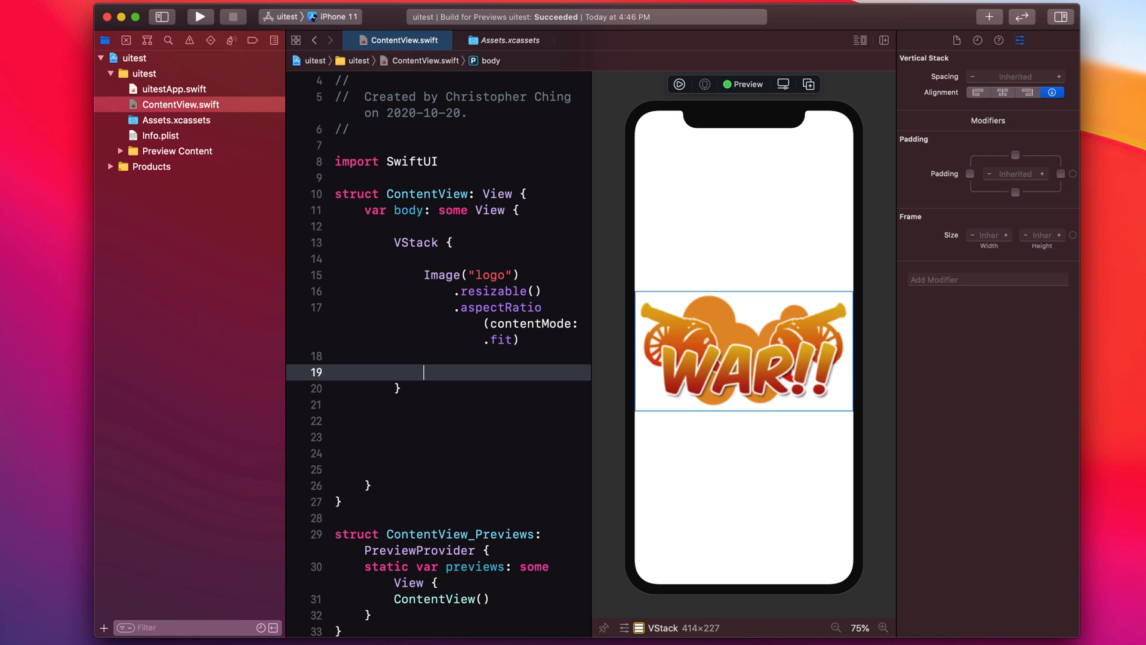
text(Text(")
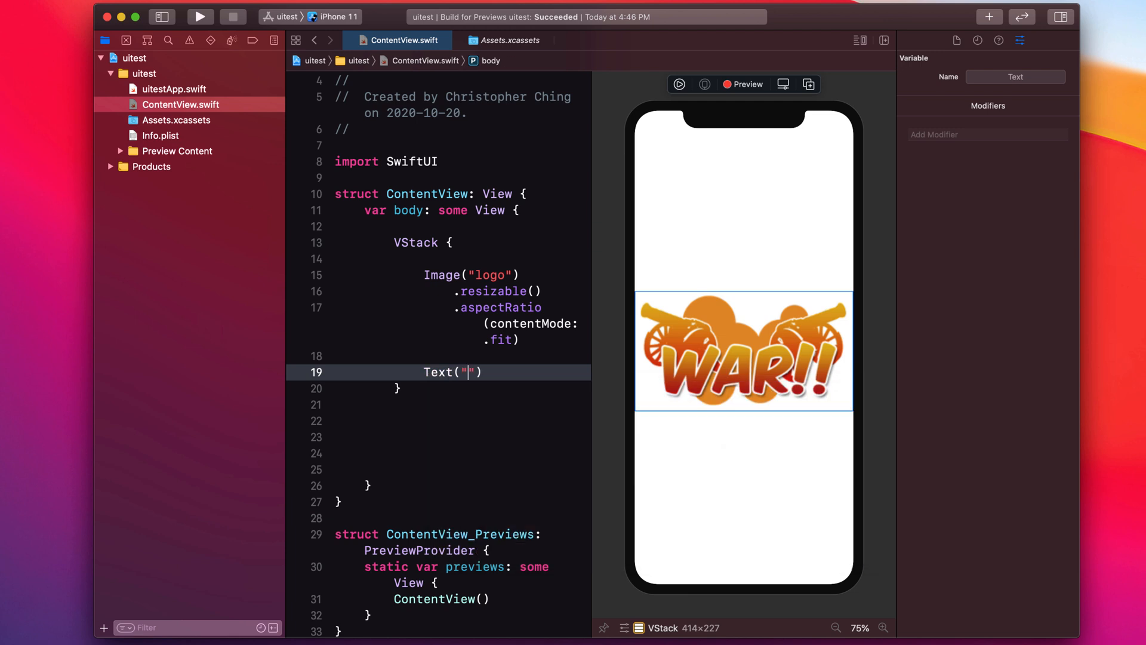
text(Hello!)
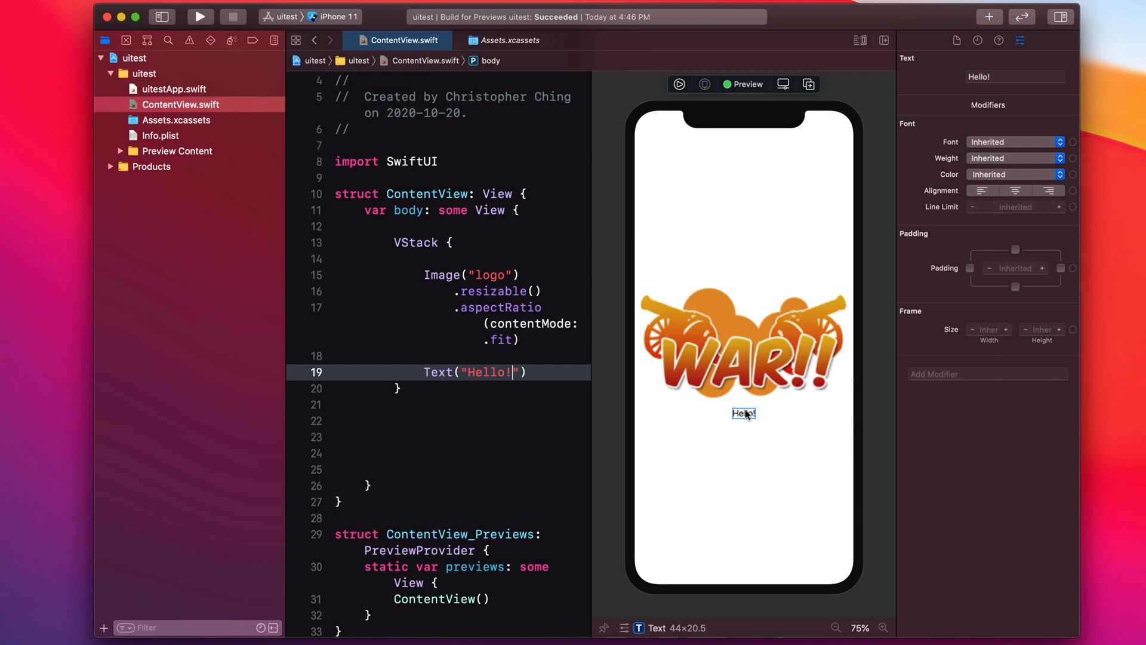
mouse_move(379, 235)
text(H)
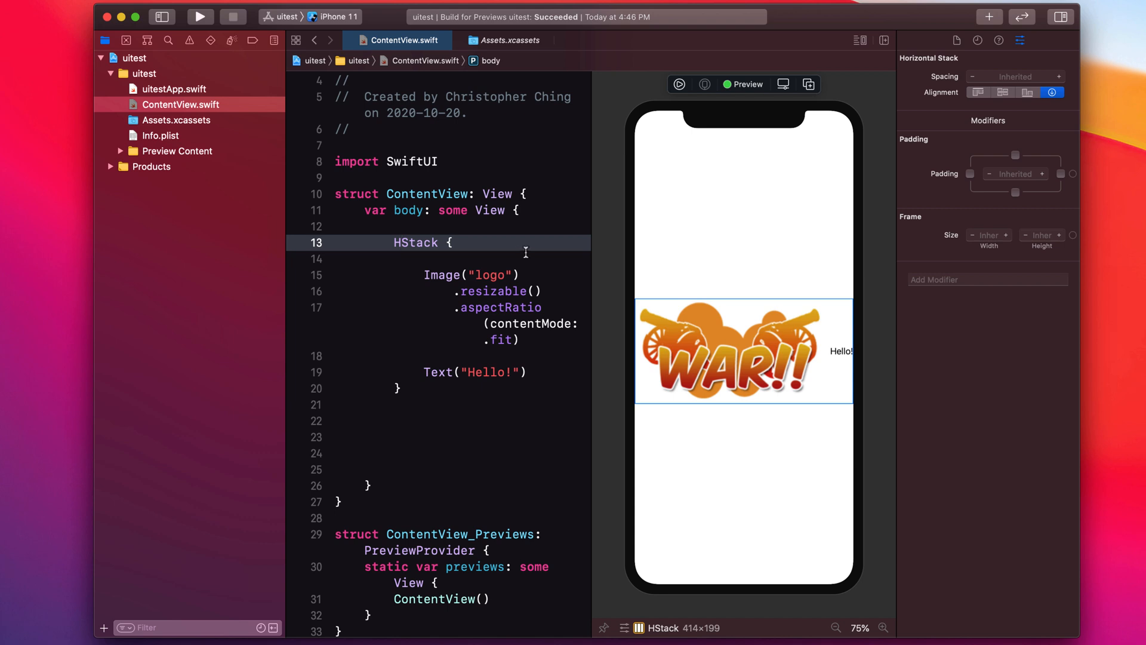
mouse_move(861, 355)
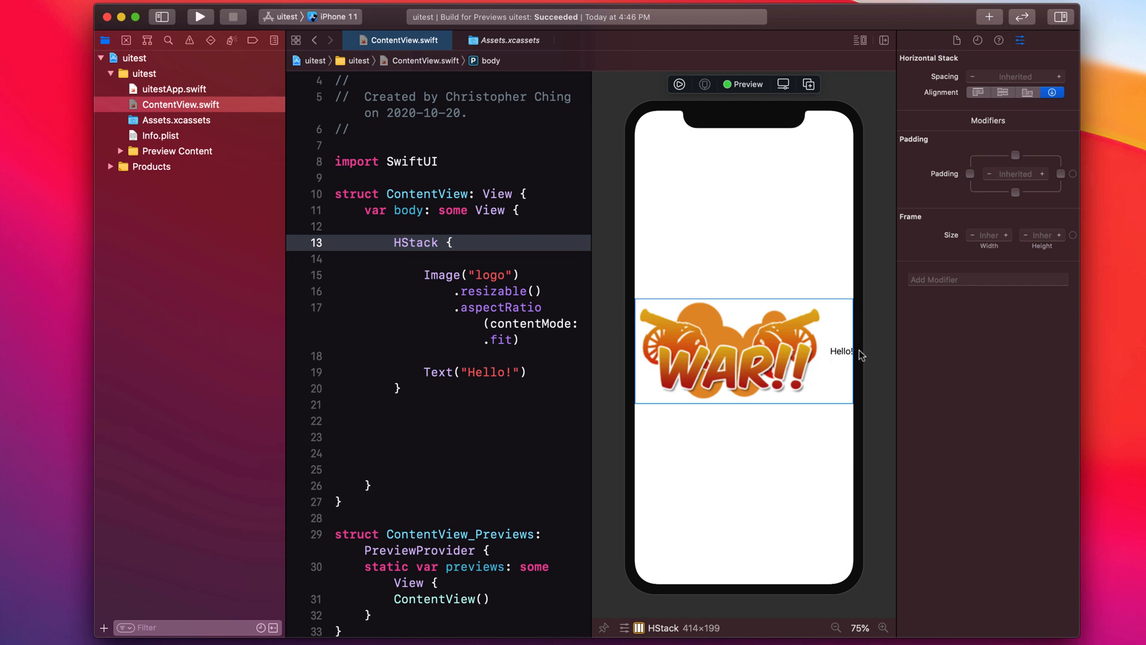
mouse_move(863, 356)
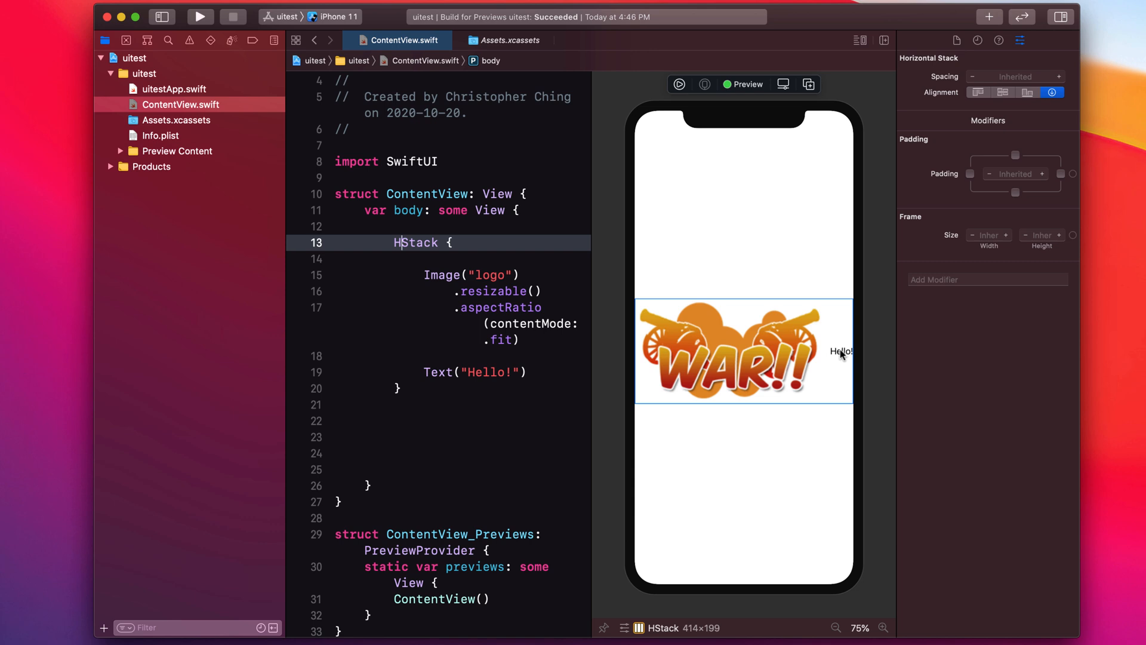
mouse_move(841, 355)
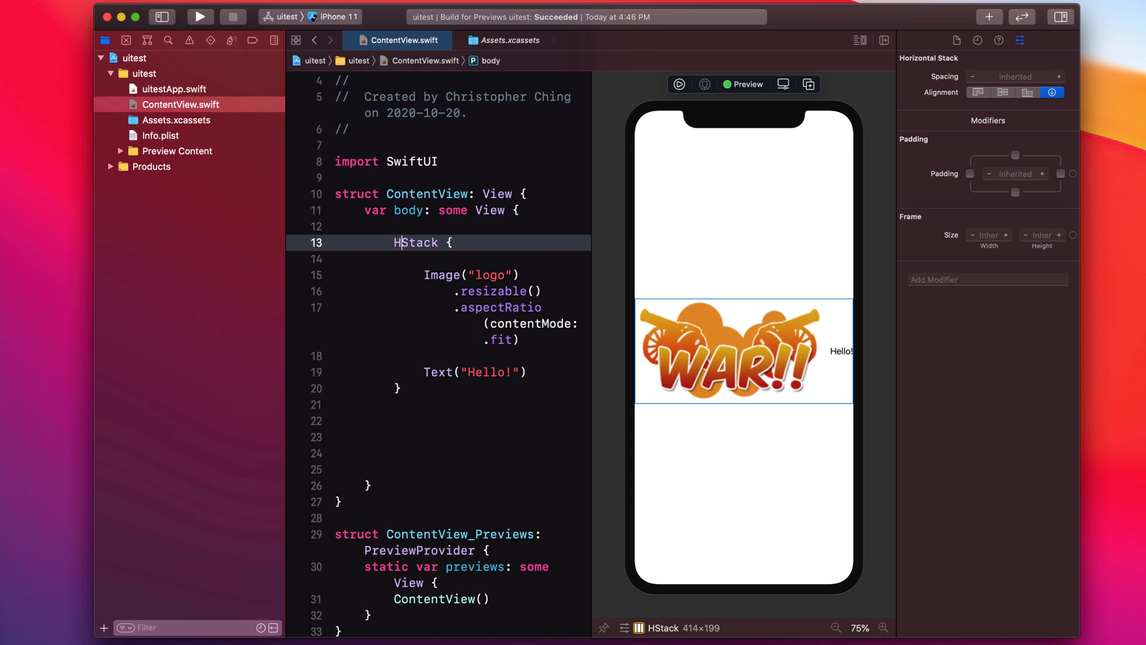
- Rename the stack to ZStack so Hello! draws on top of the WAR!! logo
text(ZStack)
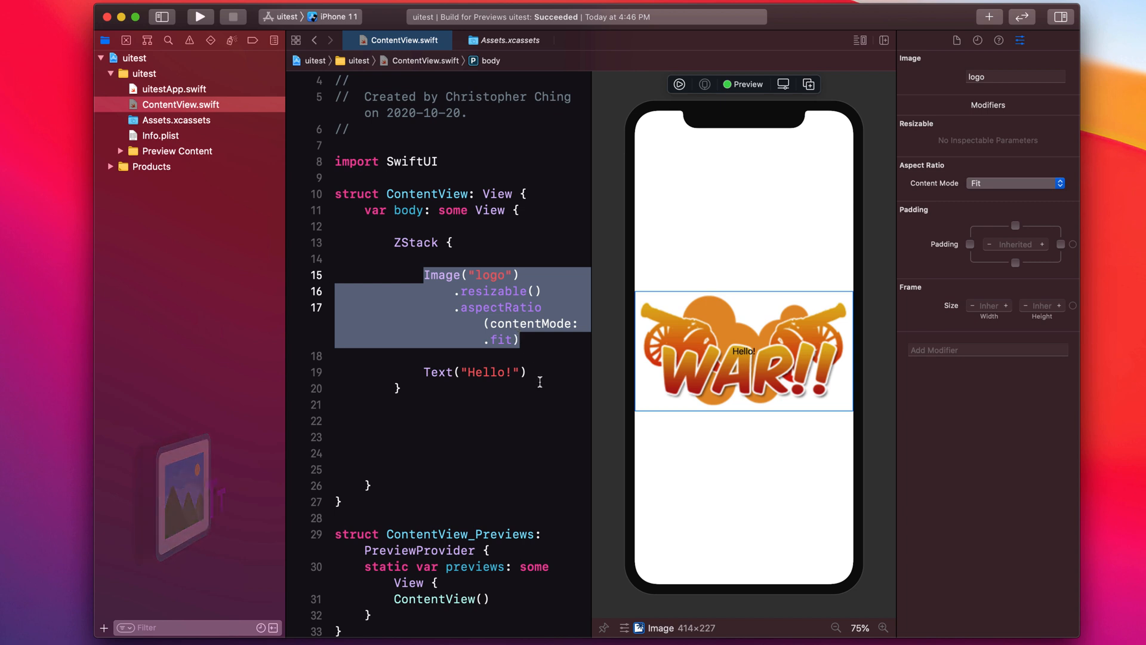
click(473, 372)
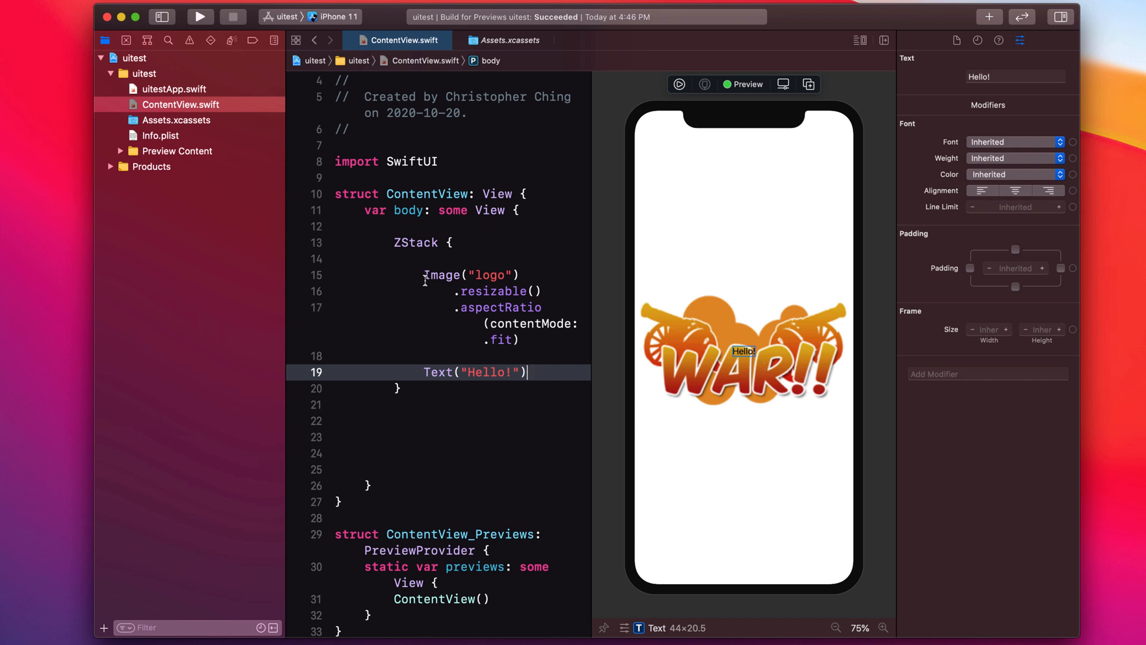
click(433, 274)
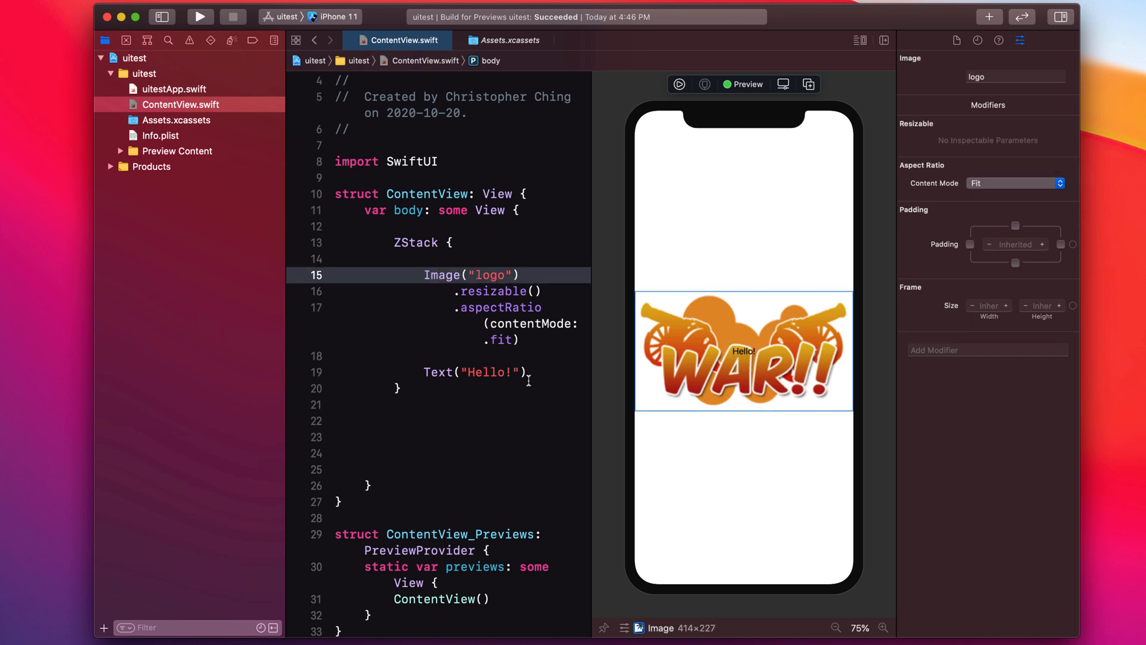
click(475, 372)
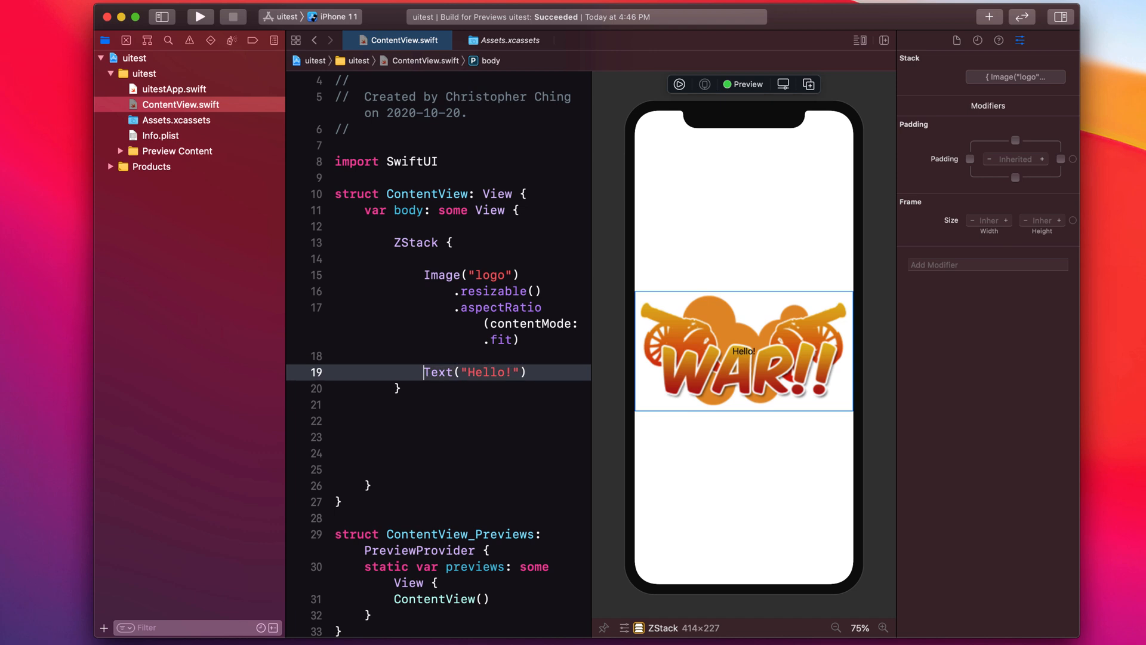
click(743, 352)
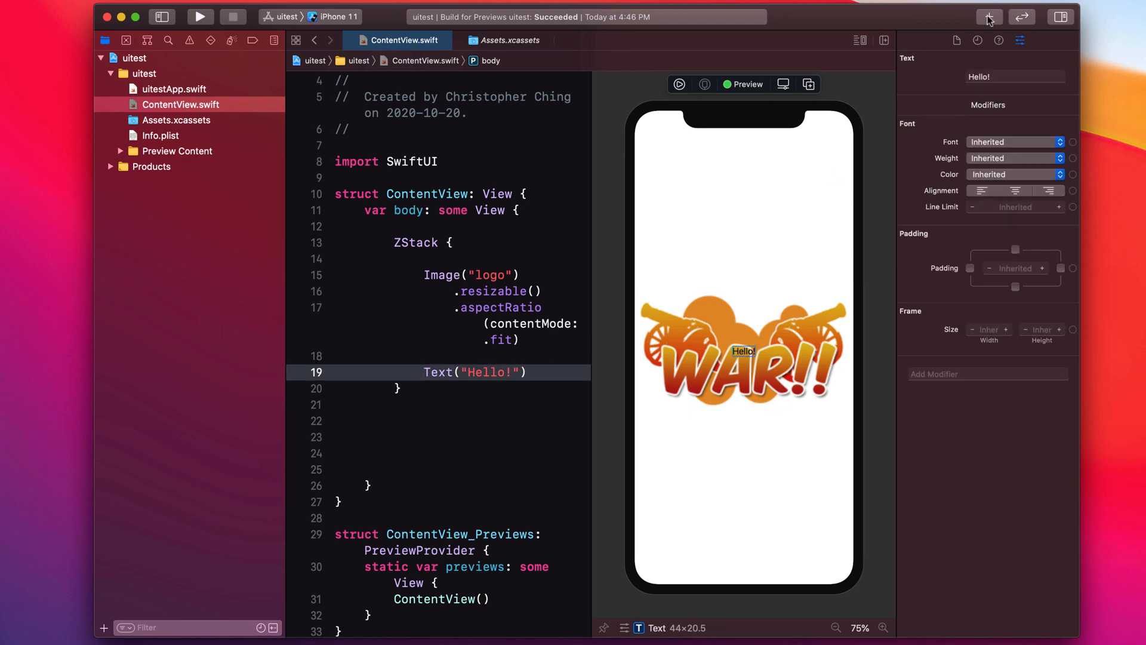
click(989, 16)
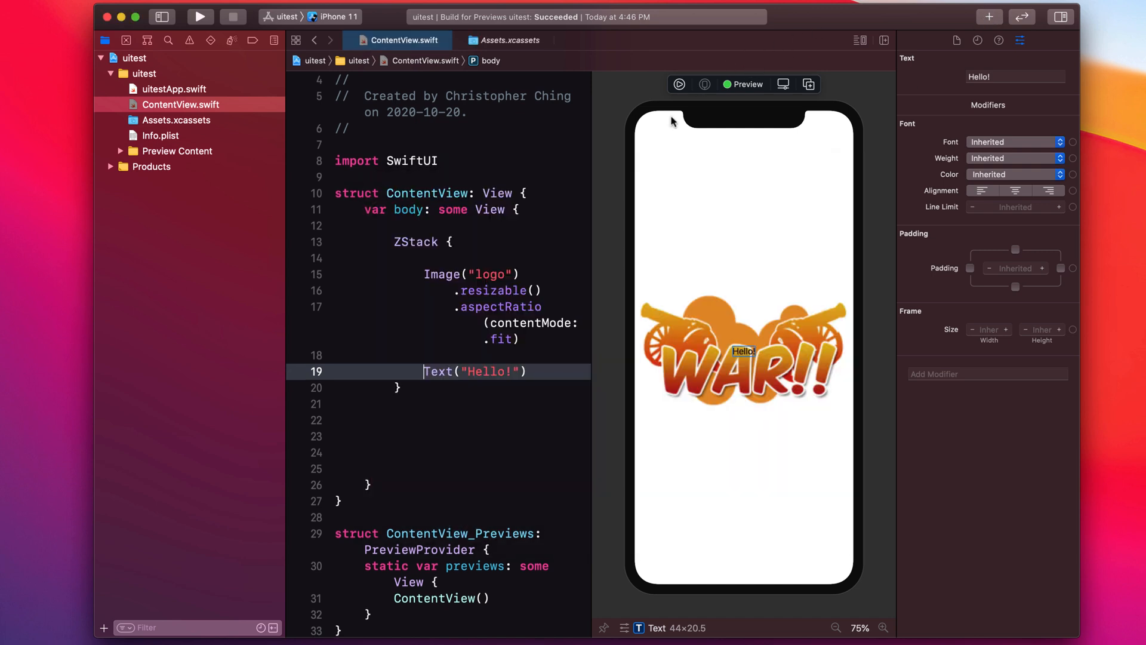
mouse_move(479, 335)
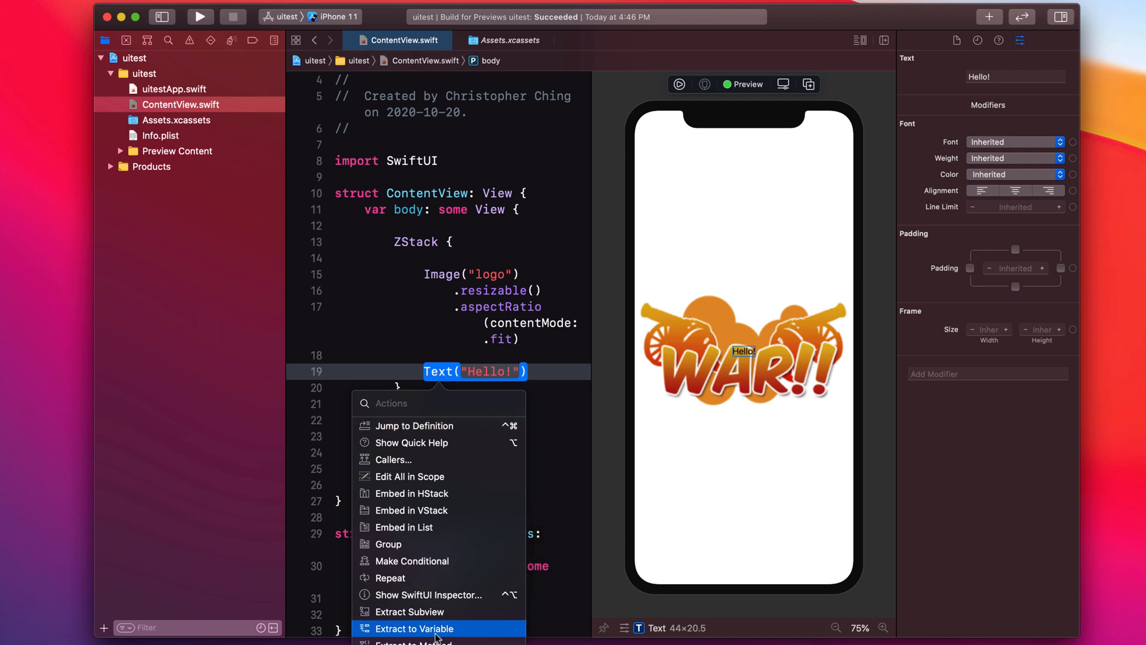
mouse_move(410, 493)
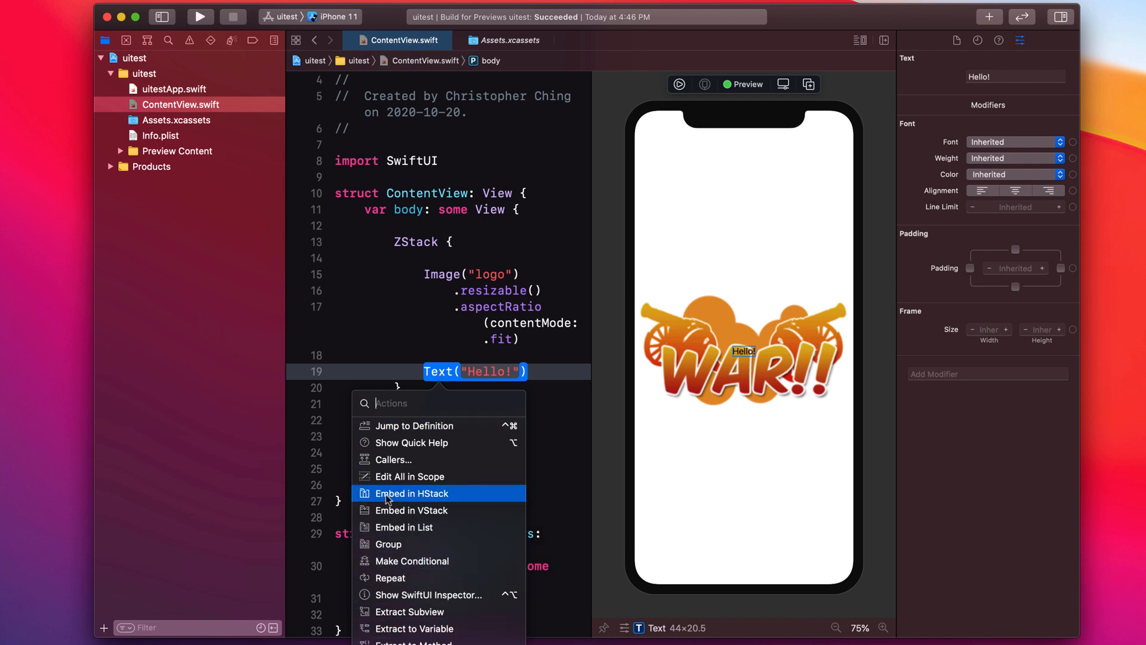
- Embed Hello! in an HStack and add Text("World!") on a new line beside it
click(415, 493)
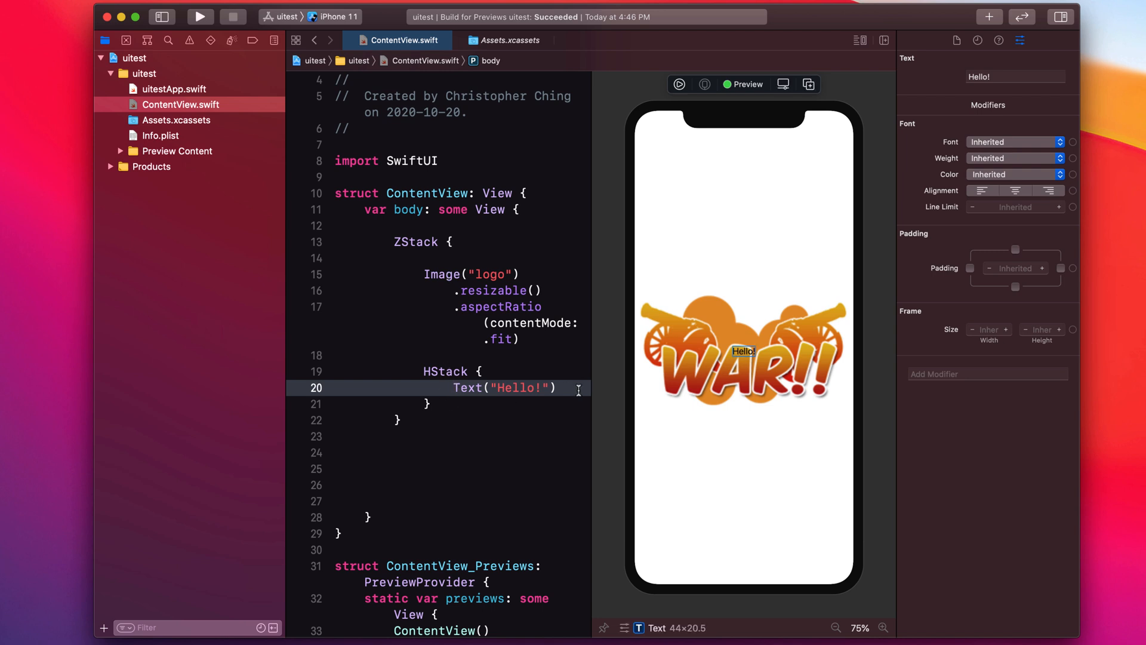
key(Return)
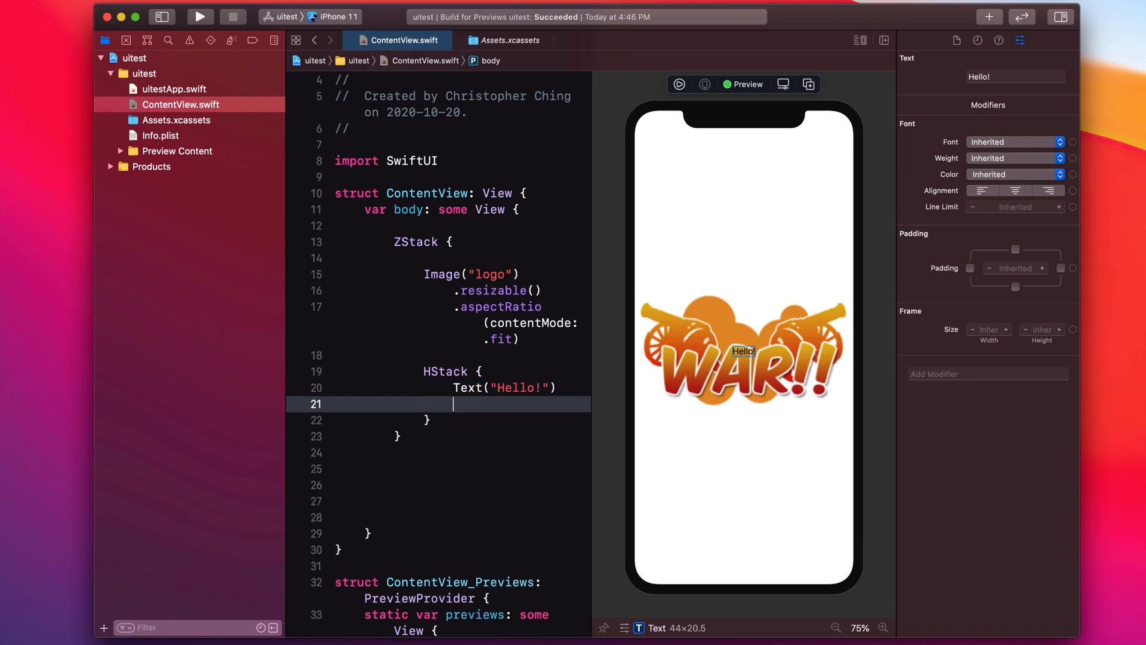
click(443, 370)
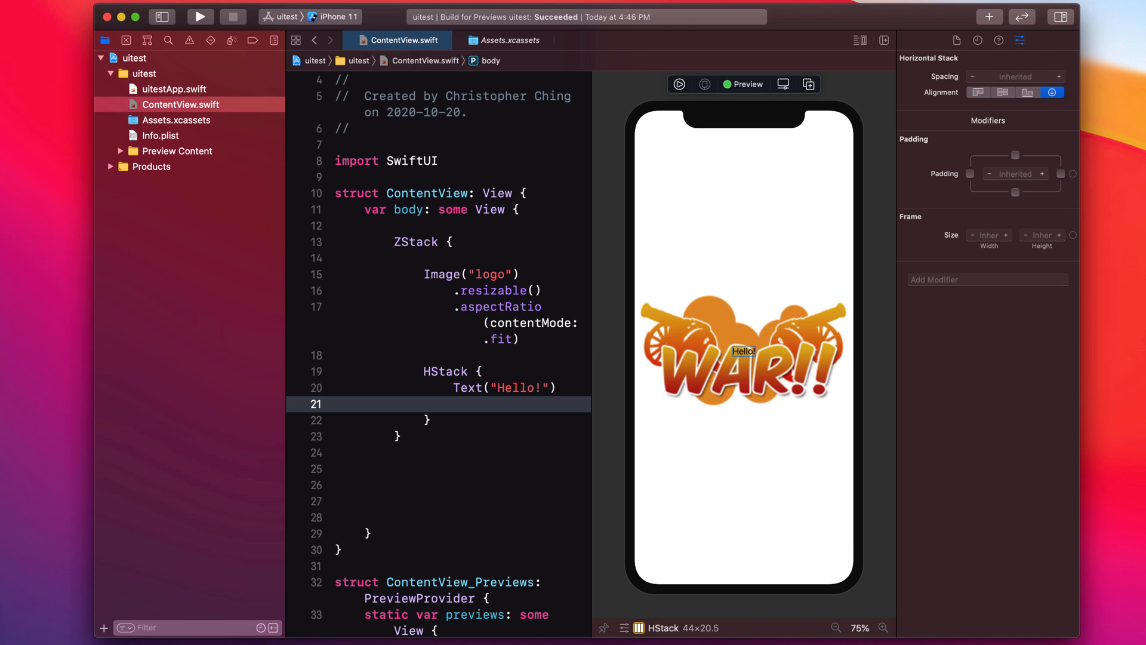
text(Text("World!)
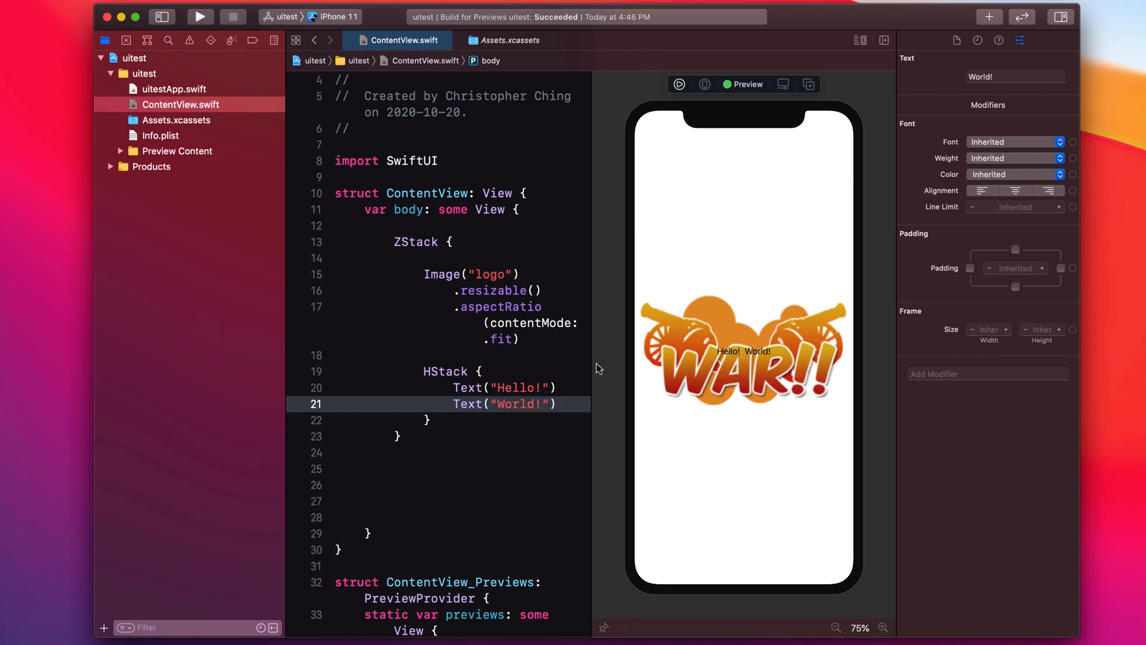
click(756, 352)
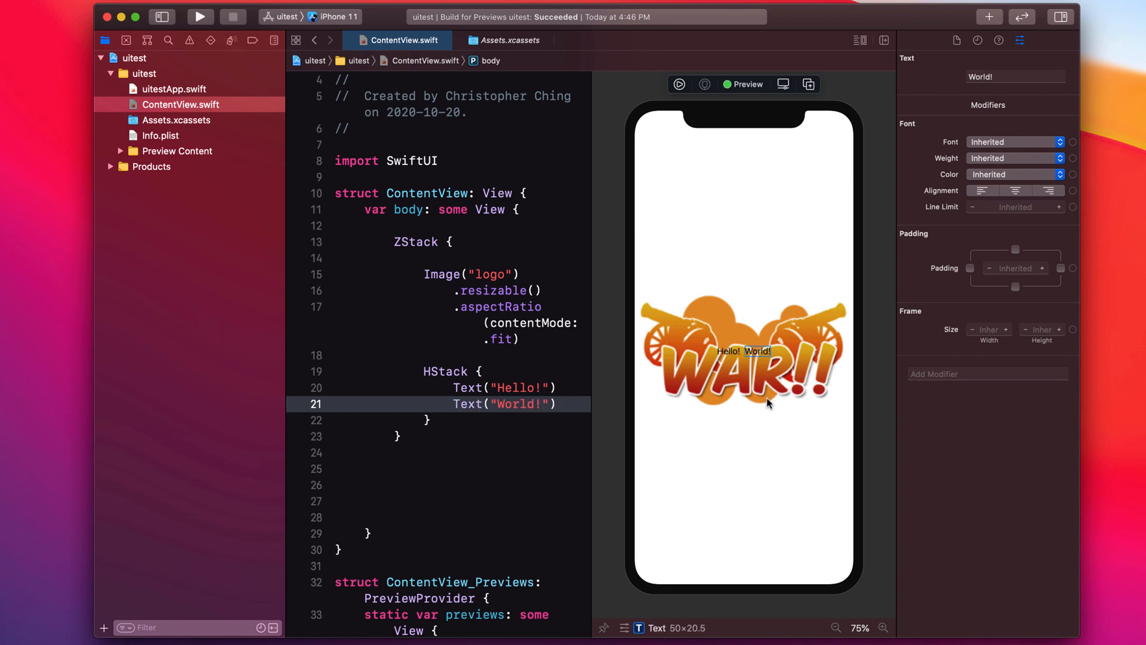
mouse_move(707, 315)
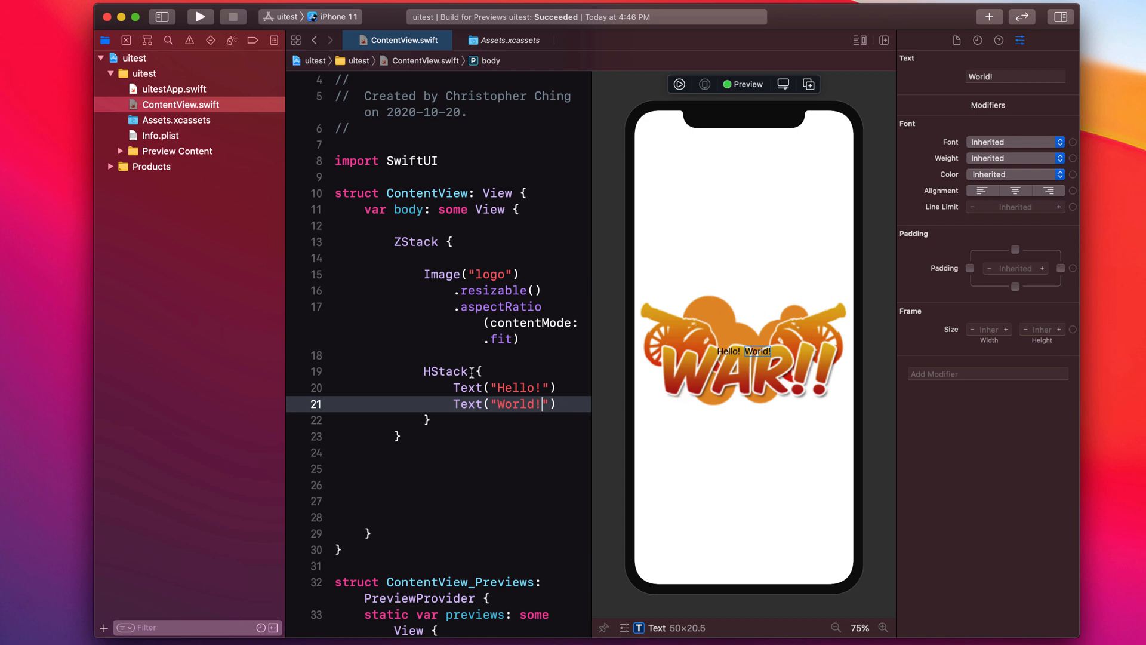
click(445, 371)
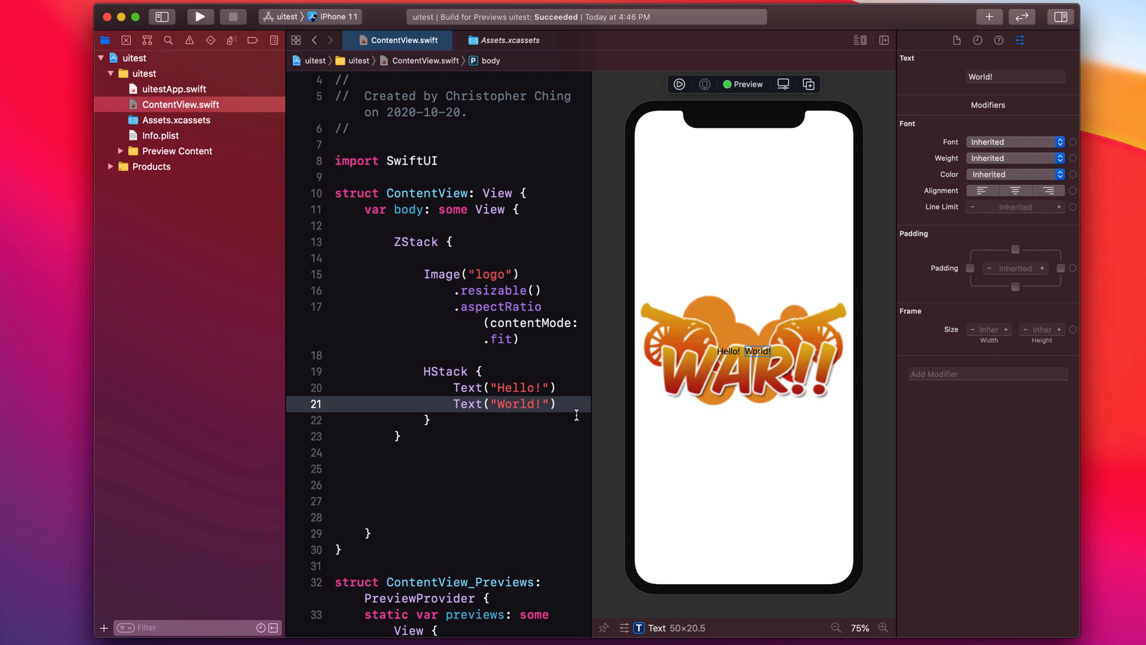
mouse_move(610, 335)
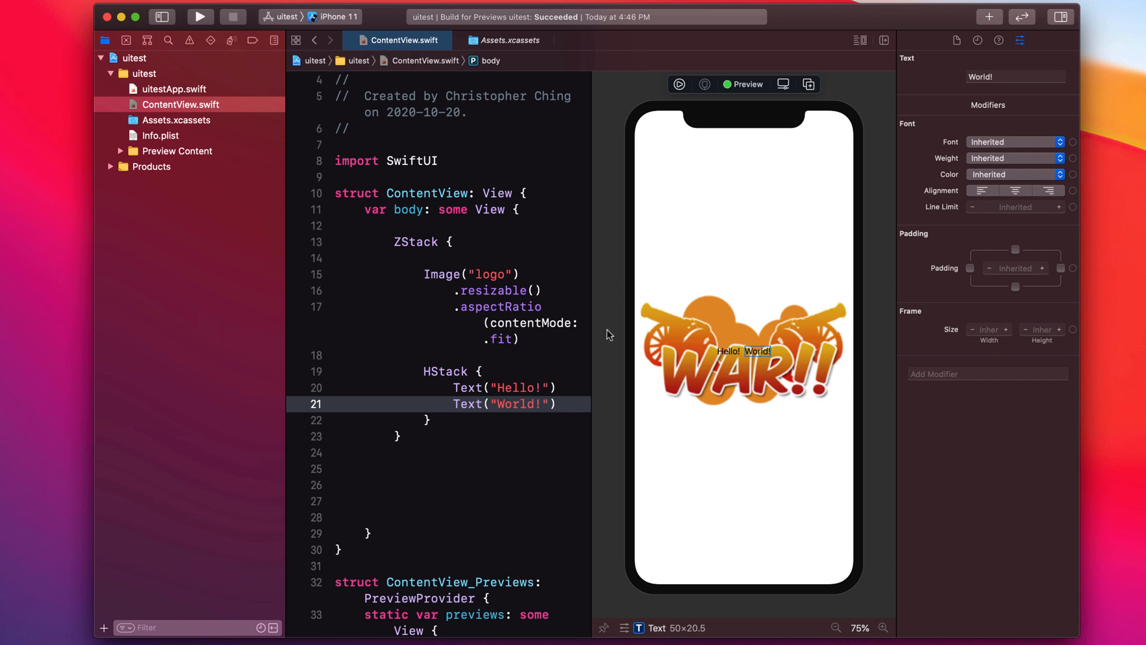
mouse_move(586, 361)
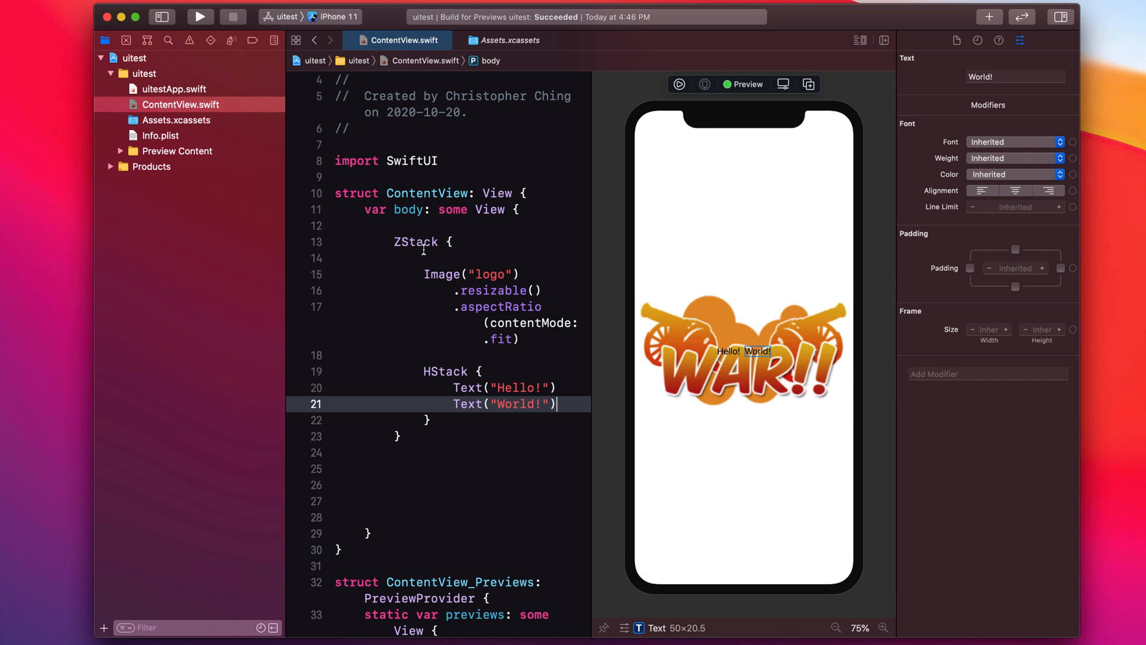
- Select the HStack holding Hello! and World! and set its inspector Spacing to 20
click(415, 241)
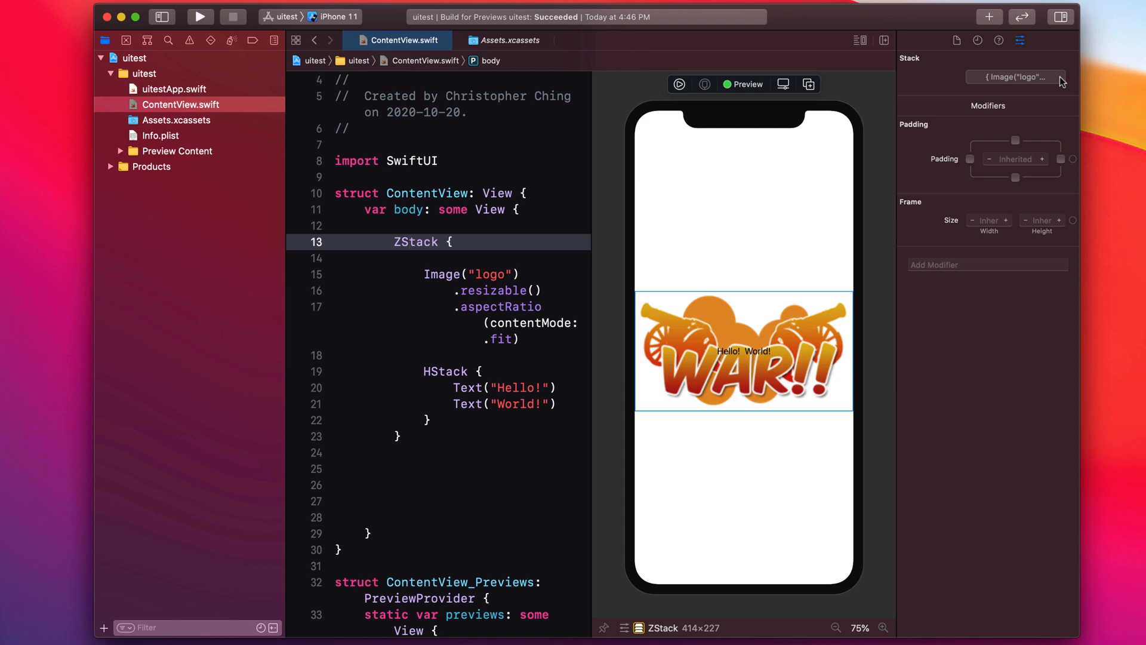
click(436, 372)
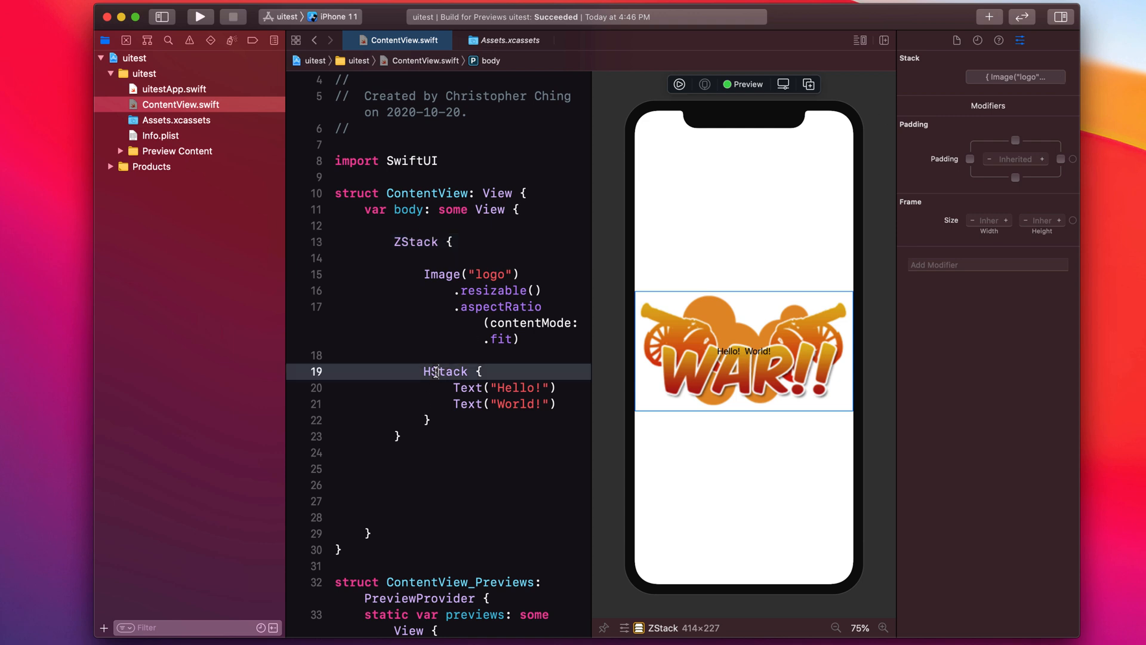
click(444, 371)
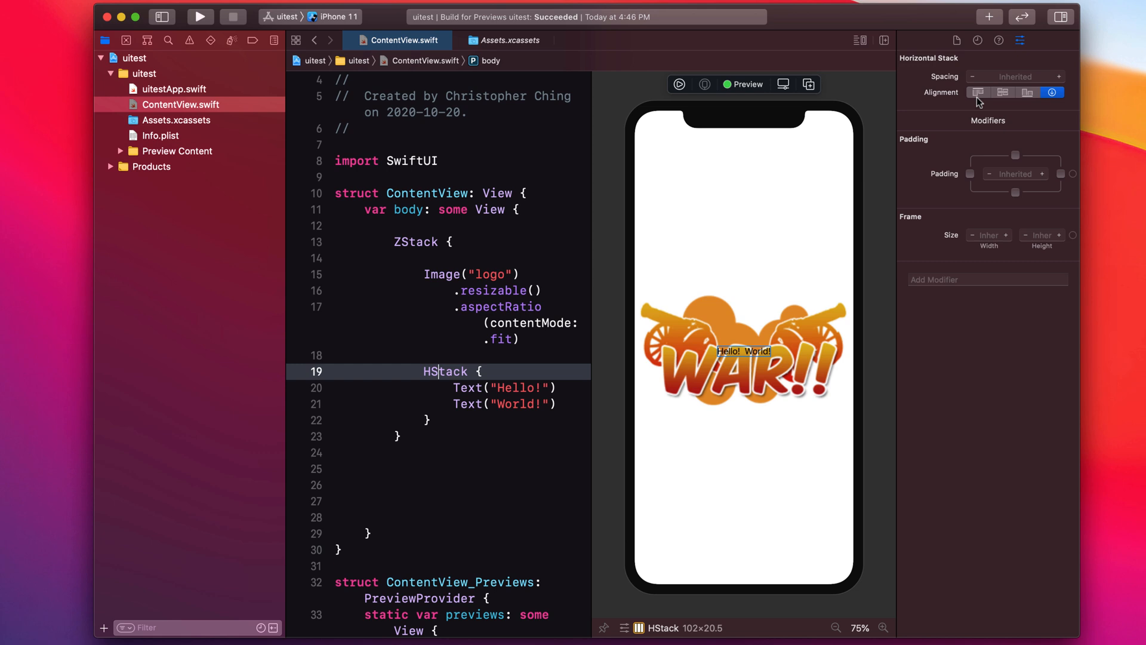
mouse_move(438, 375)
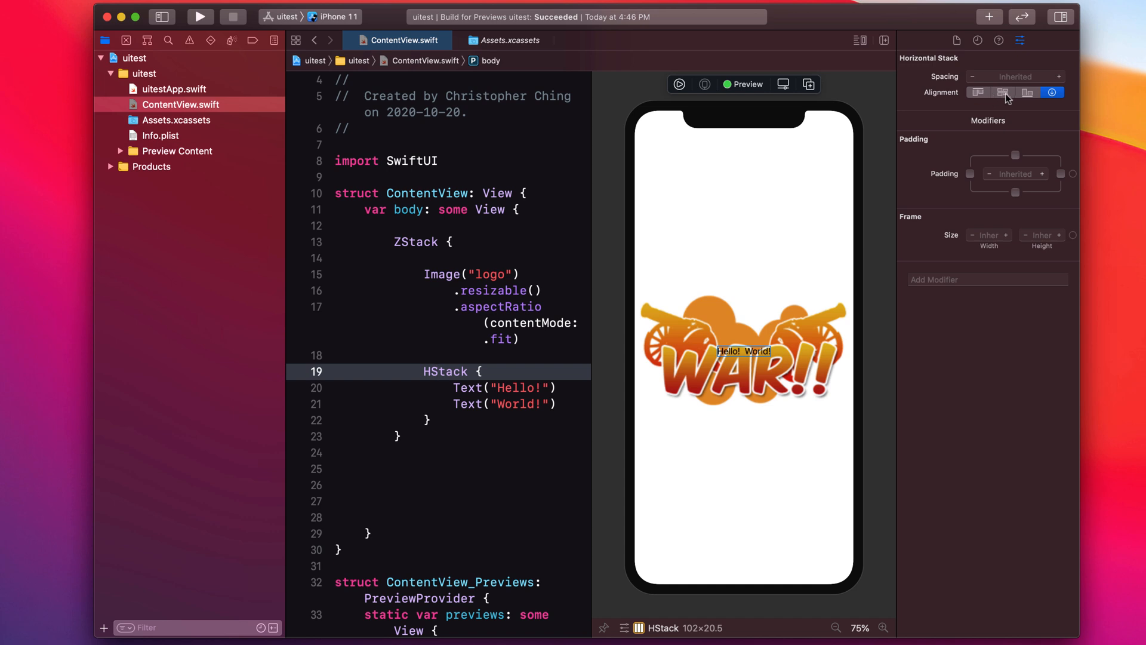
mouse_move(1026, 101)
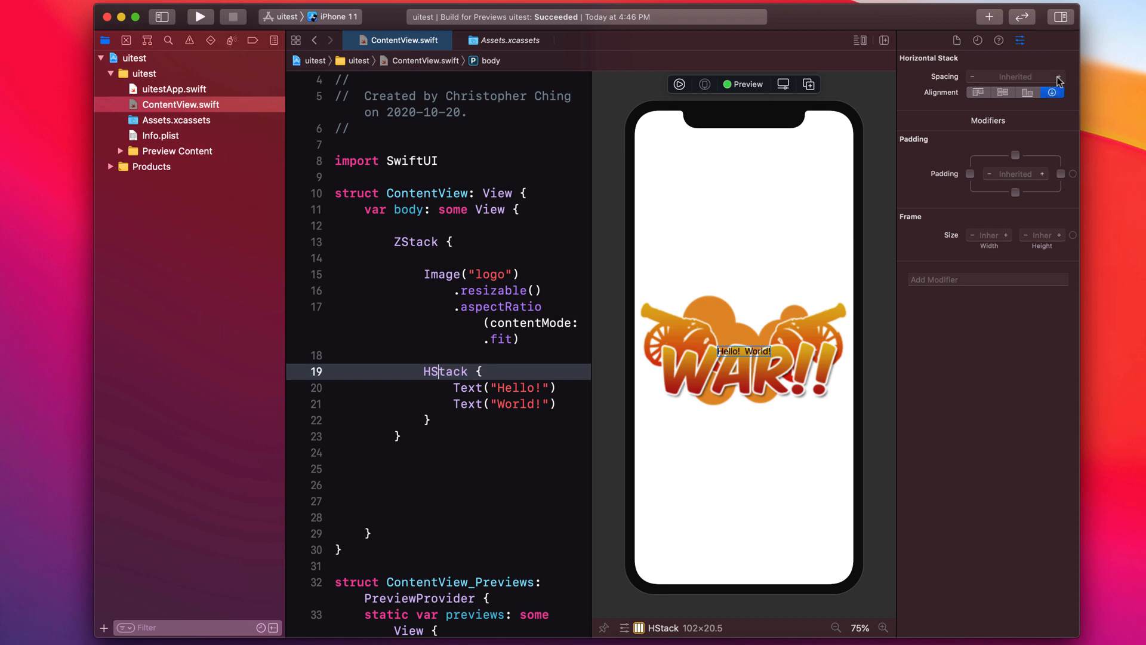
click(1058, 76)
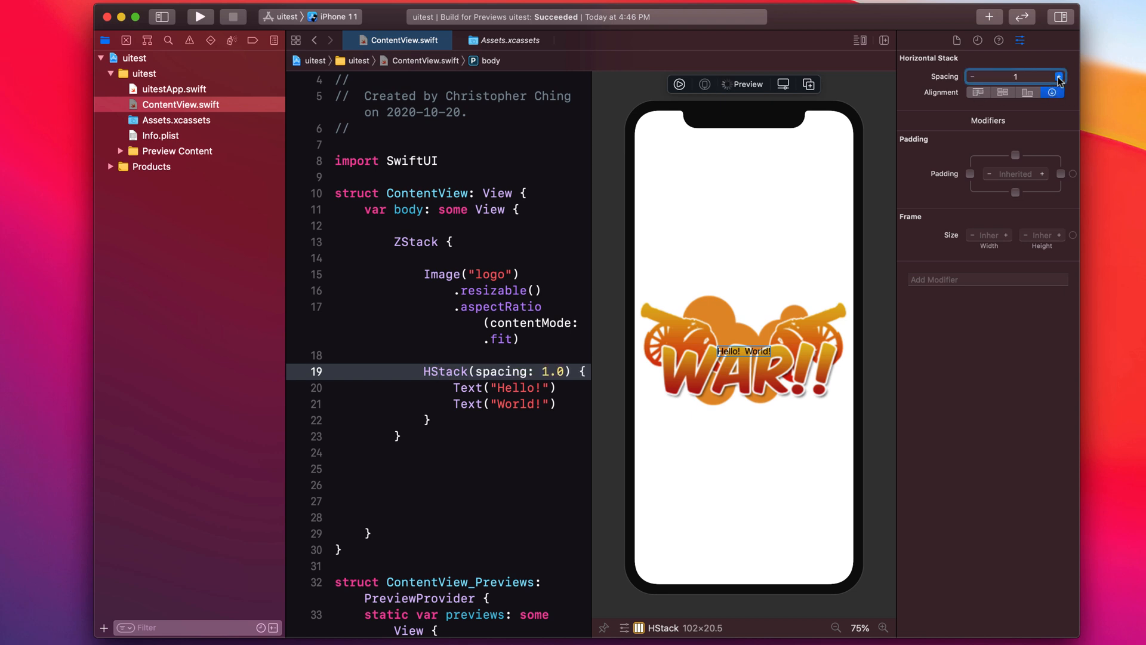
click(1058, 76)
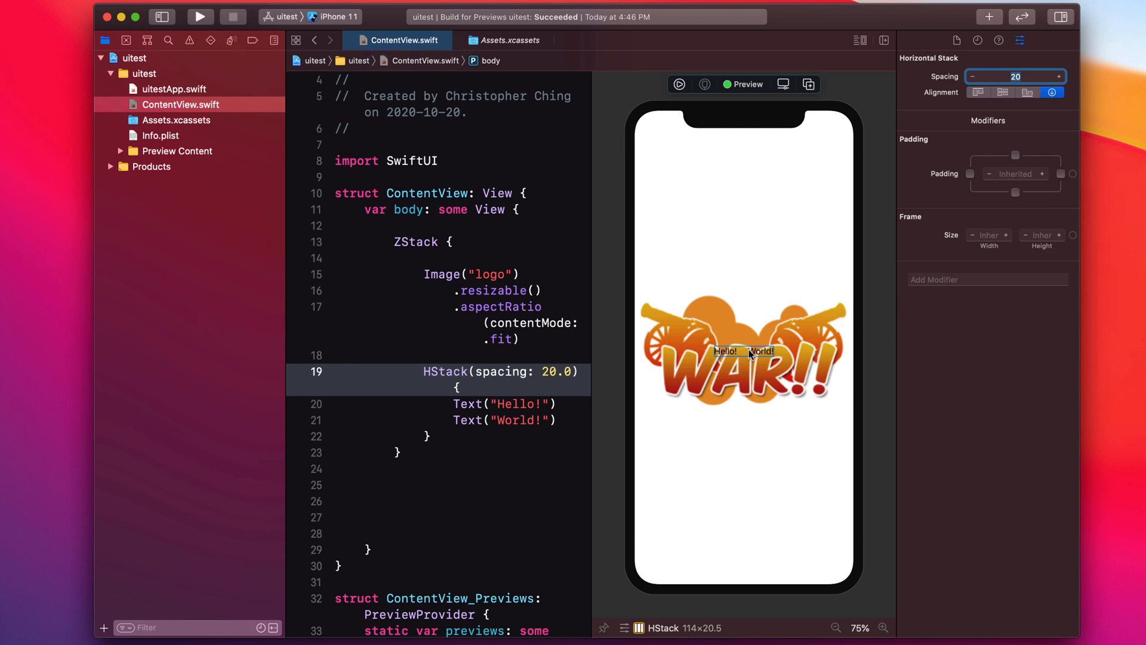
mouse_move(752, 391)
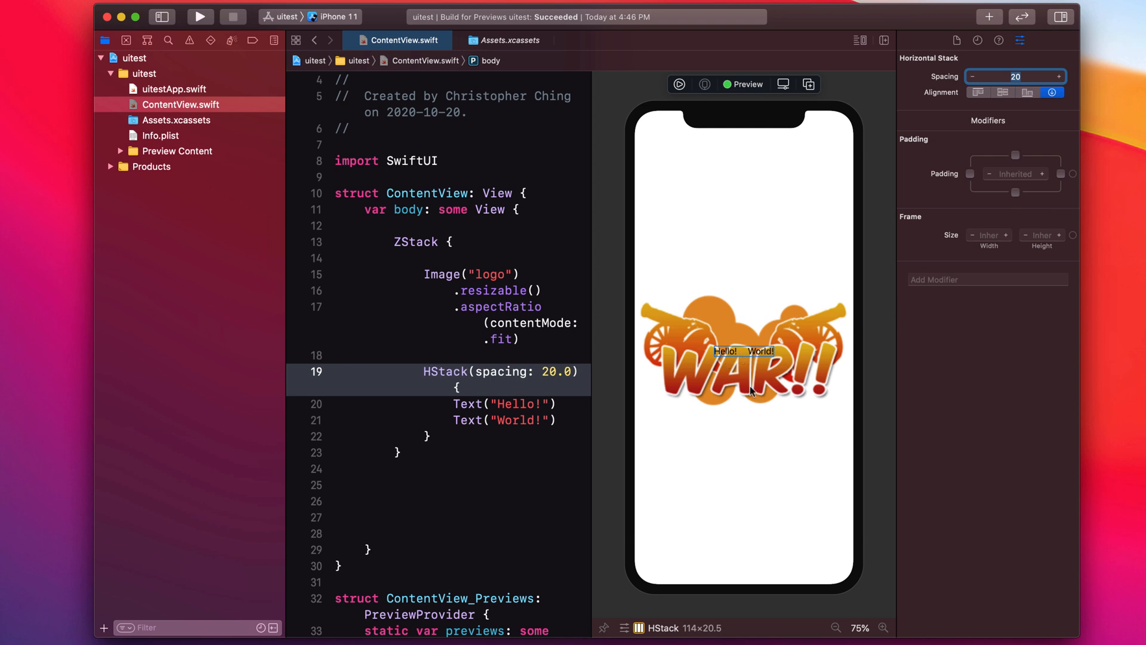
mouse_move(958, 337)
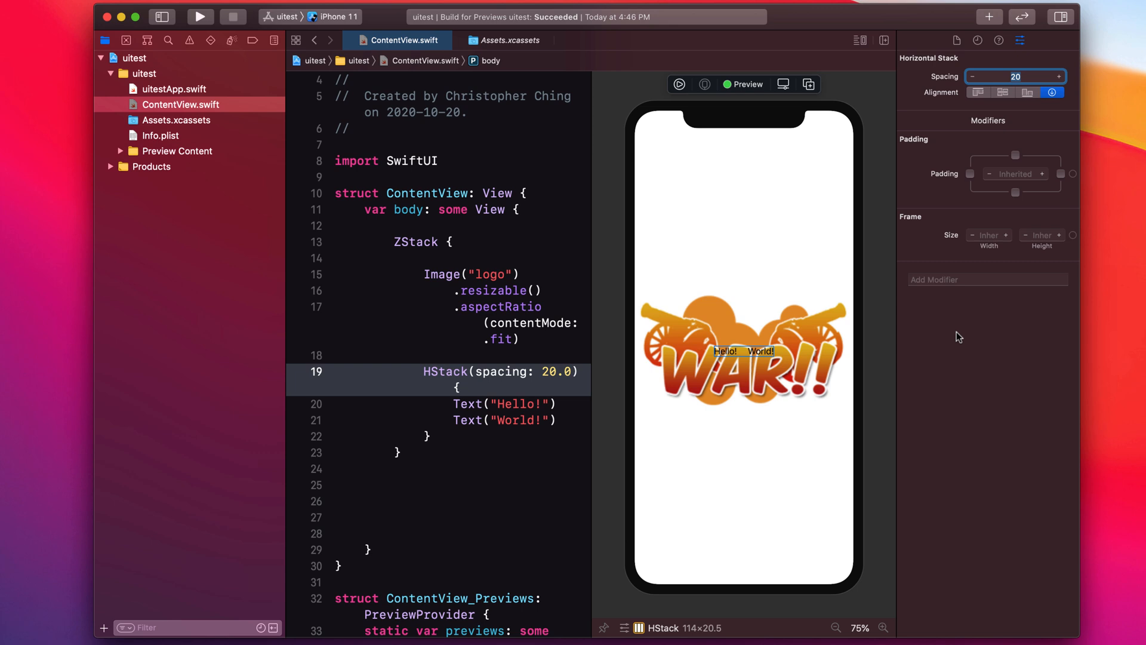
mouse_move(1038, 72)
text(V)
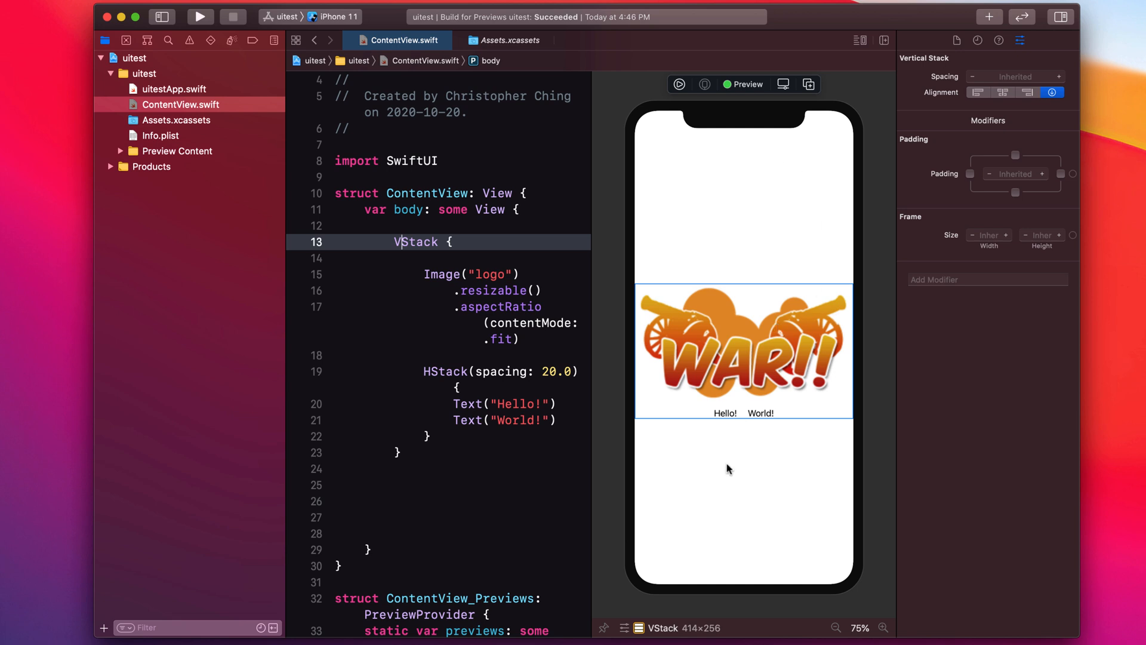
mouse_move(782, 427)
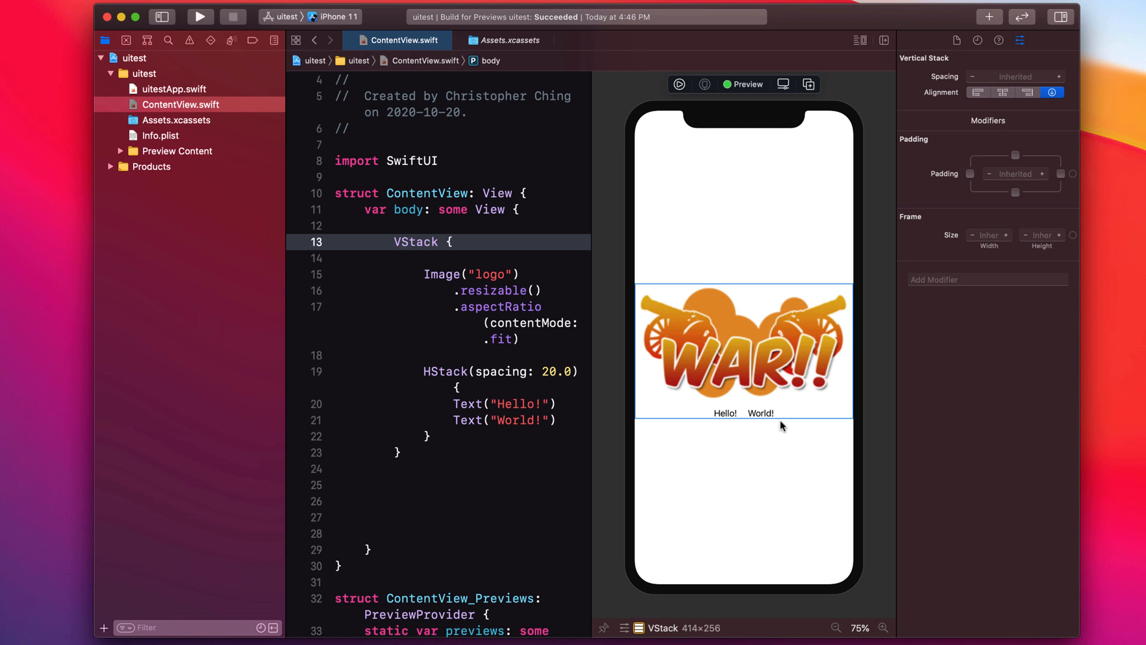
mouse_move(720, 574)
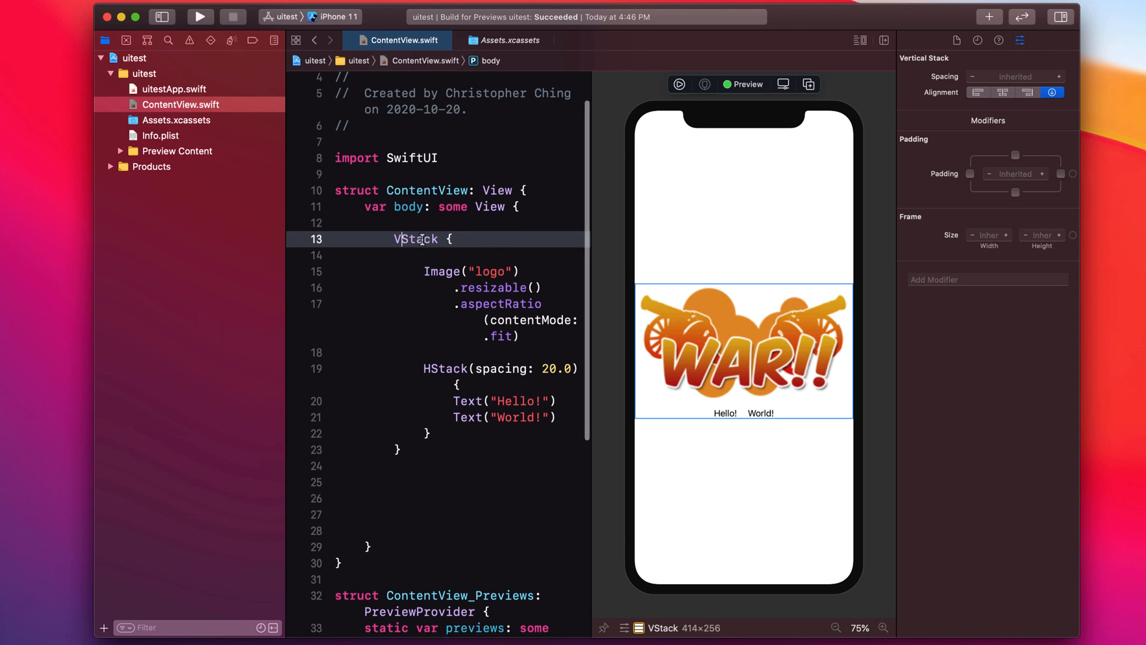
- Try VStack Spacing values of 100 and then 300 in the Attributes inspector
click(1015, 76)
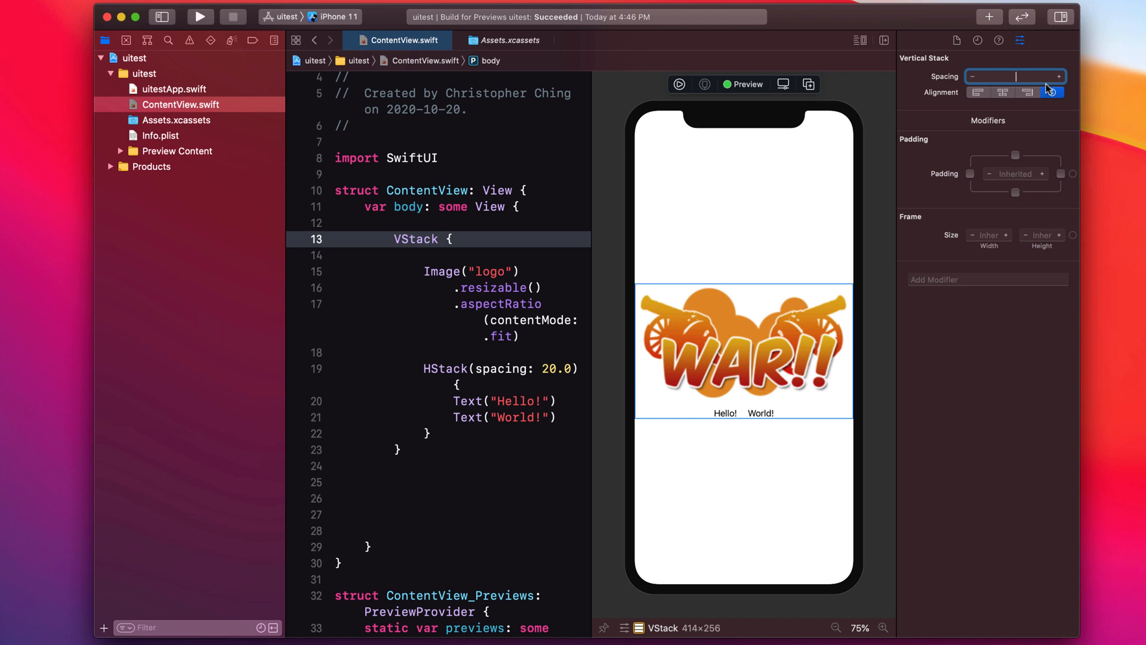
text(100)
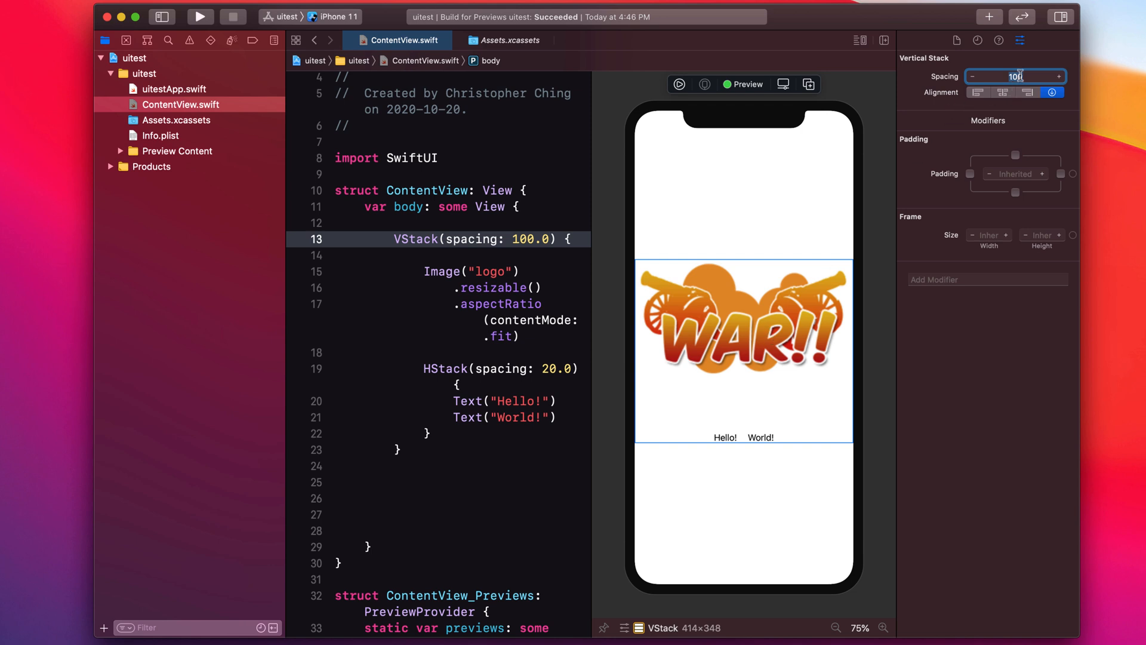
text(300)
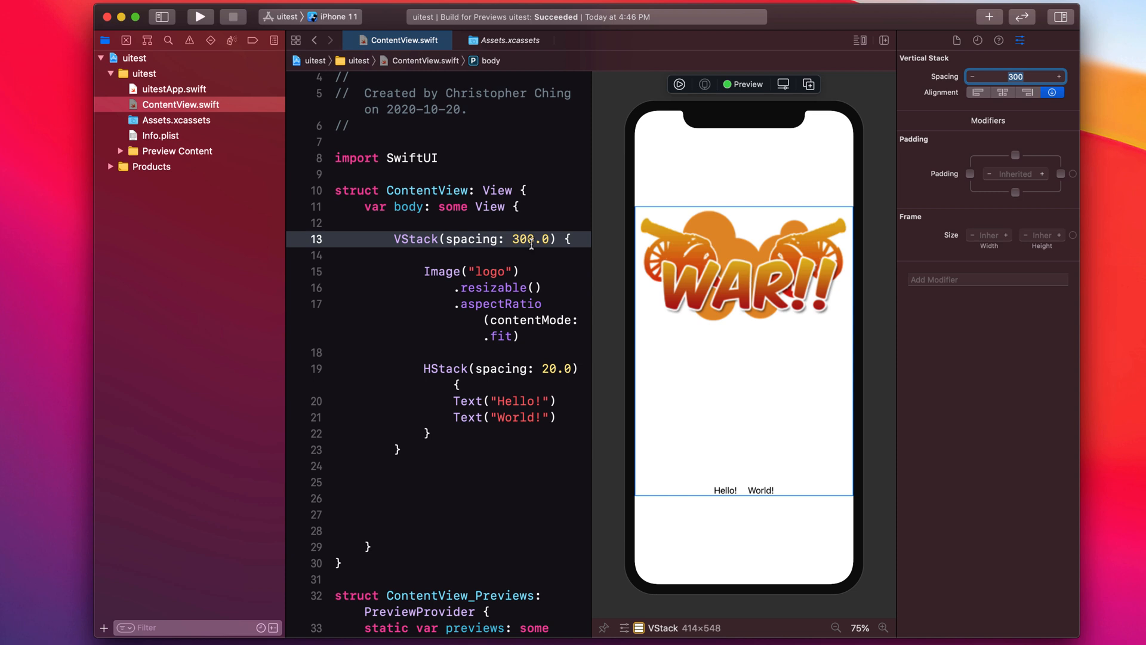
mouse_move(765, 208)
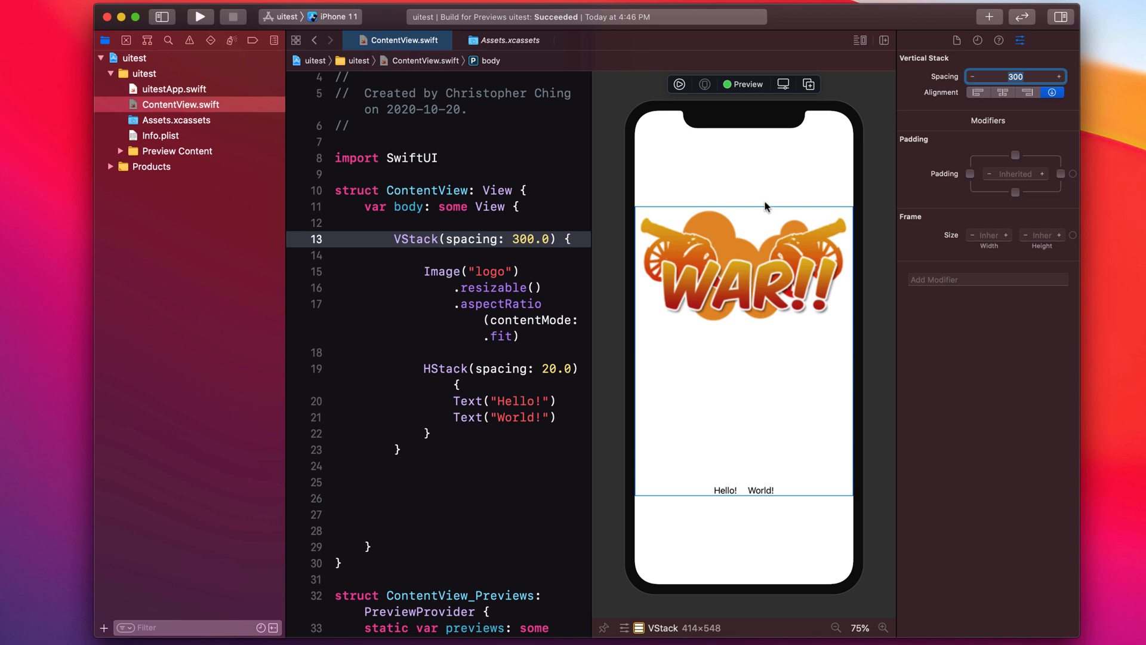
mouse_move(686, 294)
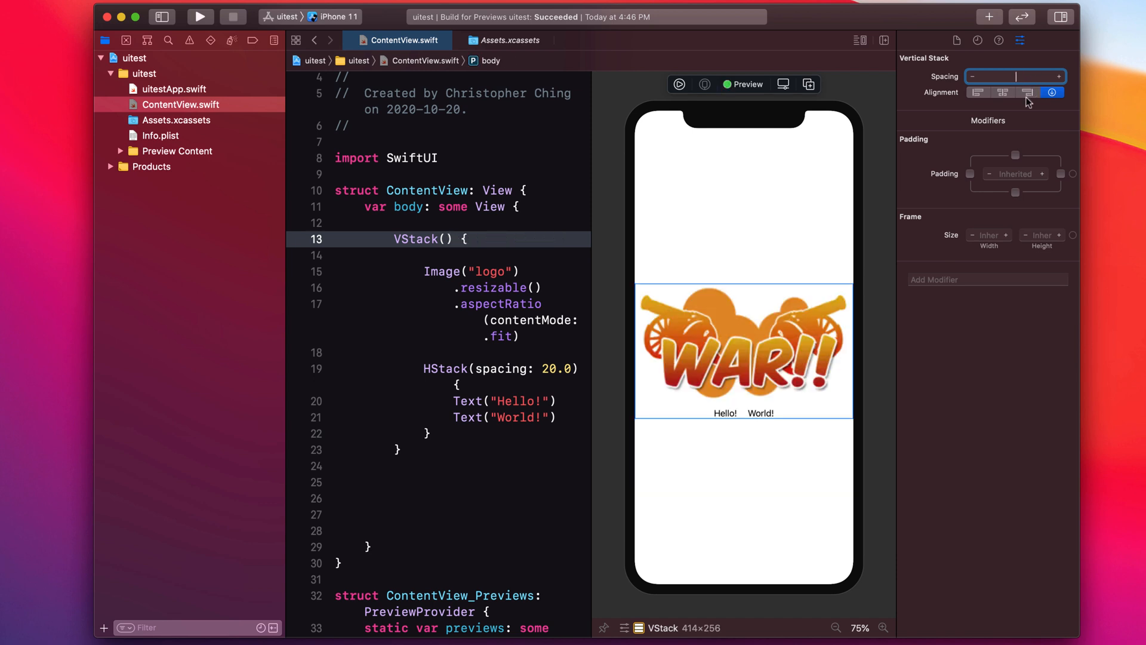
mouse_move(518, 358)
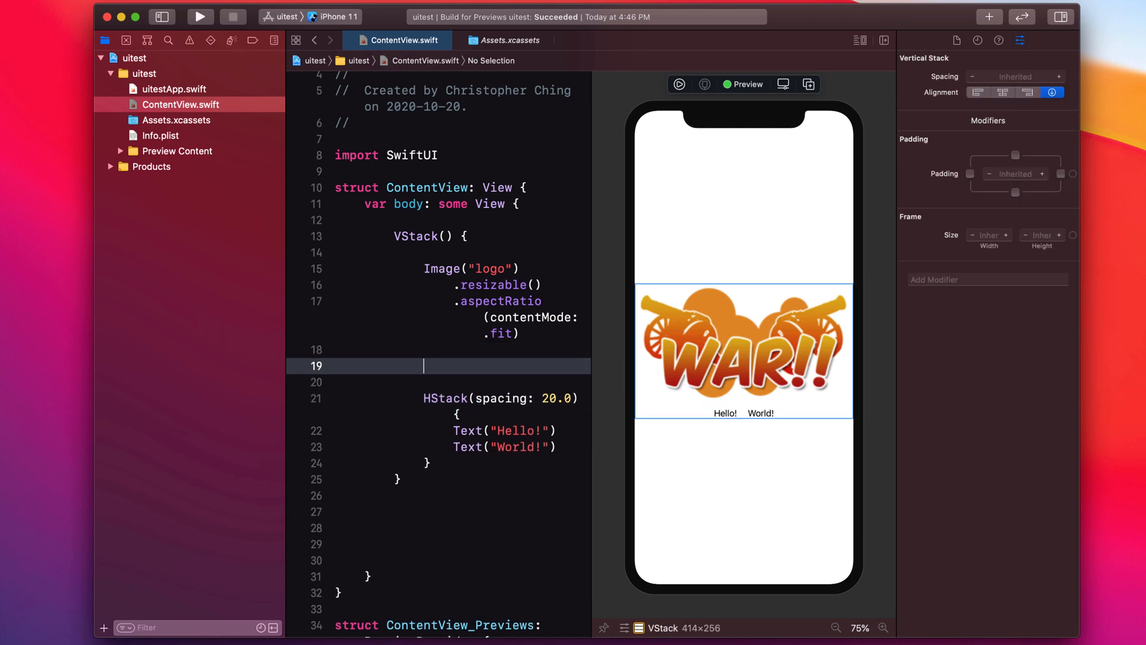
- Add Spacer() after the logo Image block and another at the top of the VStack
text(Spacer)
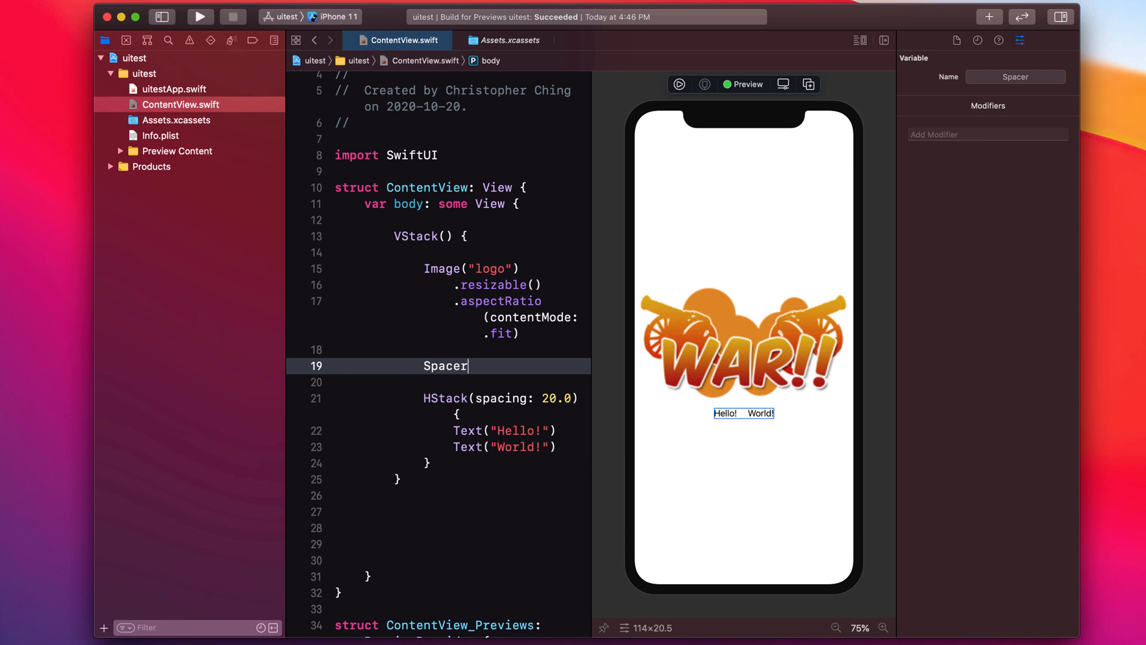
text(())
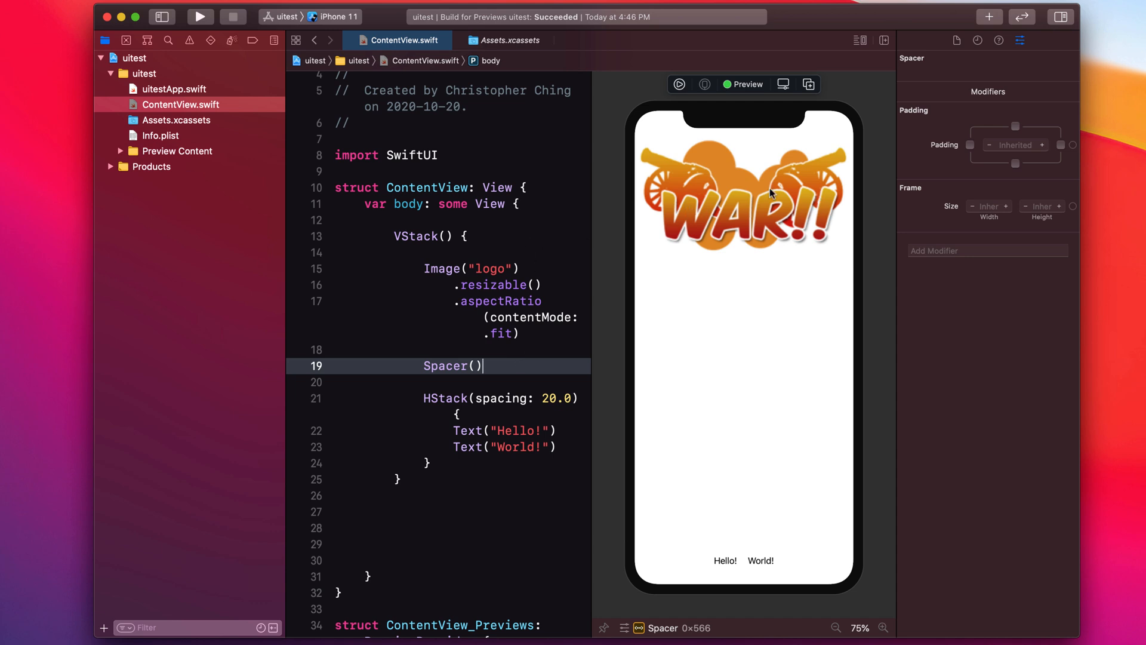
mouse_move(807, 337)
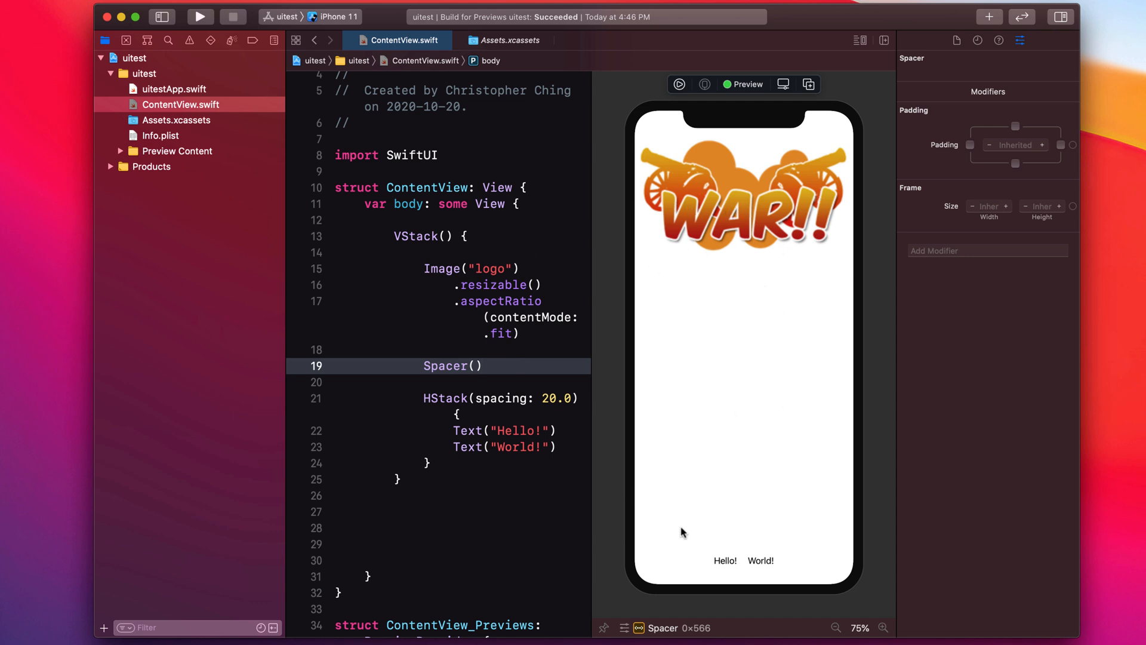
mouse_move(671, 576)
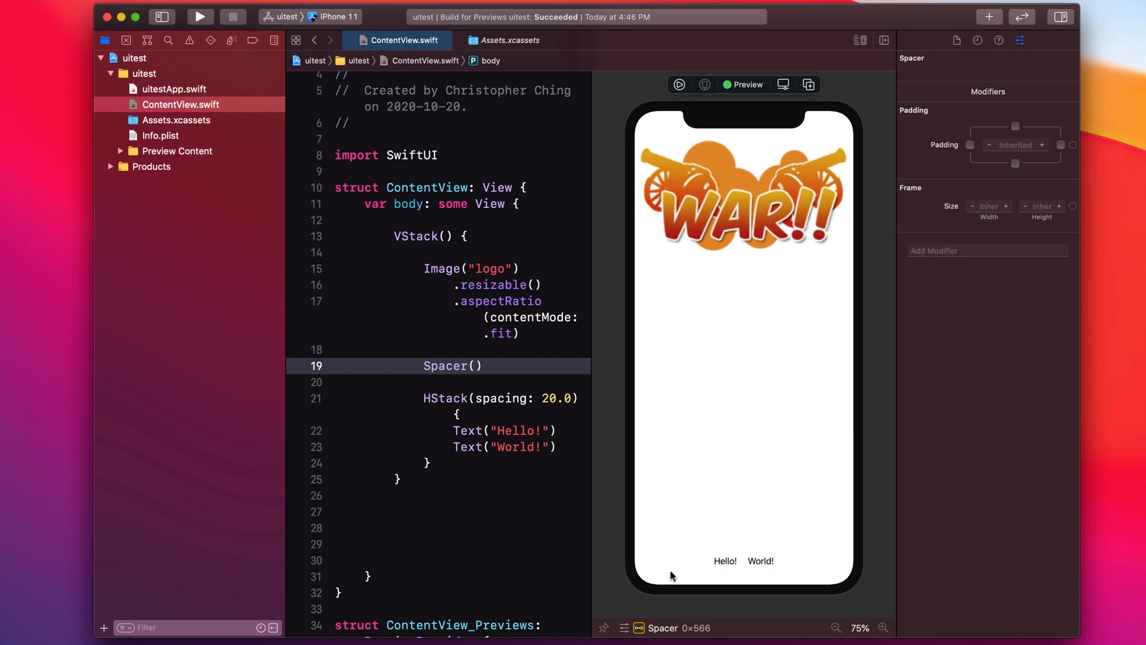
click(483, 365)
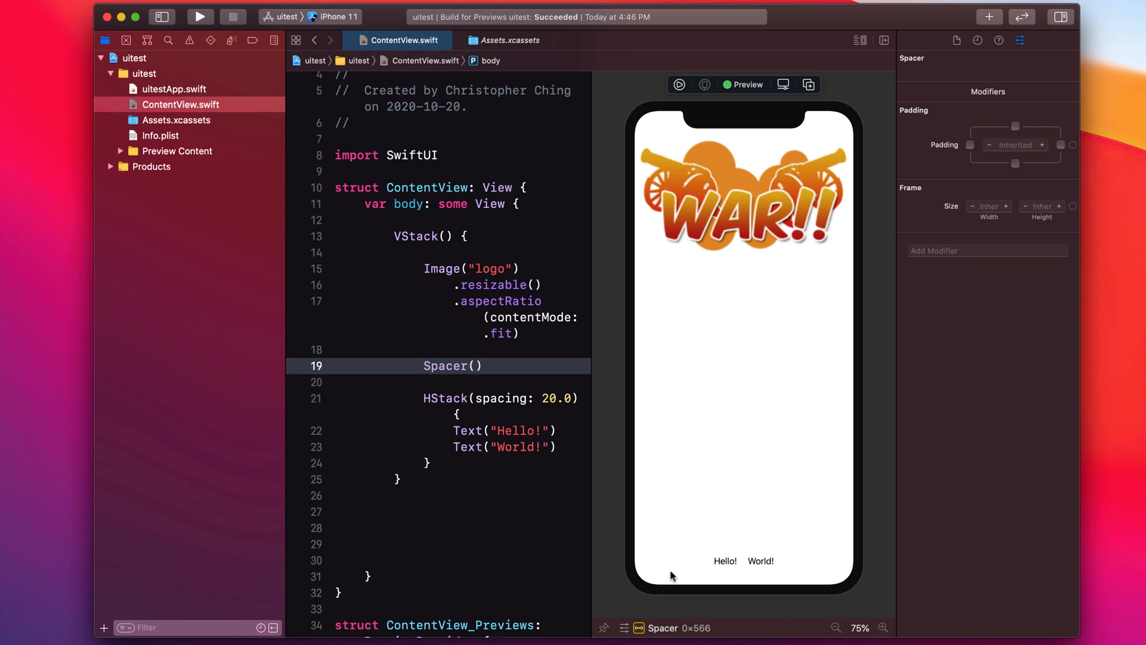
mouse_move(538, 373)
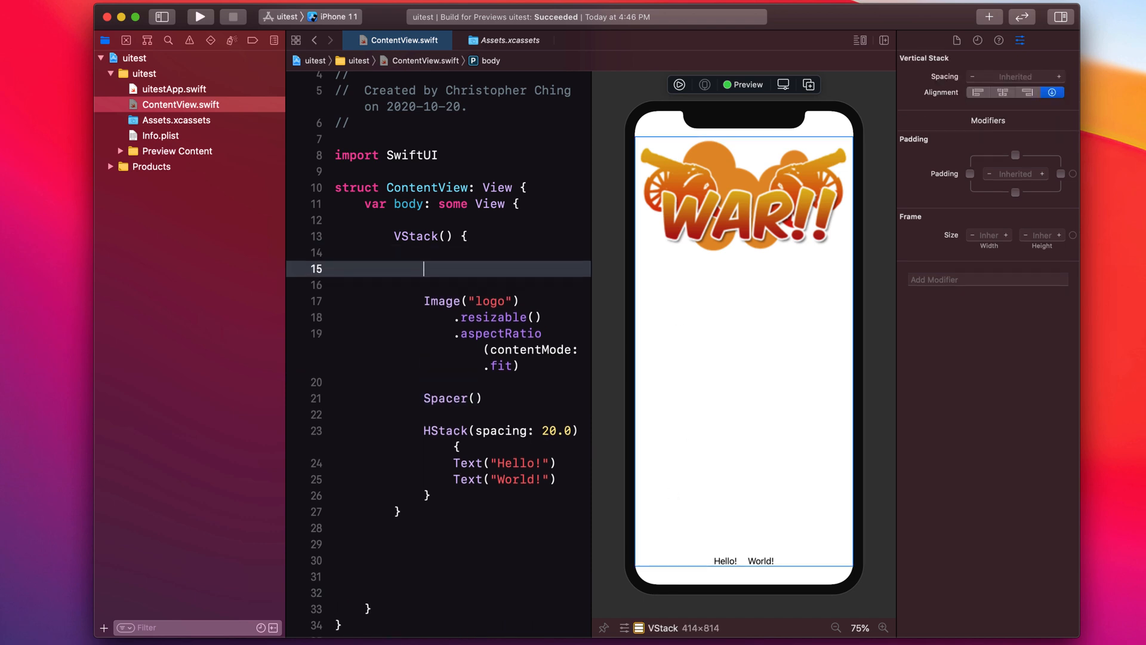
text(Spacer())
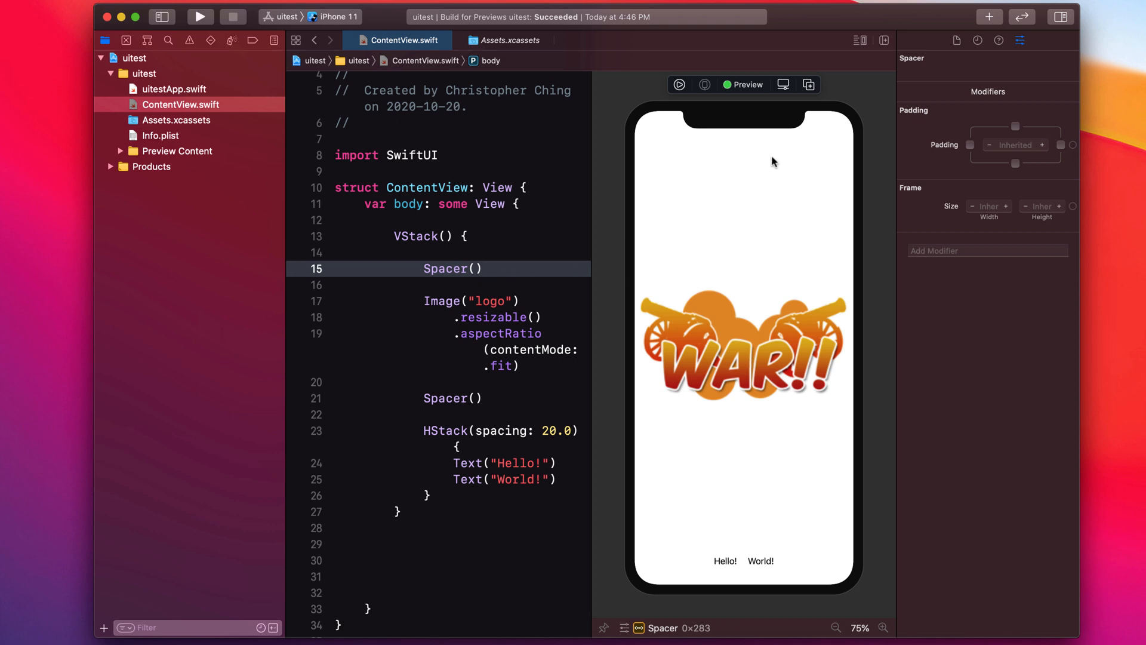
mouse_move(767, 495)
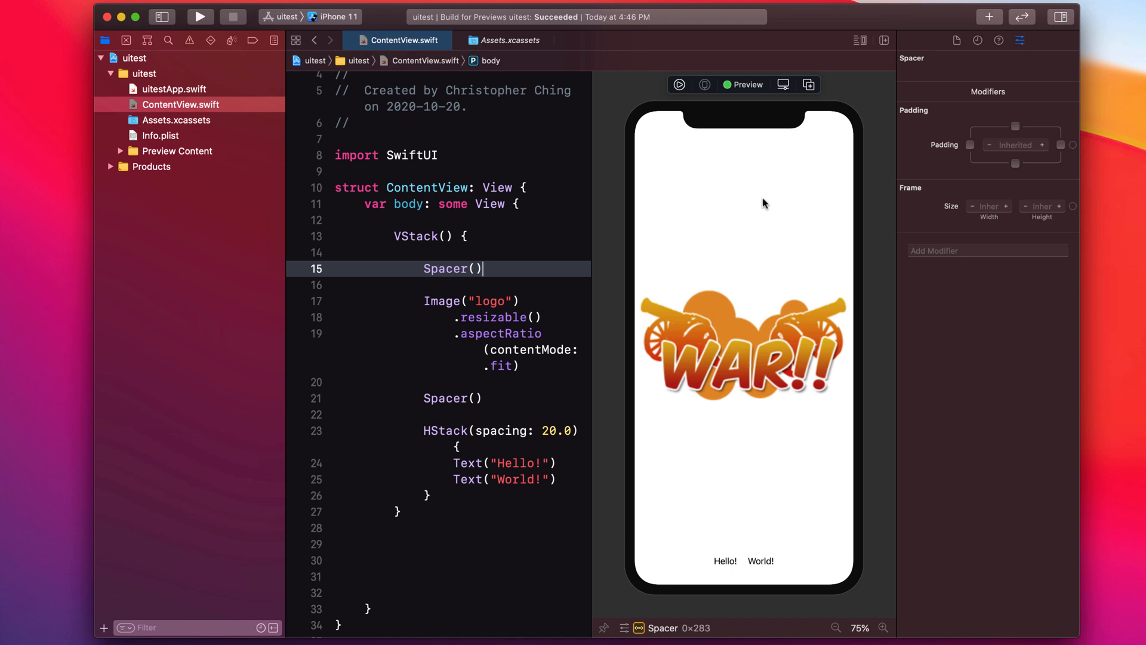
mouse_move(774, 195)
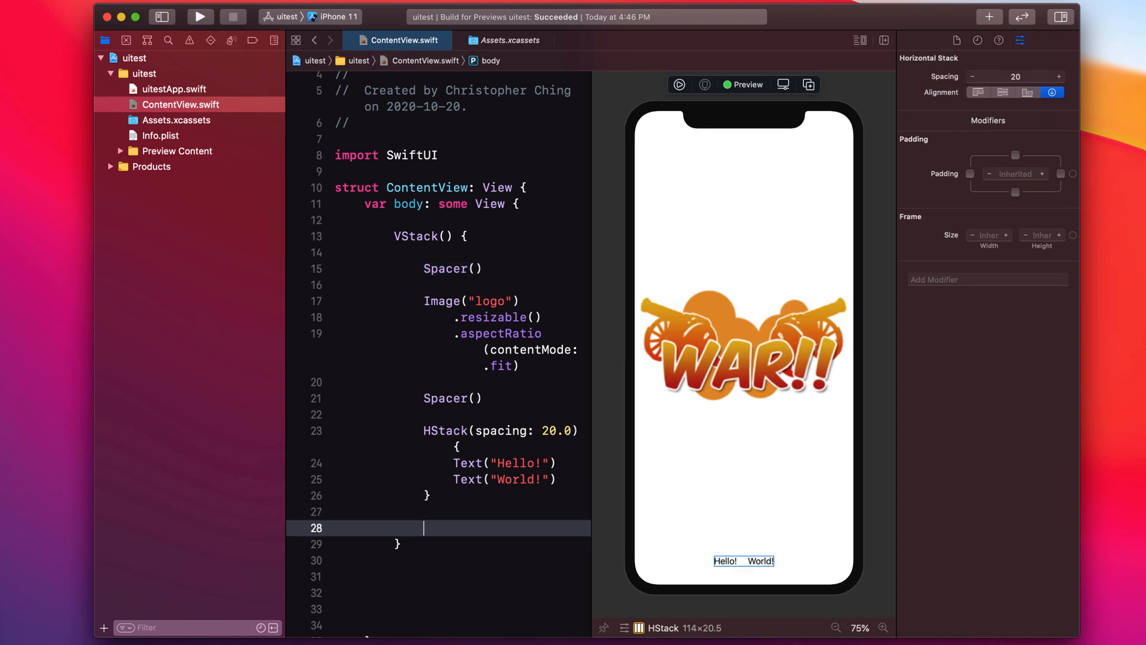
- Add a third Spacer() after the HStack's closing brace inside the VStack
text(Spacer())
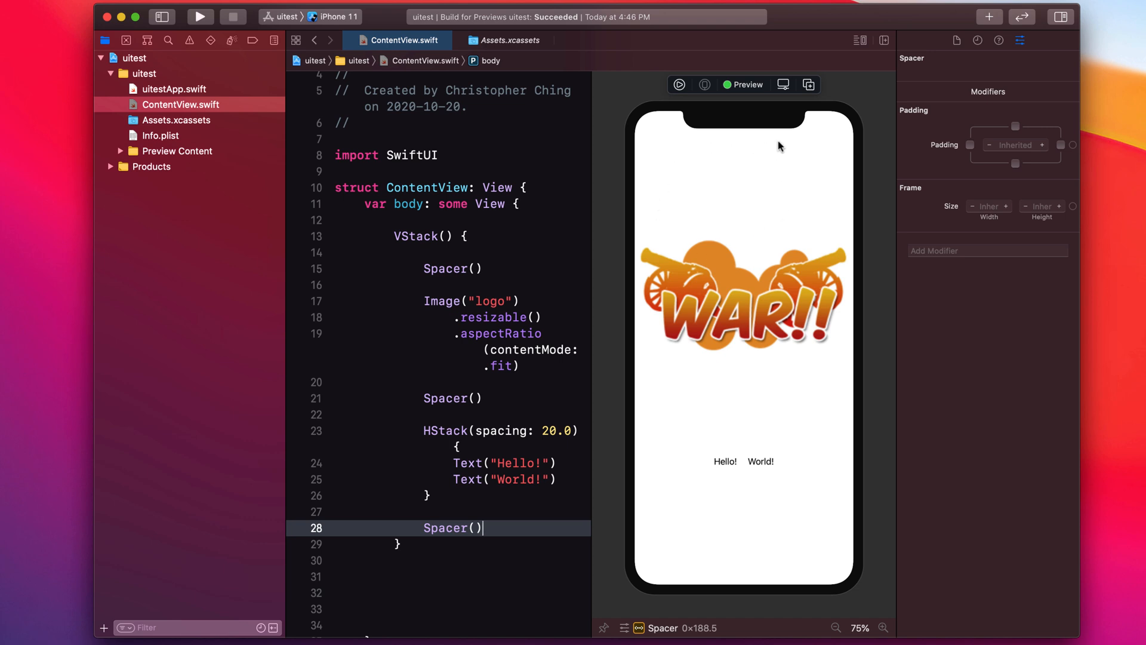
mouse_move(775, 483)
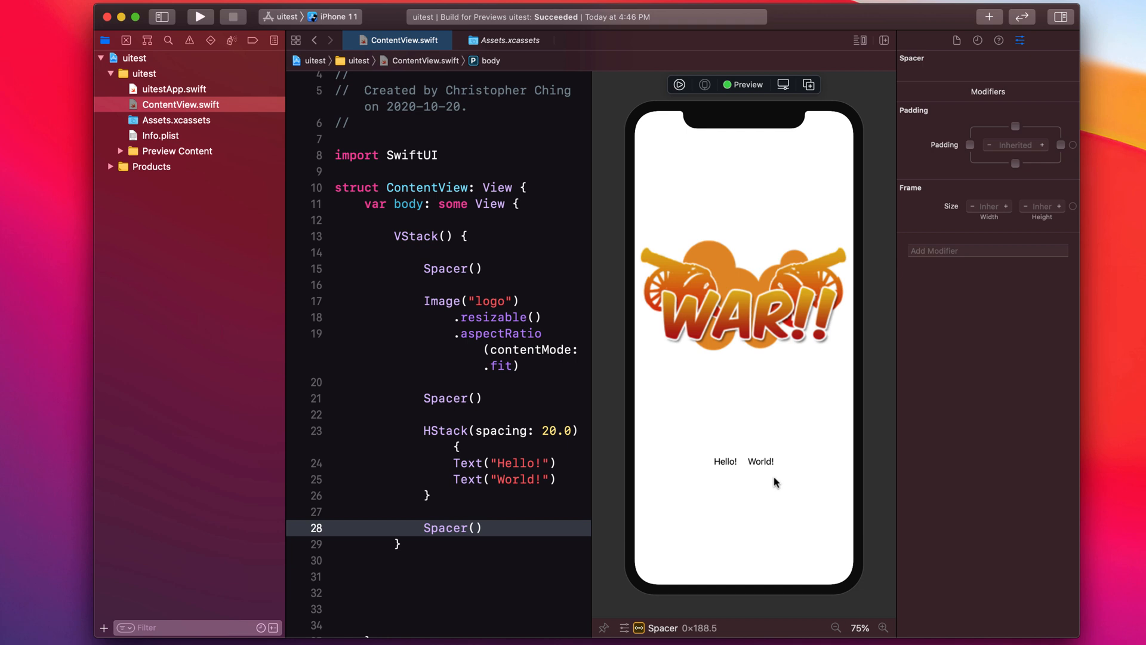
mouse_move(811, 499)
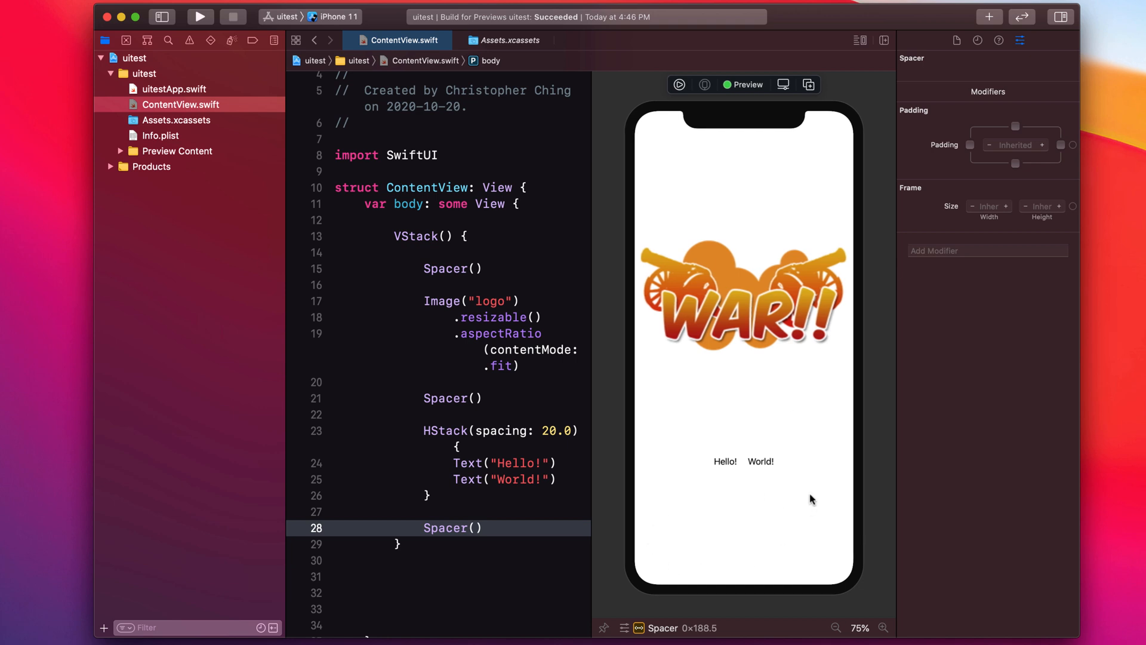
click(482, 528)
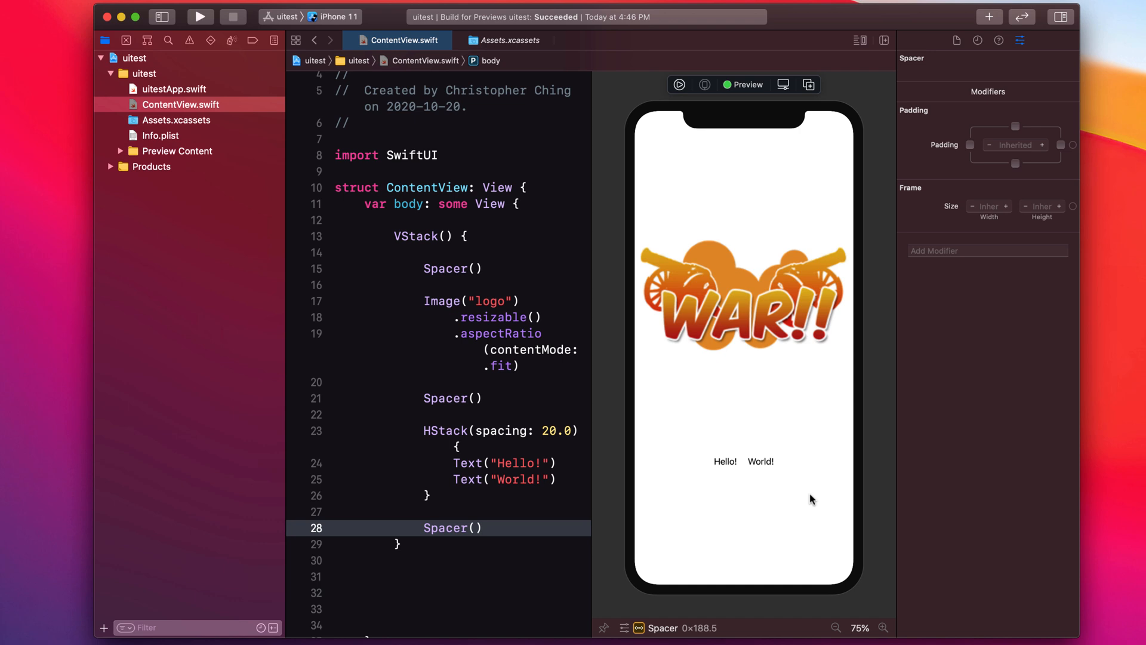
mouse_move(525, 430)
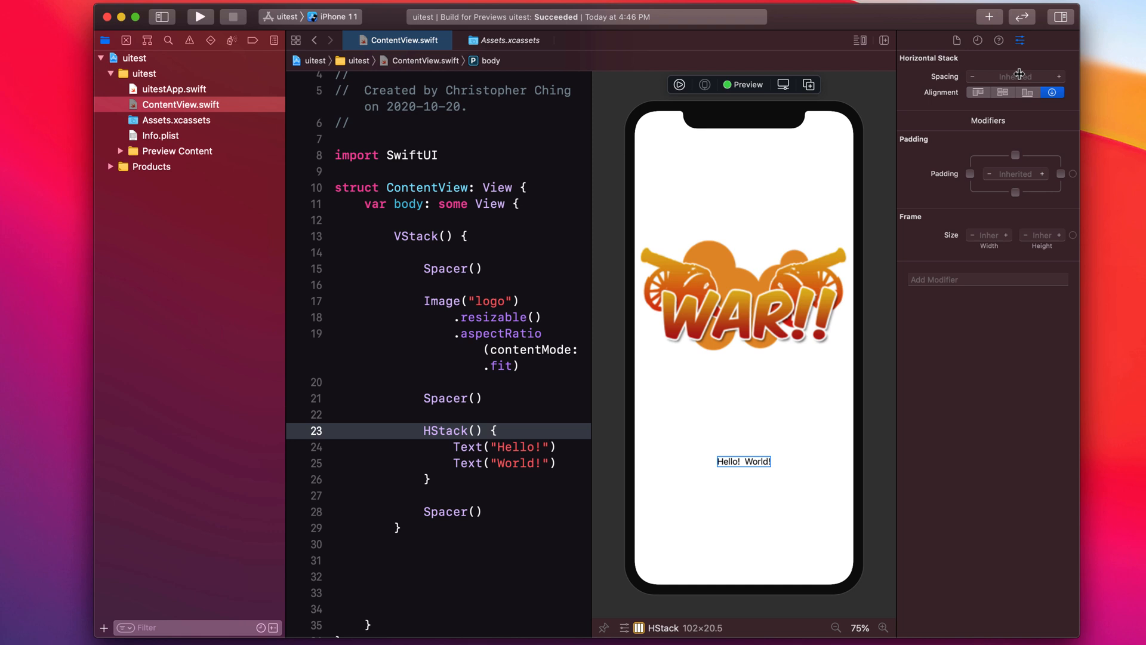
- Insert Spacer() views around and between Hello! and World! inside the HStack
key(Return)
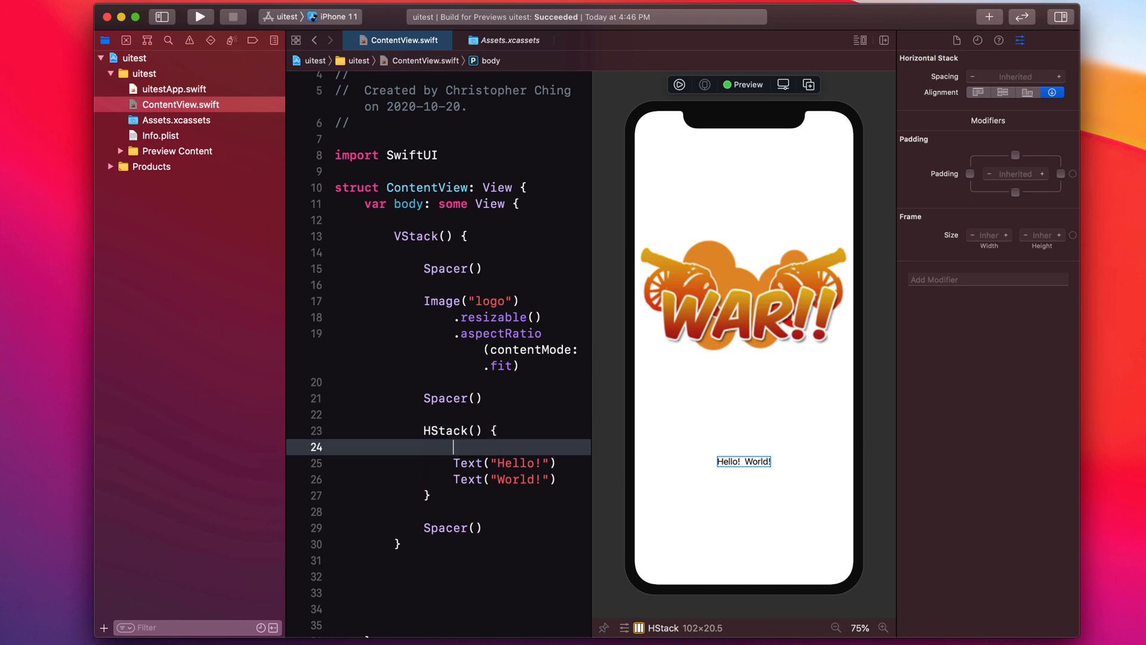
text(Spacer())
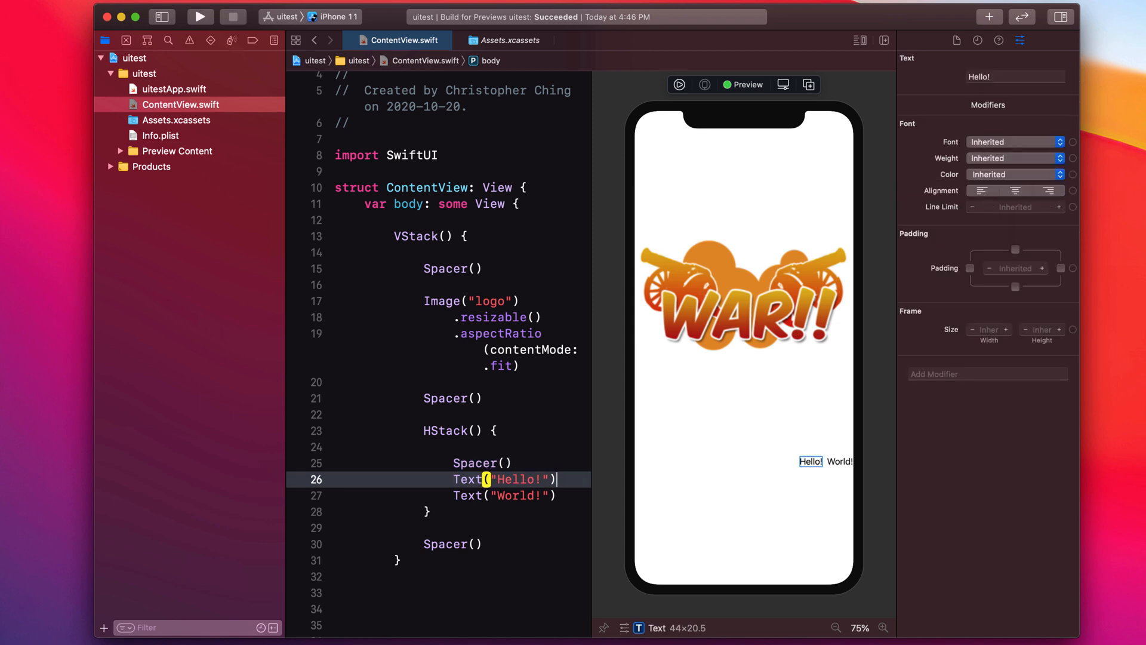
mouse_move(708, 471)
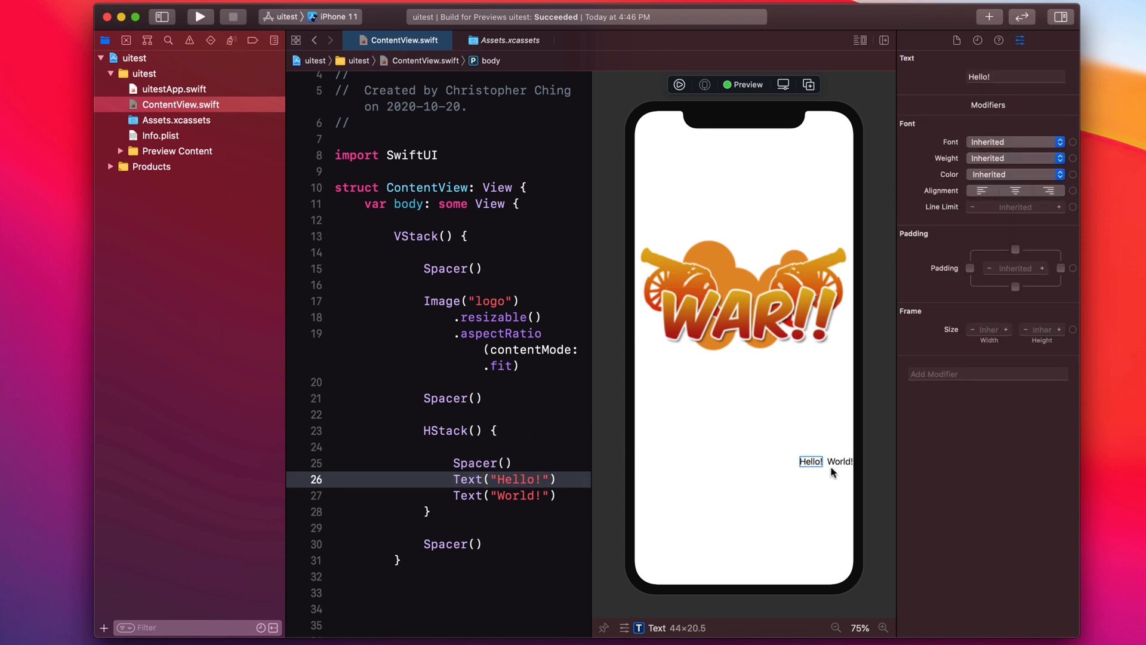
click(840, 462)
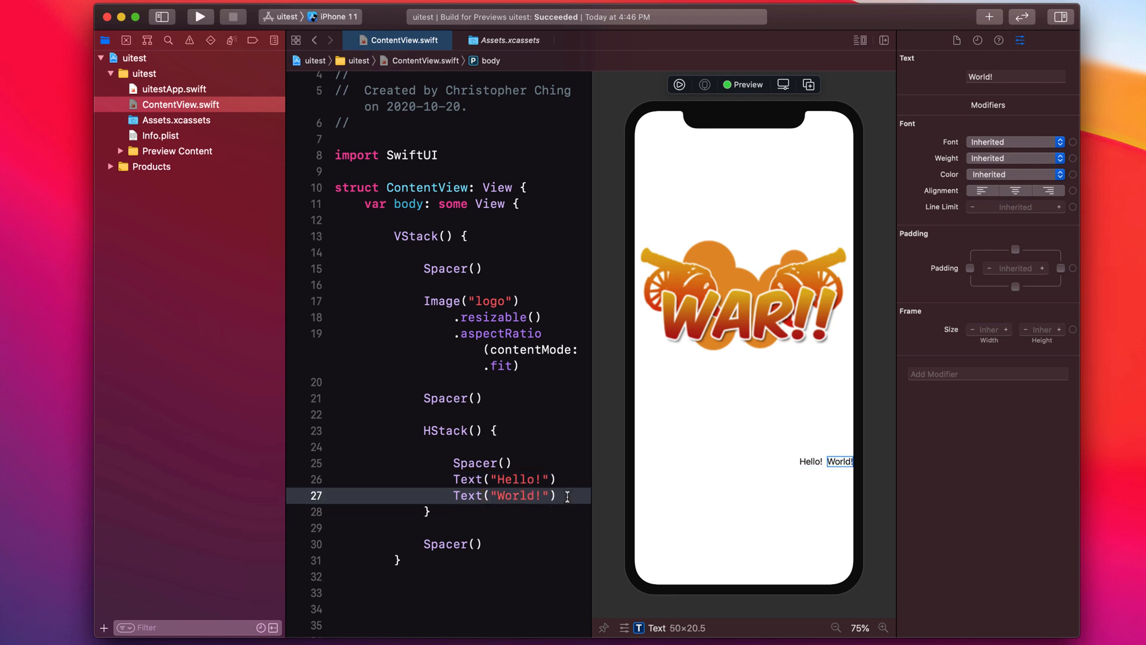
text(Spacer())
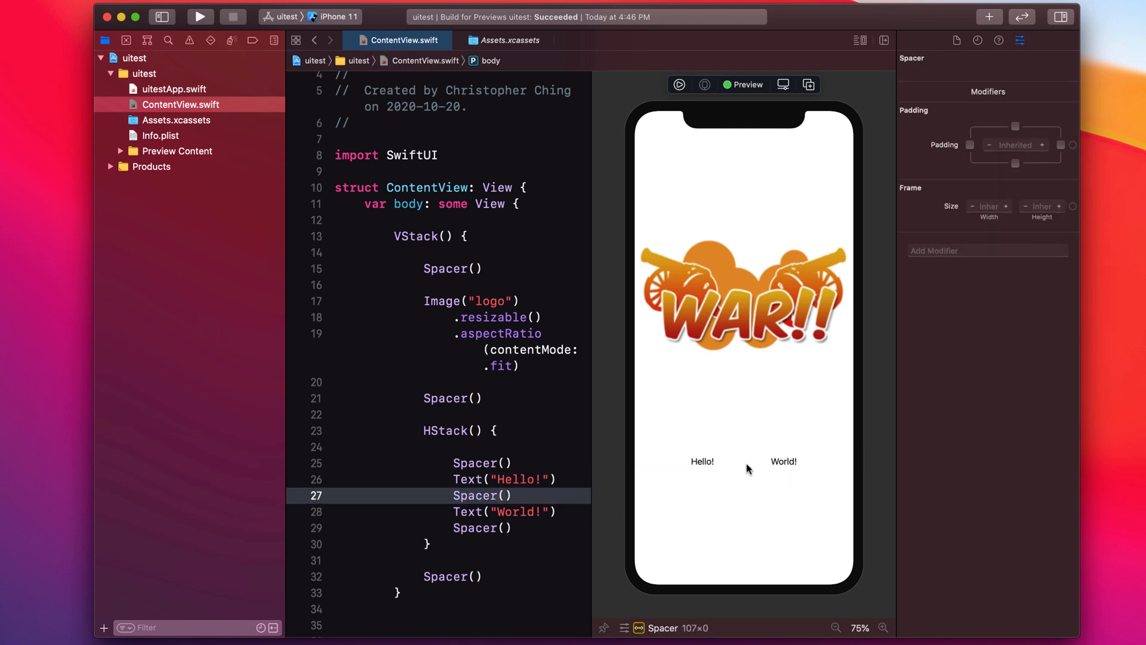
mouse_move(838, 467)
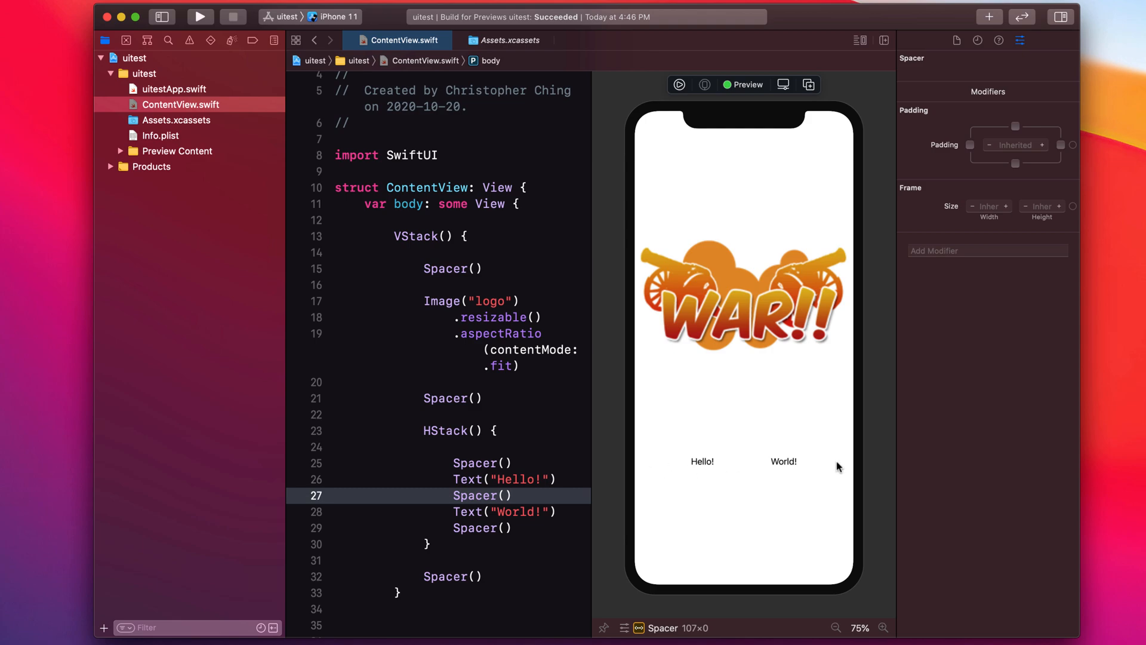